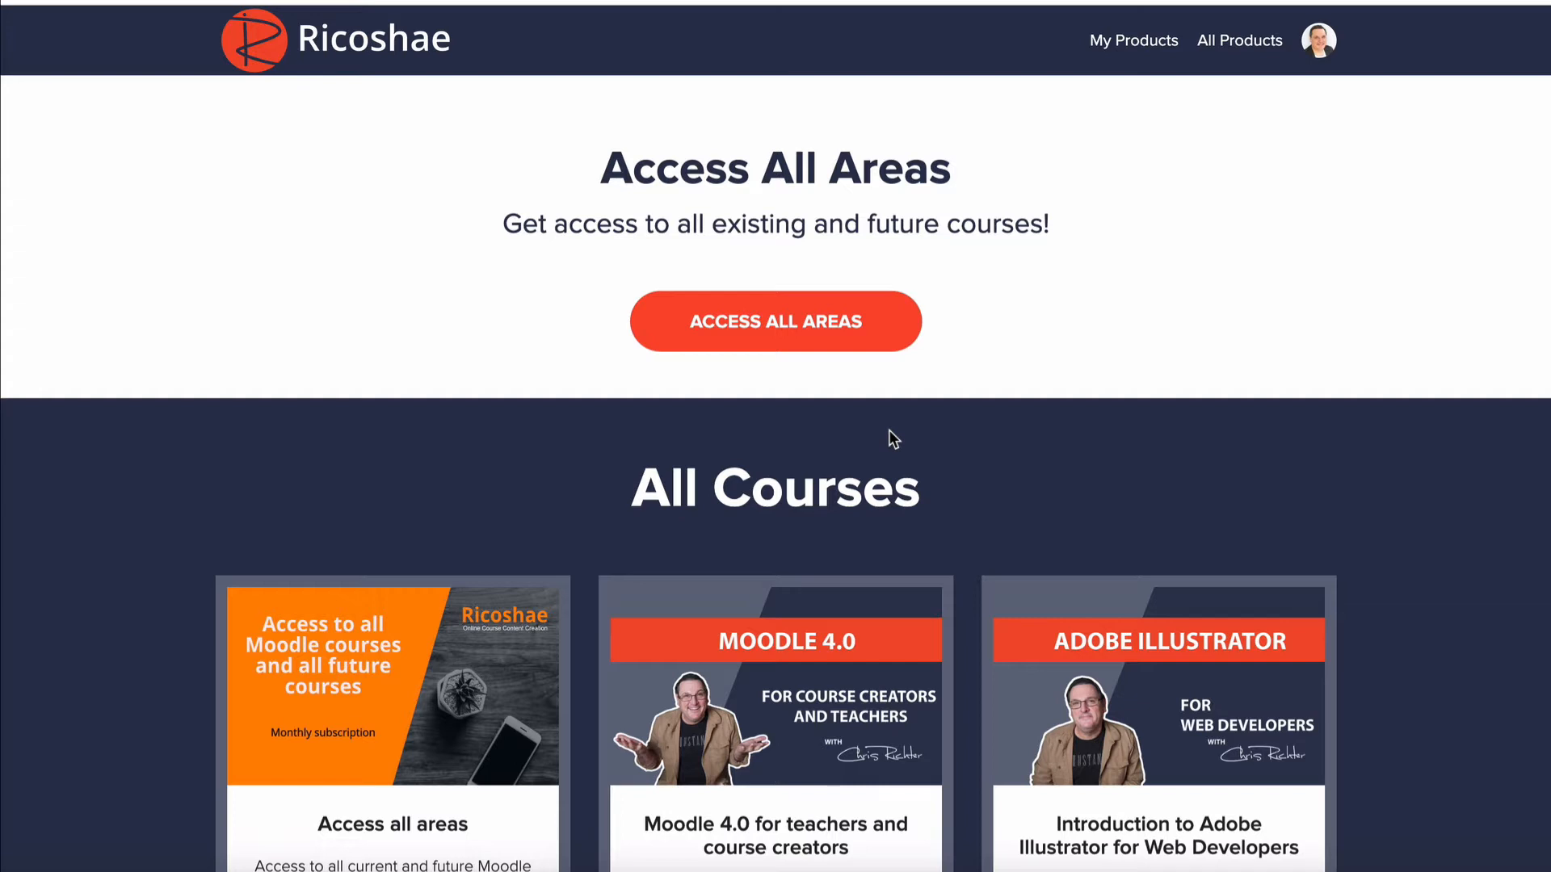
Inspect the dashboard logo in DevTools: 52×52 rendered from a 300×299 image
{"action": "scroll", "scroll_direction": "down", "scroll_amount": 3}
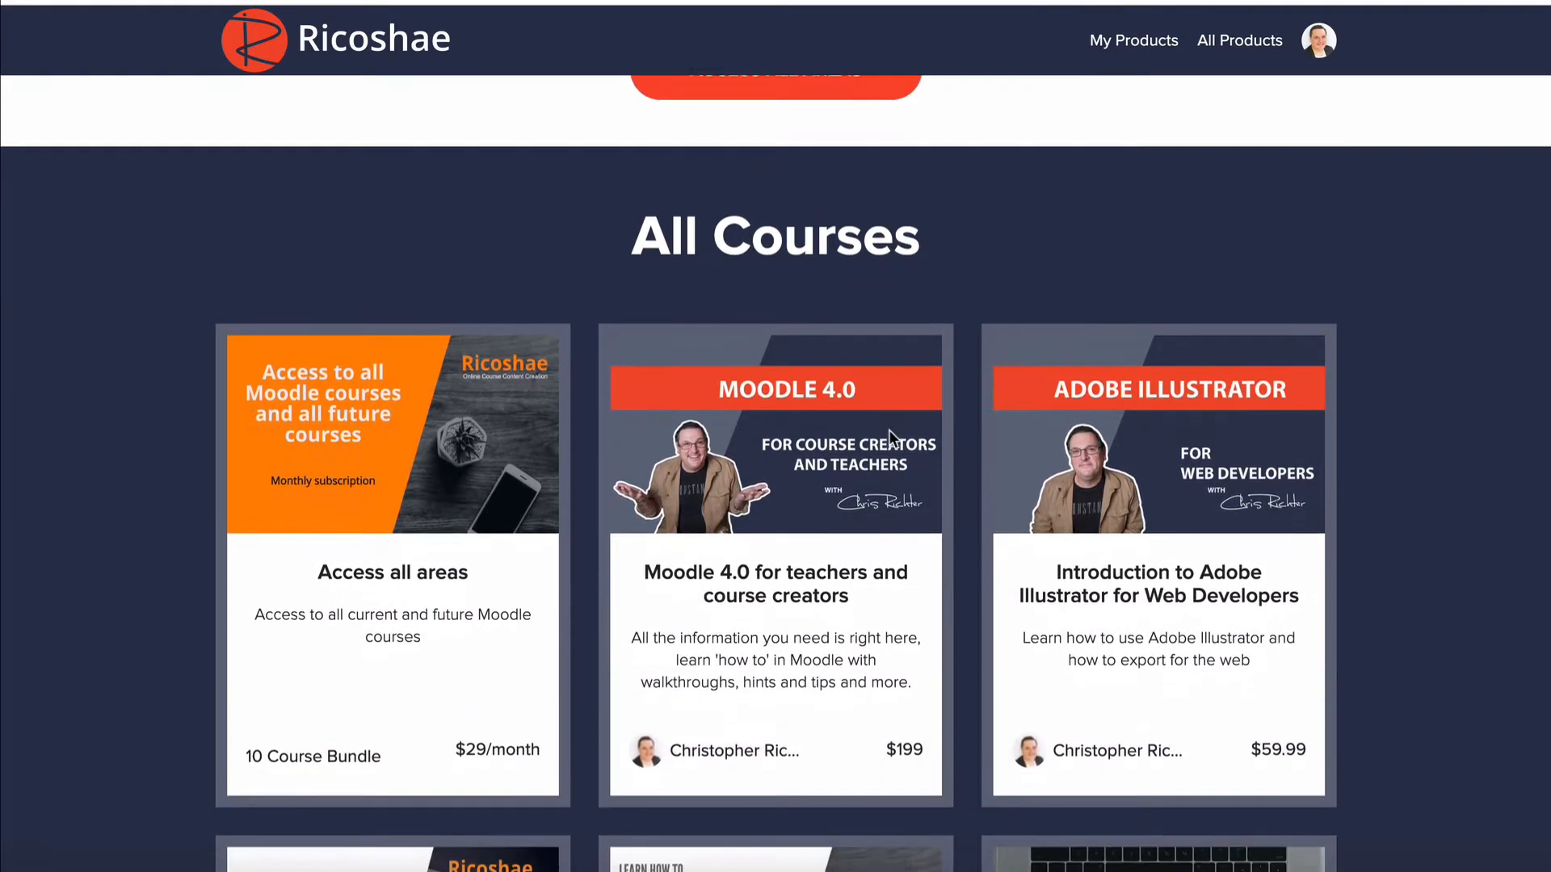
{"action": "scroll", "scroll_direction": "down", "scroll_amount": 3}
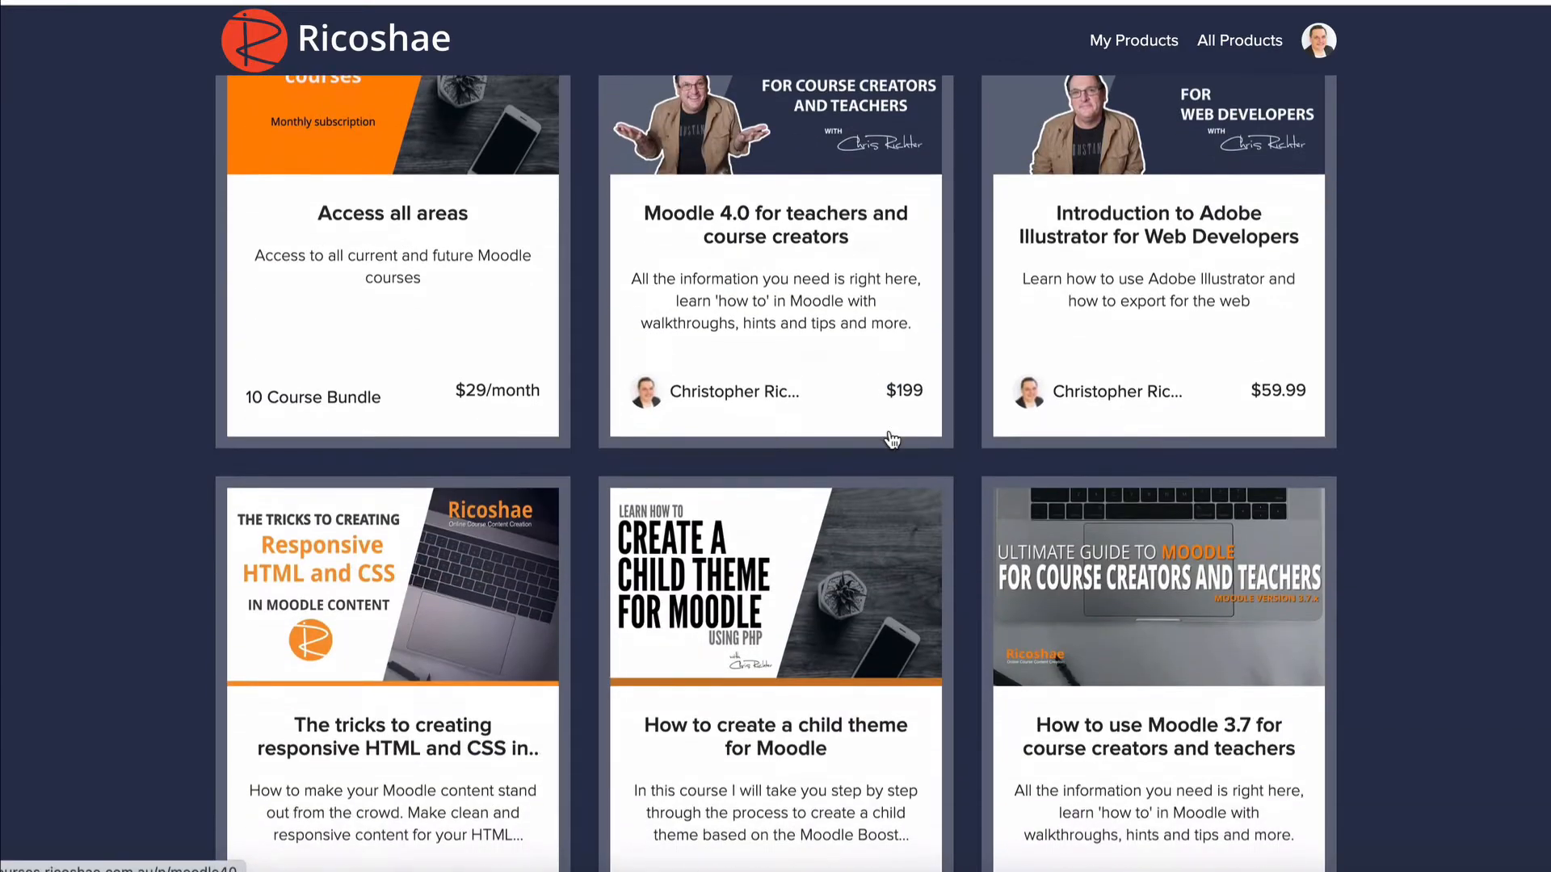
{"action": "scroll", "scroll_direction": "up", "scroll_amount": 3}
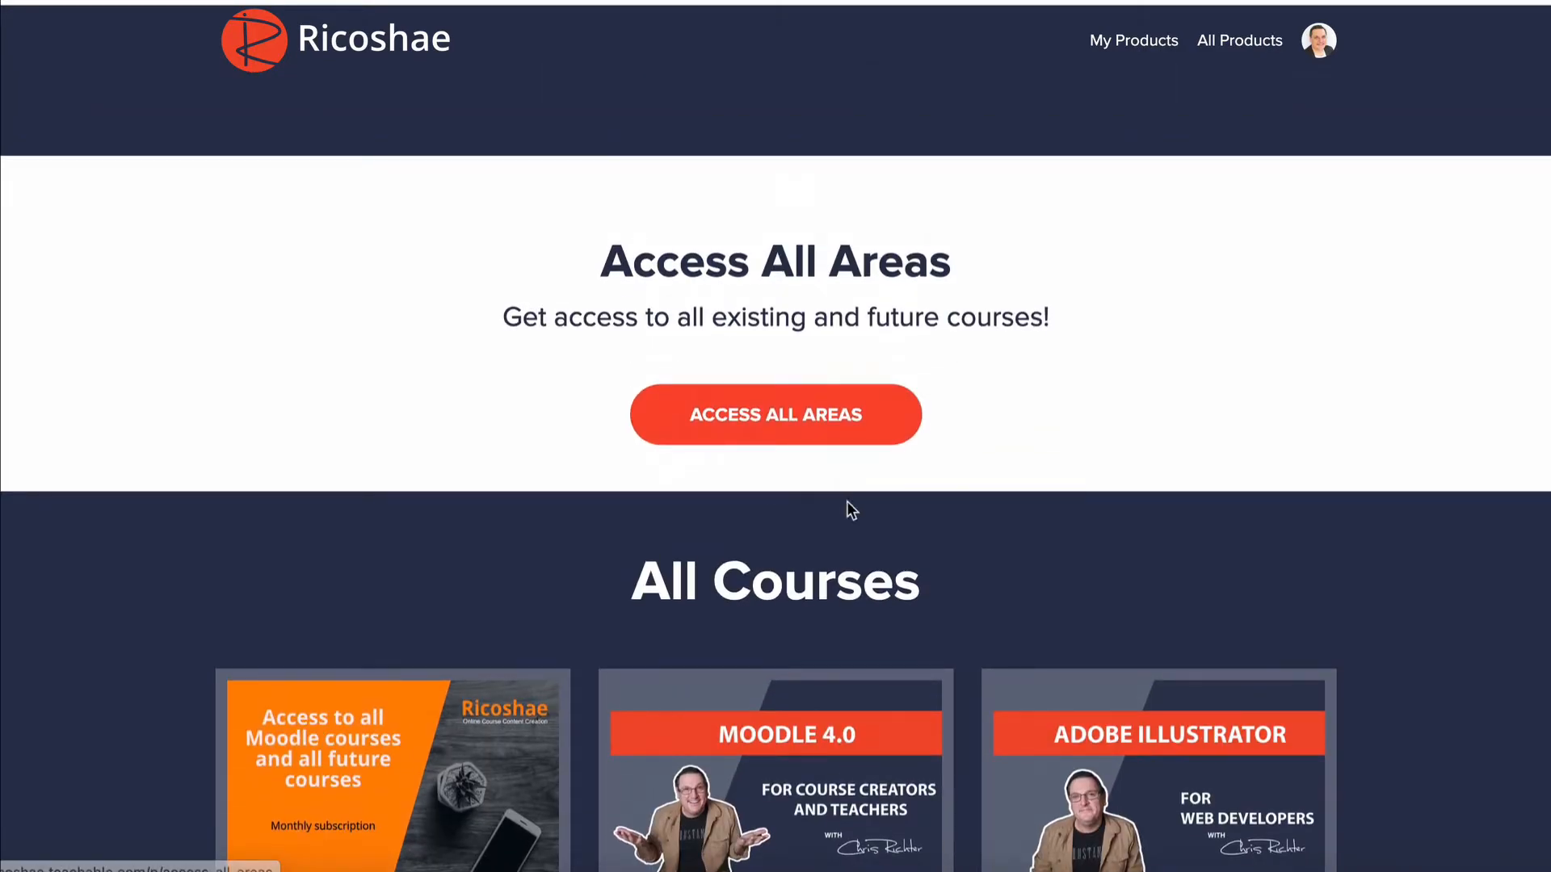
{"action": "scroll", "scroll_direction": "down", "scroll_amount": 3}
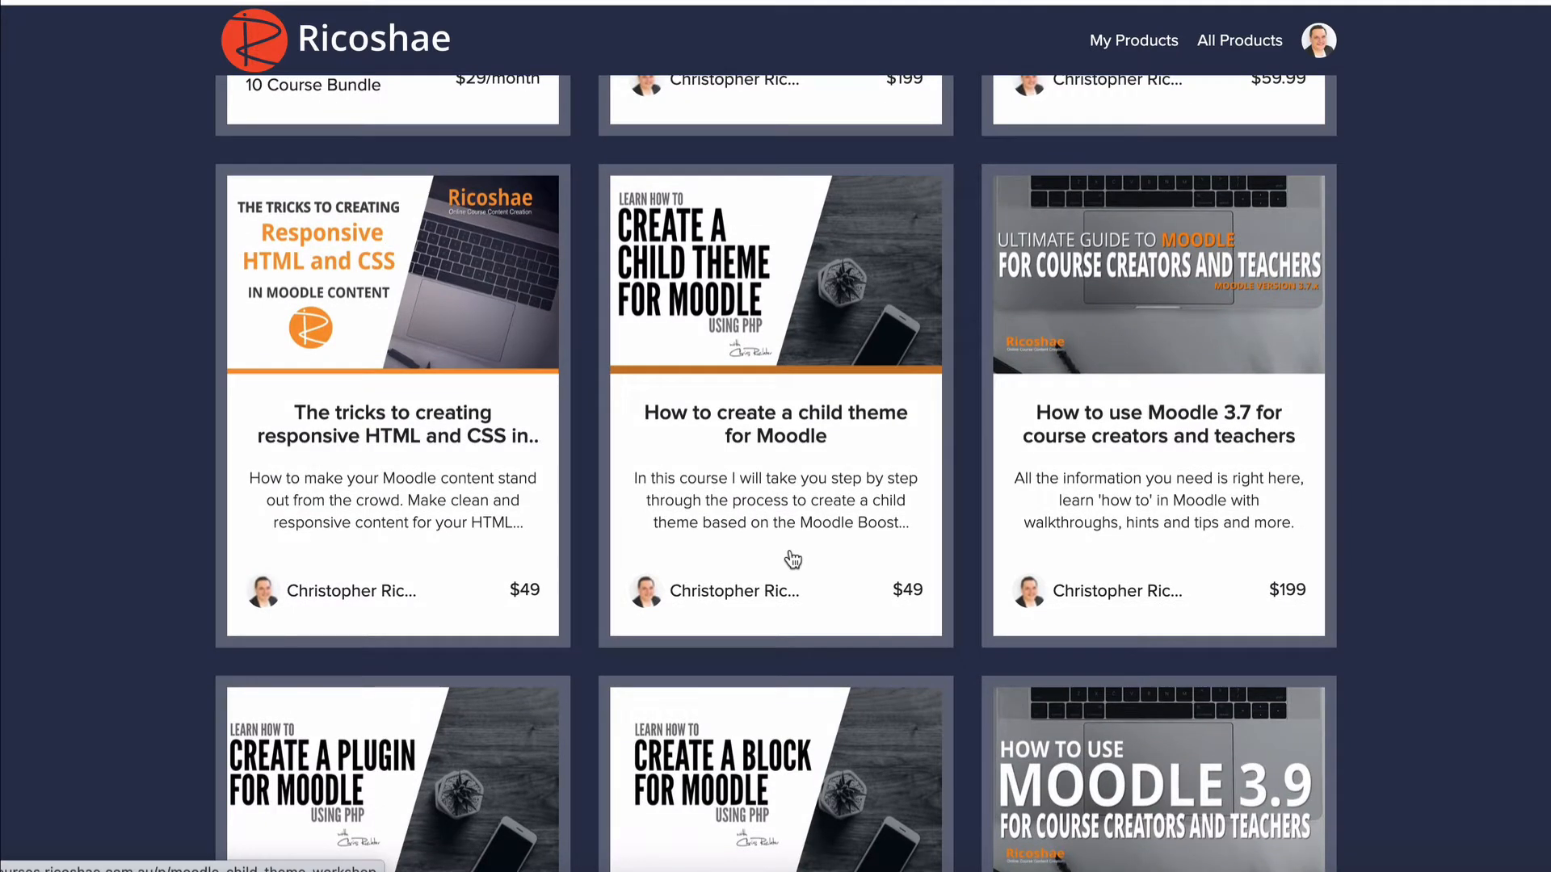
{"action": "scroll", "scroll_direction": "down", "scroll_amount": 3}
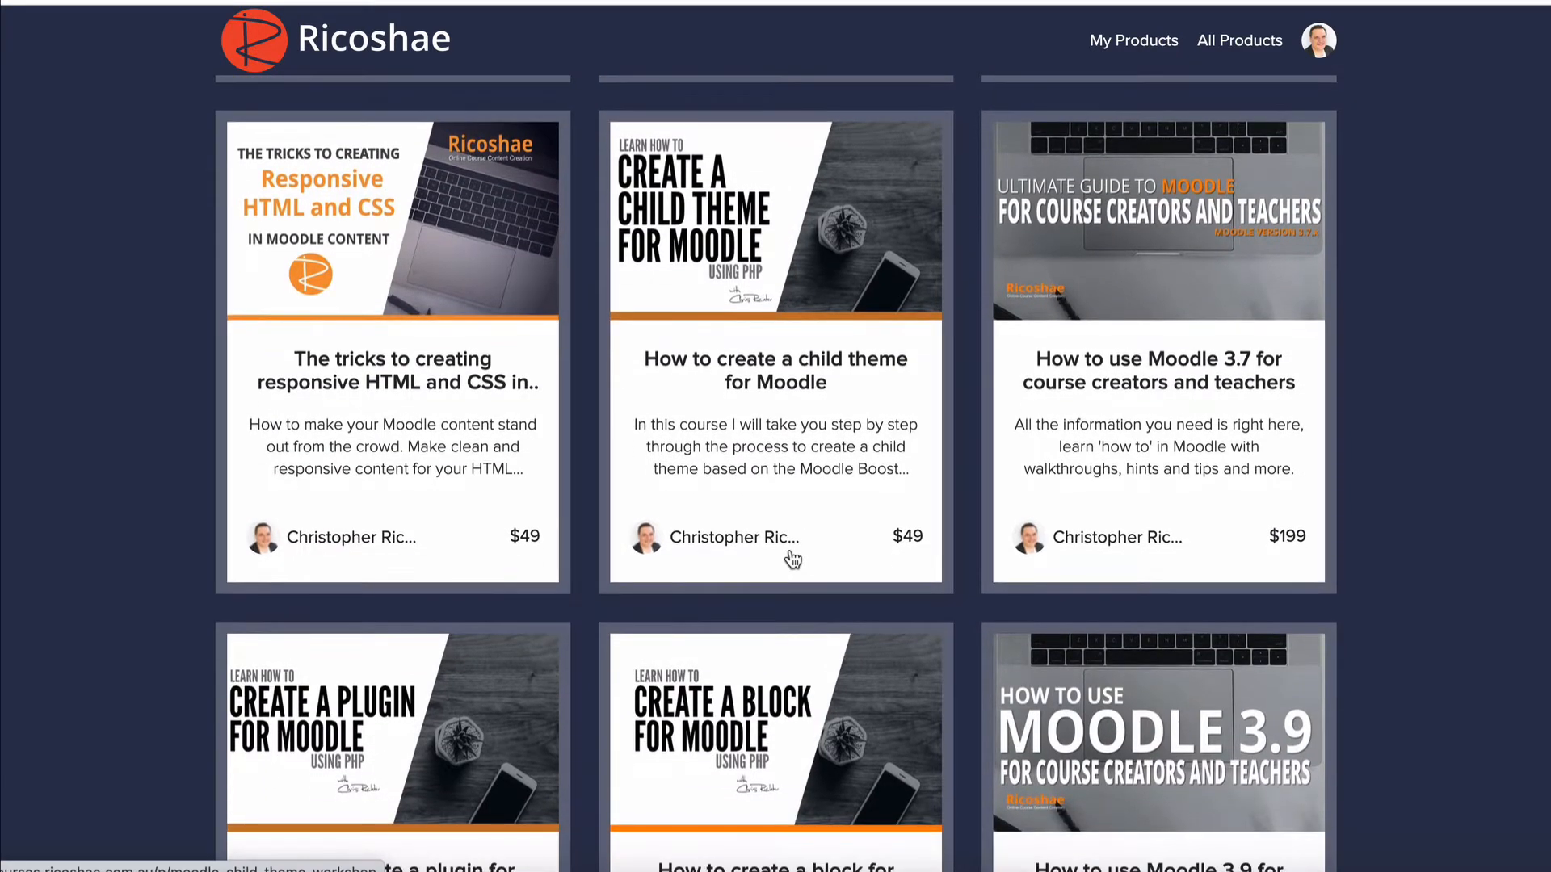
{"action": "scroll", "scroll_direction": "down", "scroll_amount": 3}
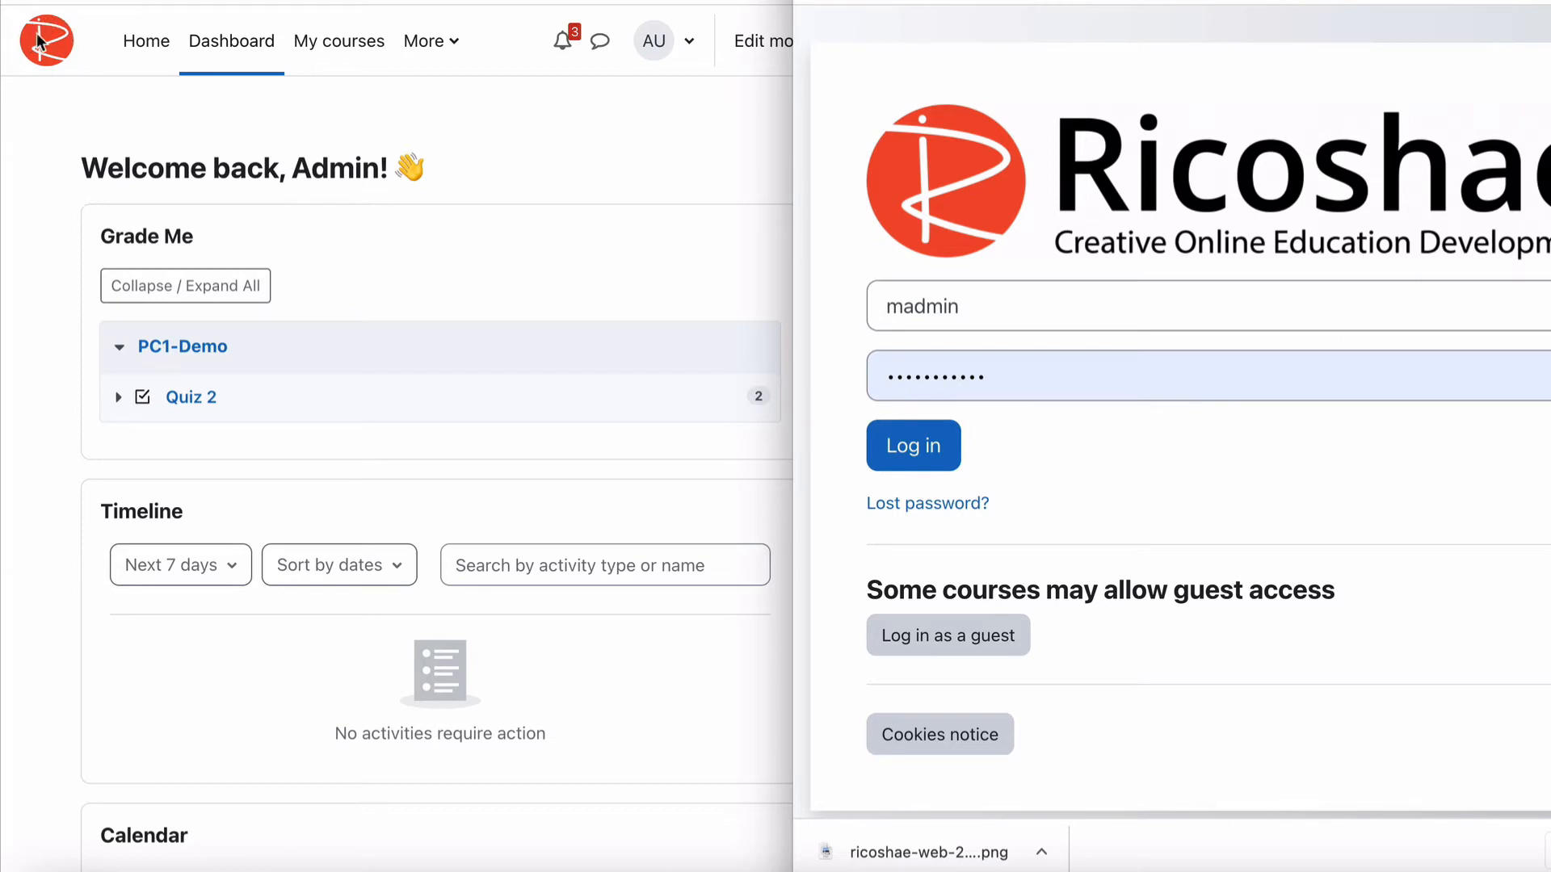
{"action": "mouse_move", "coordinate": [47, 48]}
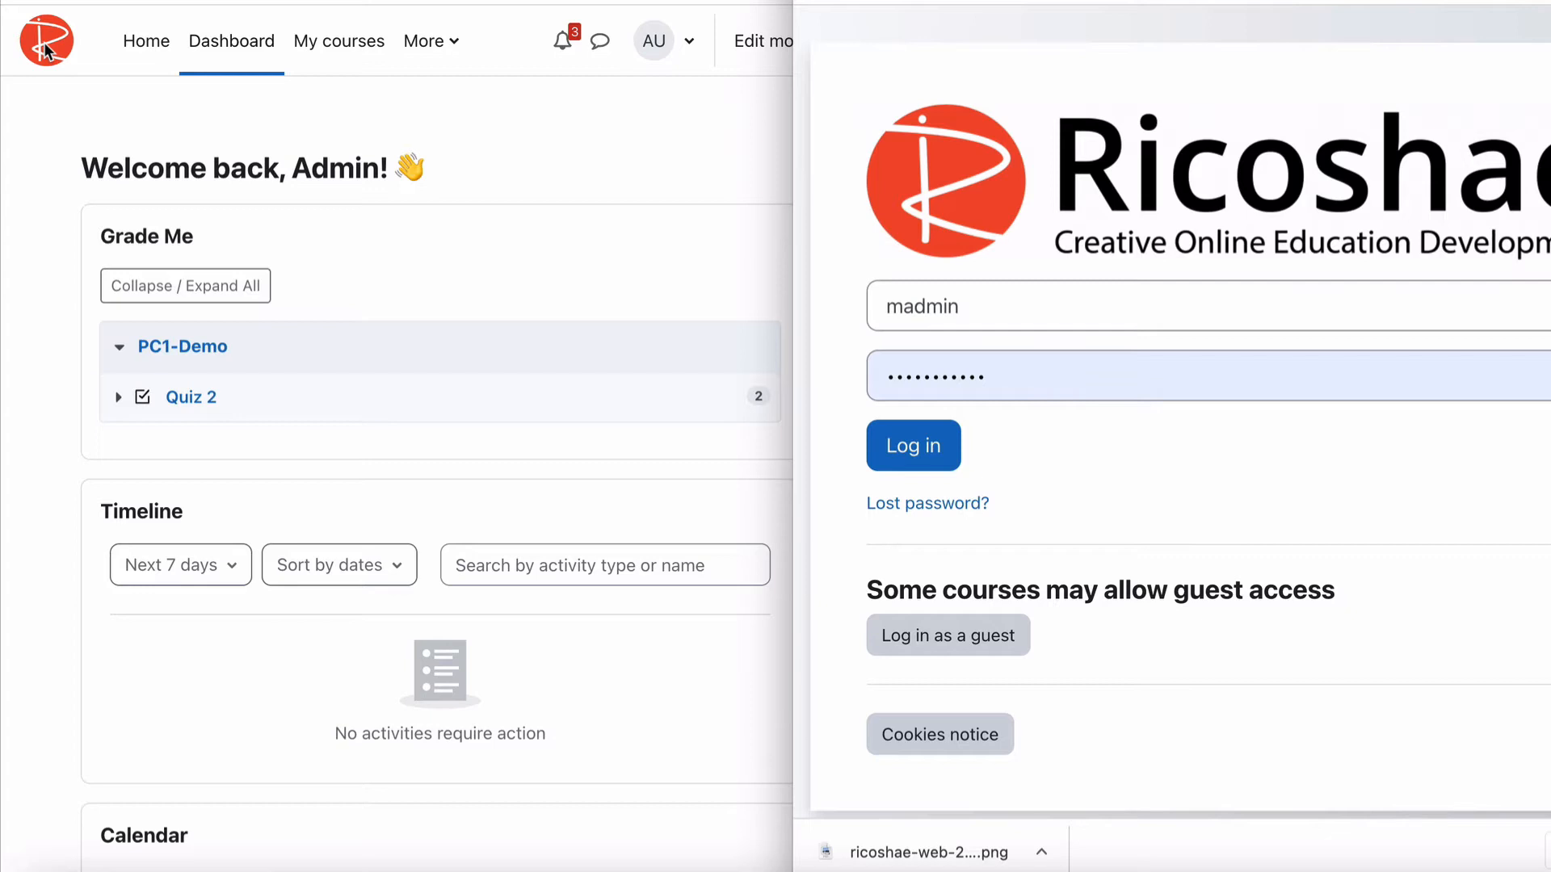
{"action": "mouse_move", "coordinate": [106, 54]}
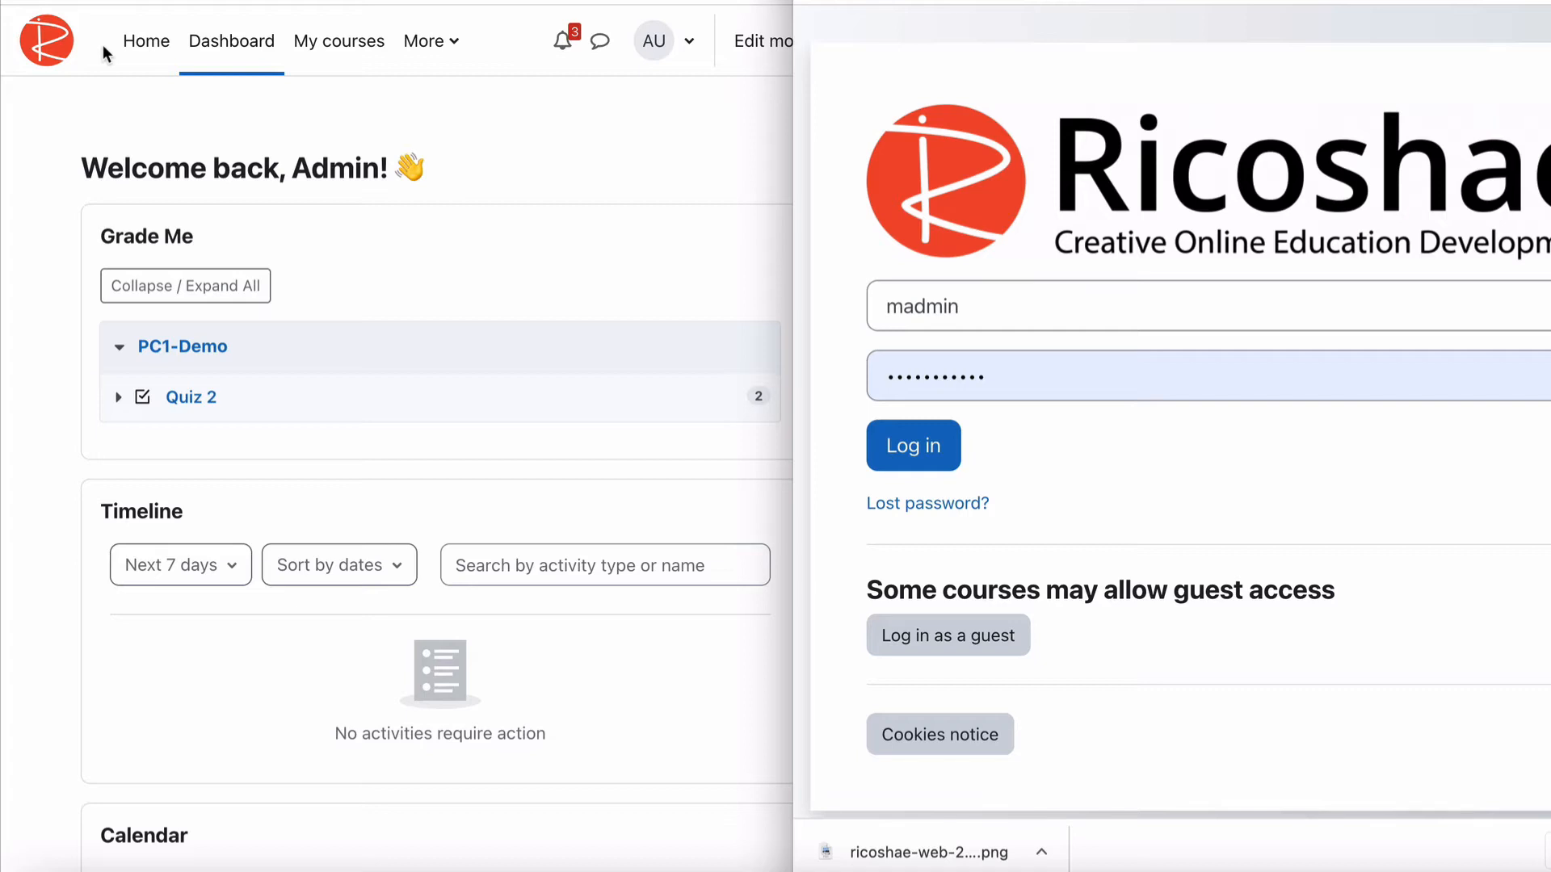
{"action": "mouse_move", "coordinate": [1135, 105]}
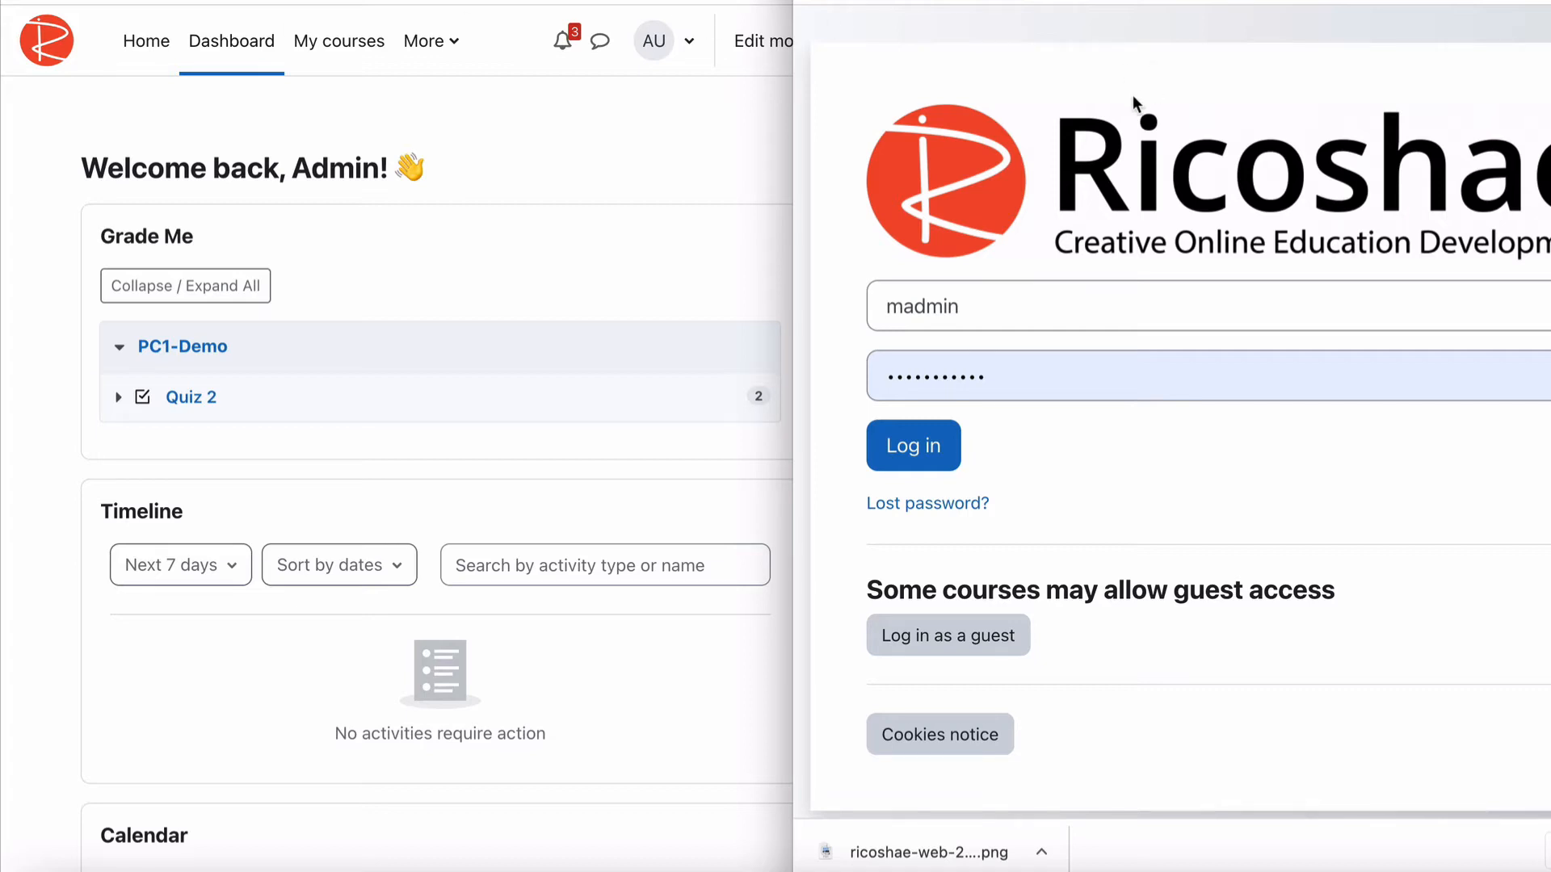
{"action": "mouse_move", "coordinate": [47, 40]}
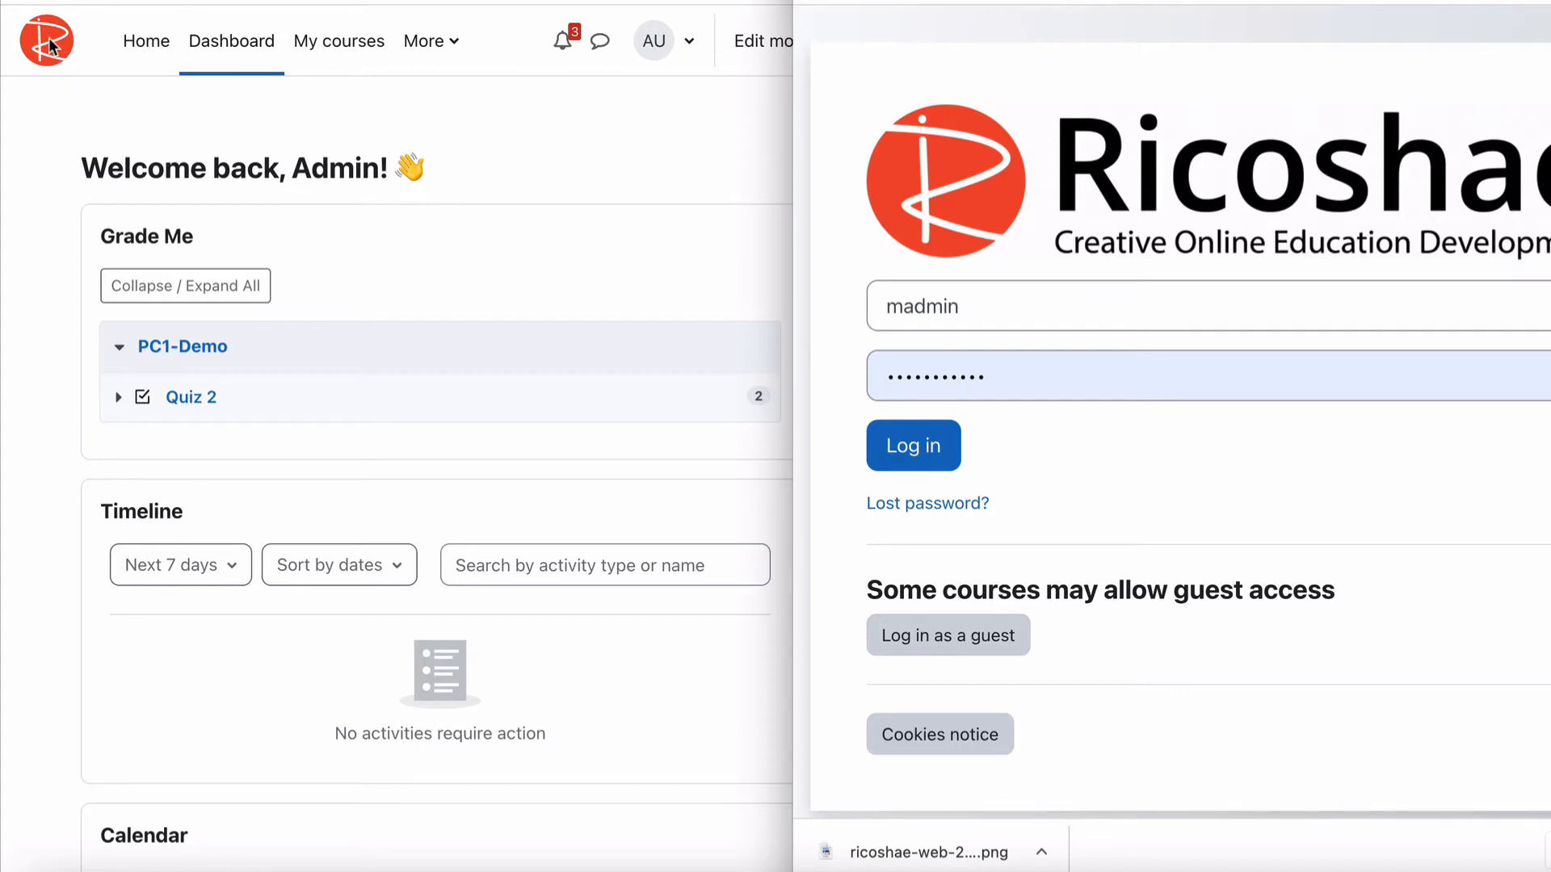
{"action": "right_click", "coordinate": [47, 41]}
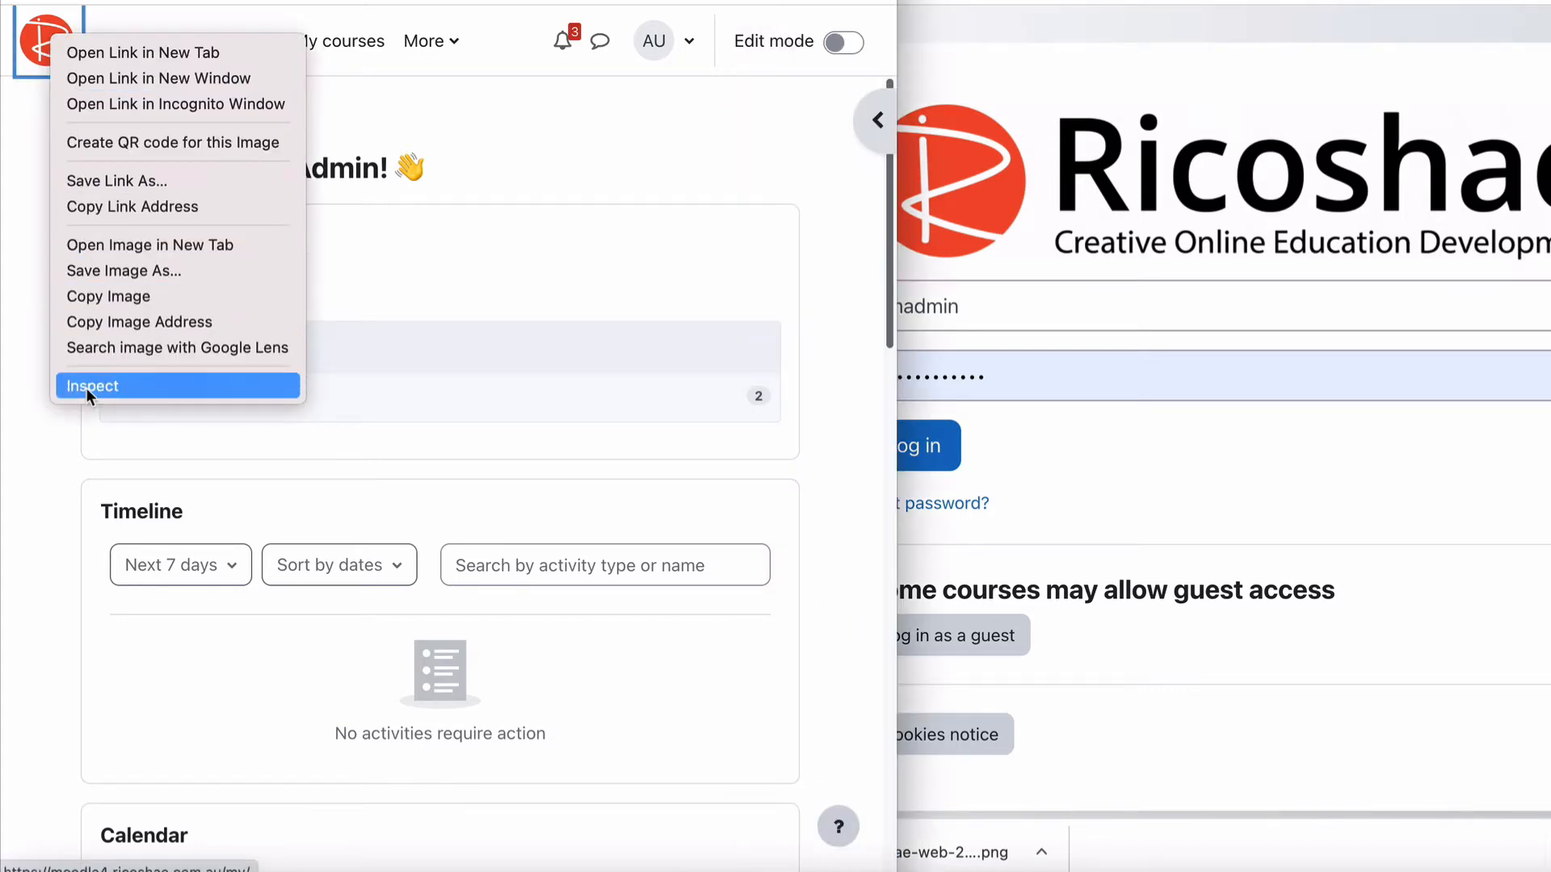
{"action": "left_click", "coordinate": [92, 386]}
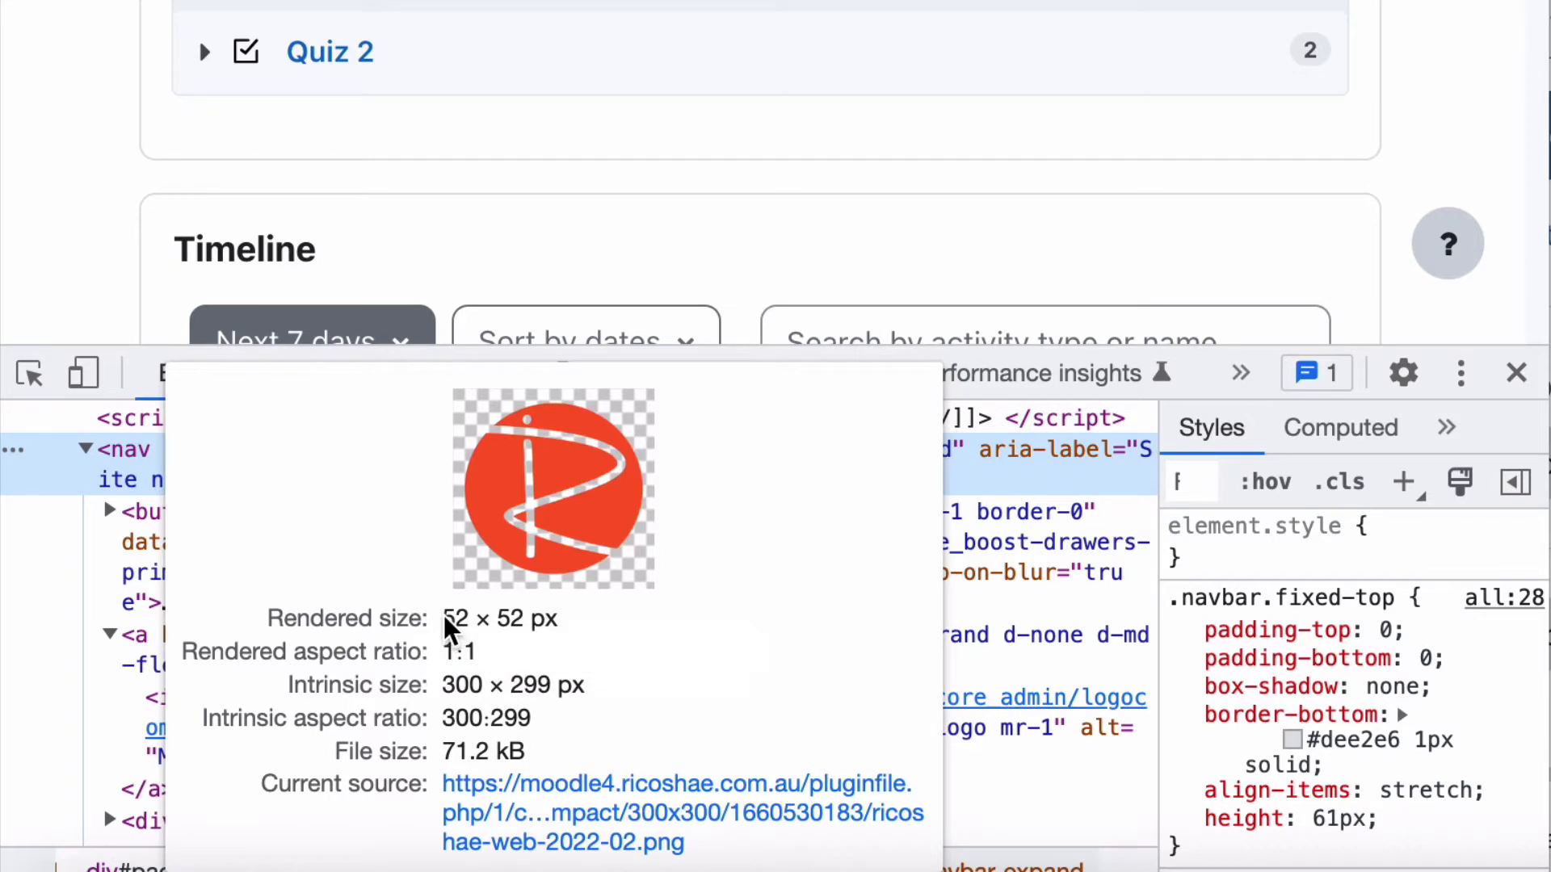
{"action": "mouse_move", "coordinate": [450, 690]}
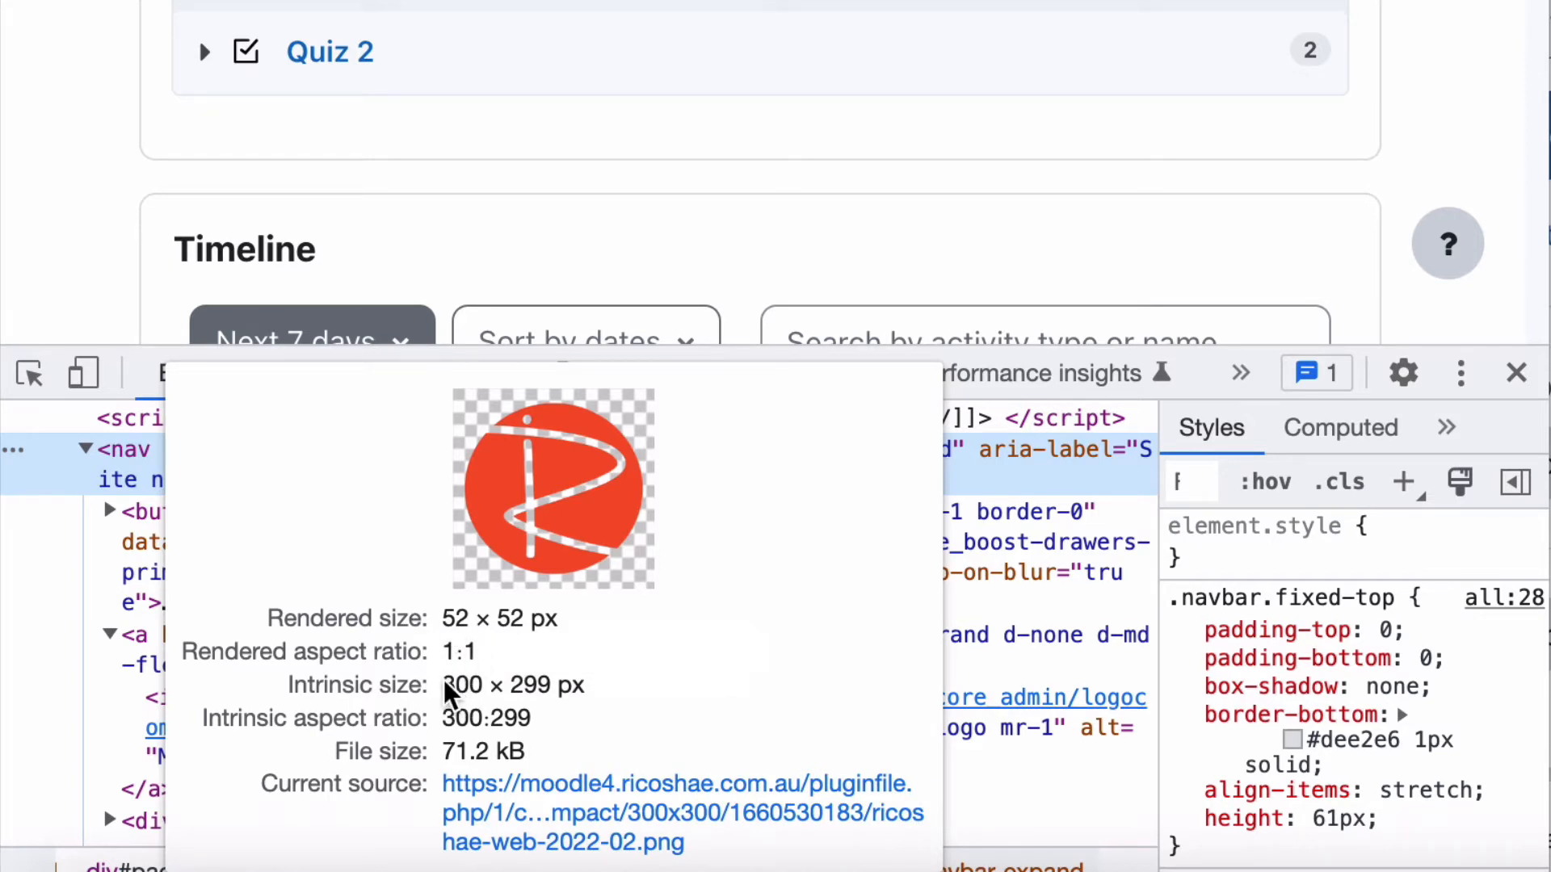
{"action": "mouse_move", "coordinate": [450, 638]}
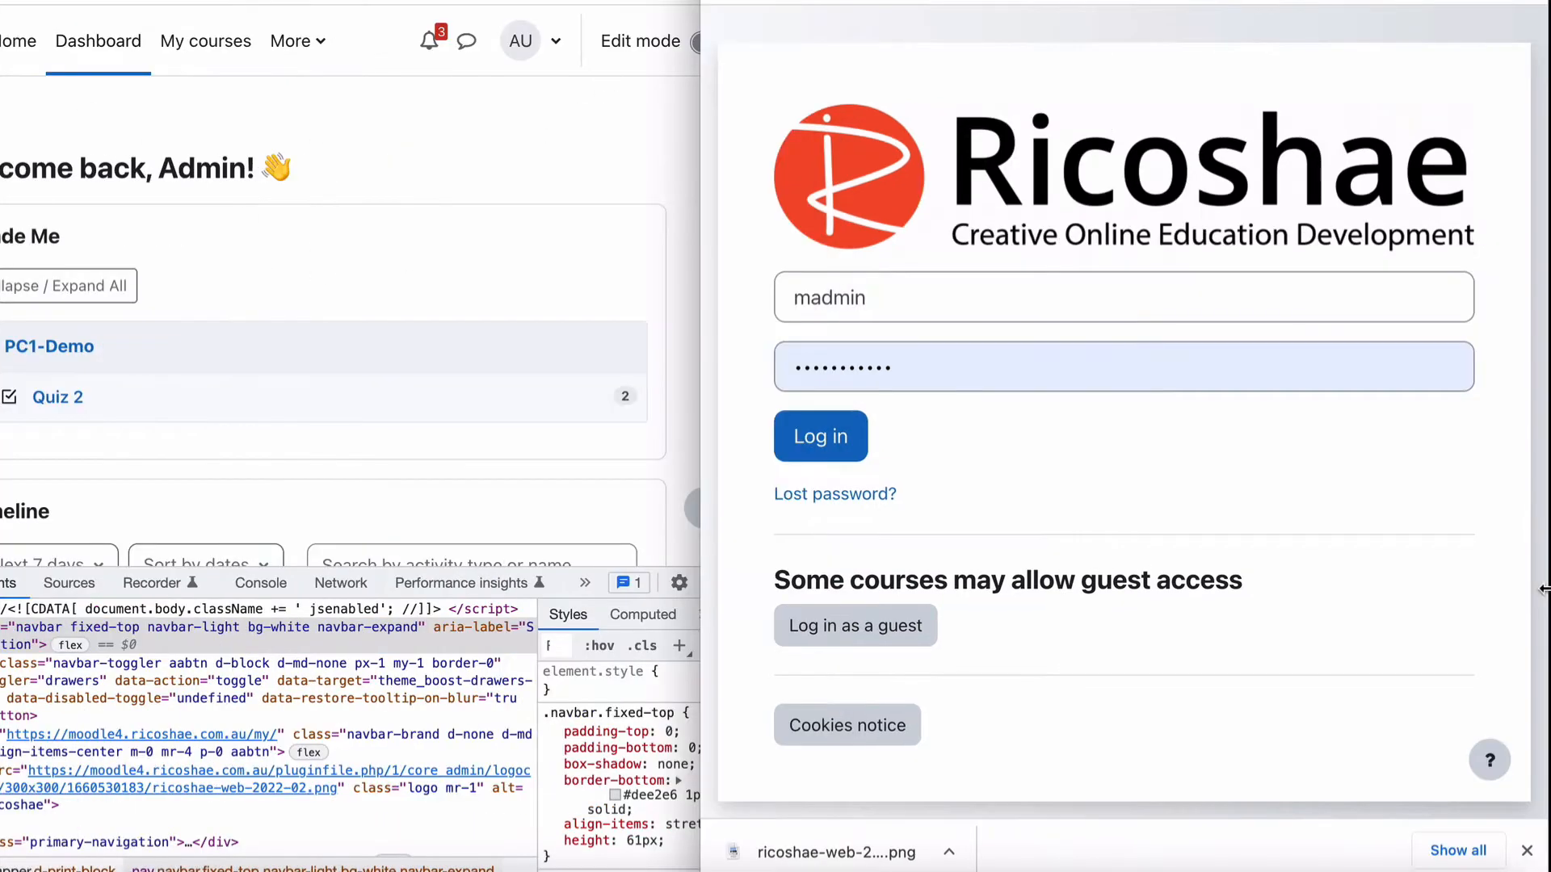
{"action": "mouse_move", "coordinate": [1053, 199]}
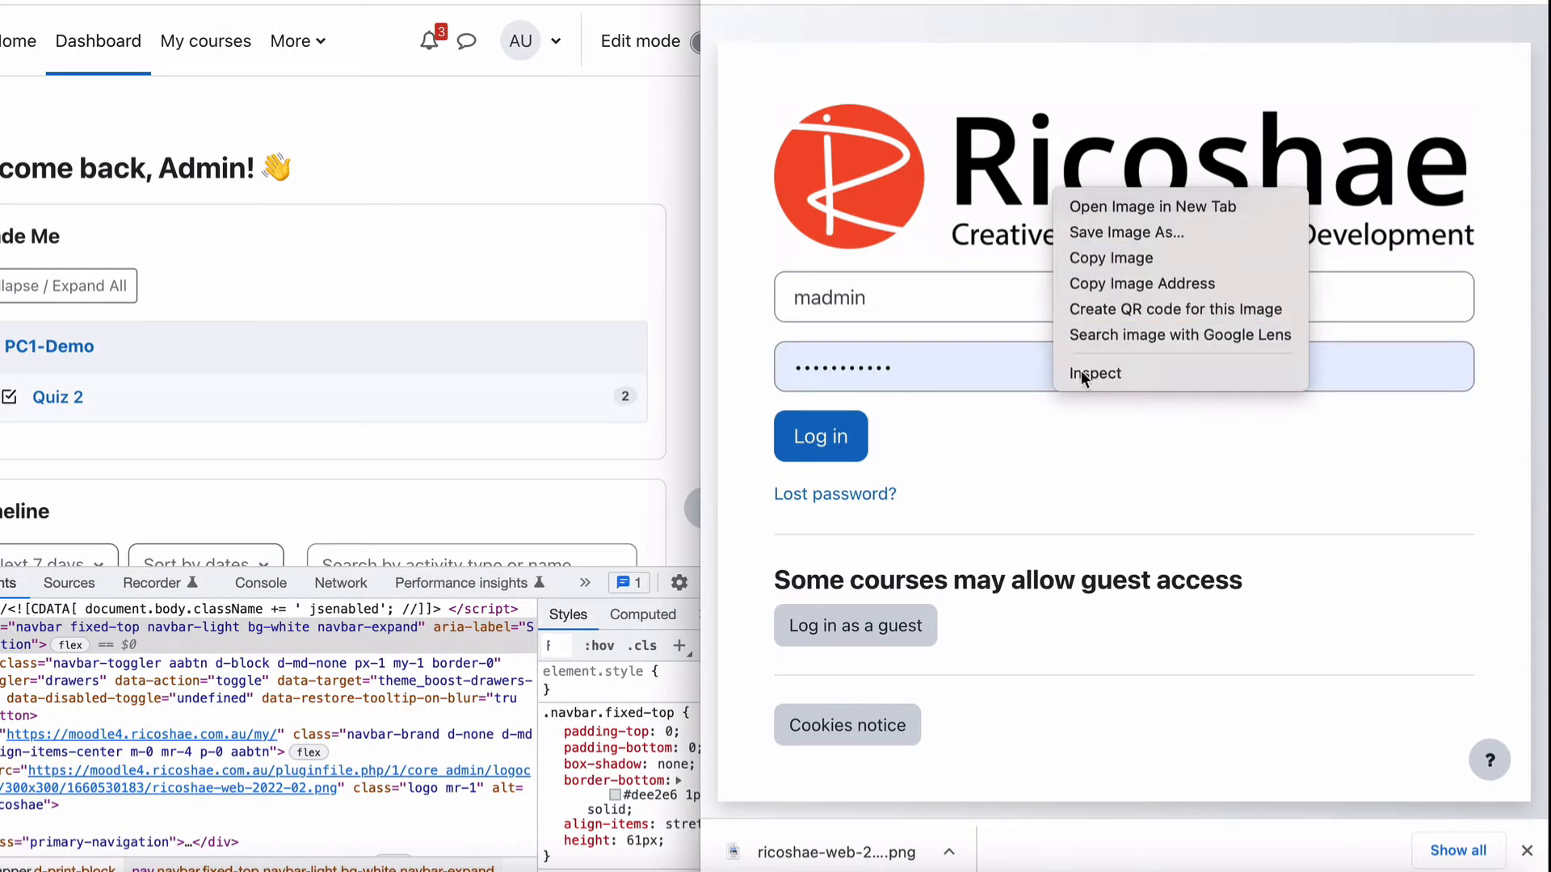
Inspect the login page logo element: 600×131 rendered from a 916×200 image
{"action": "left_click", "coordinate": [1095, 373]}
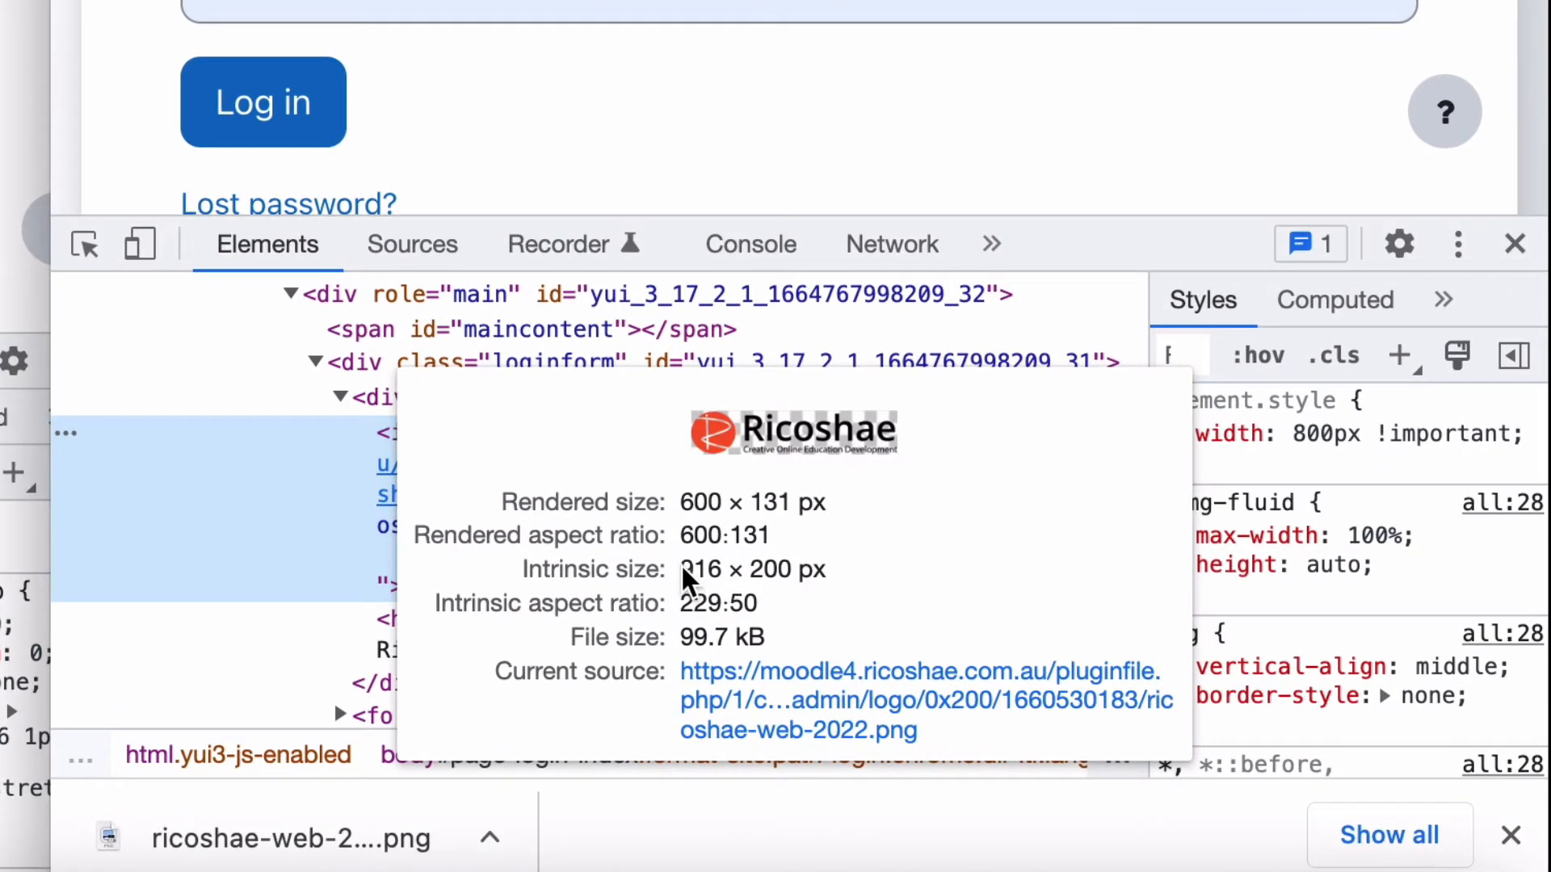
{"action": "mouse_move", "coordinate": [781, 450]}
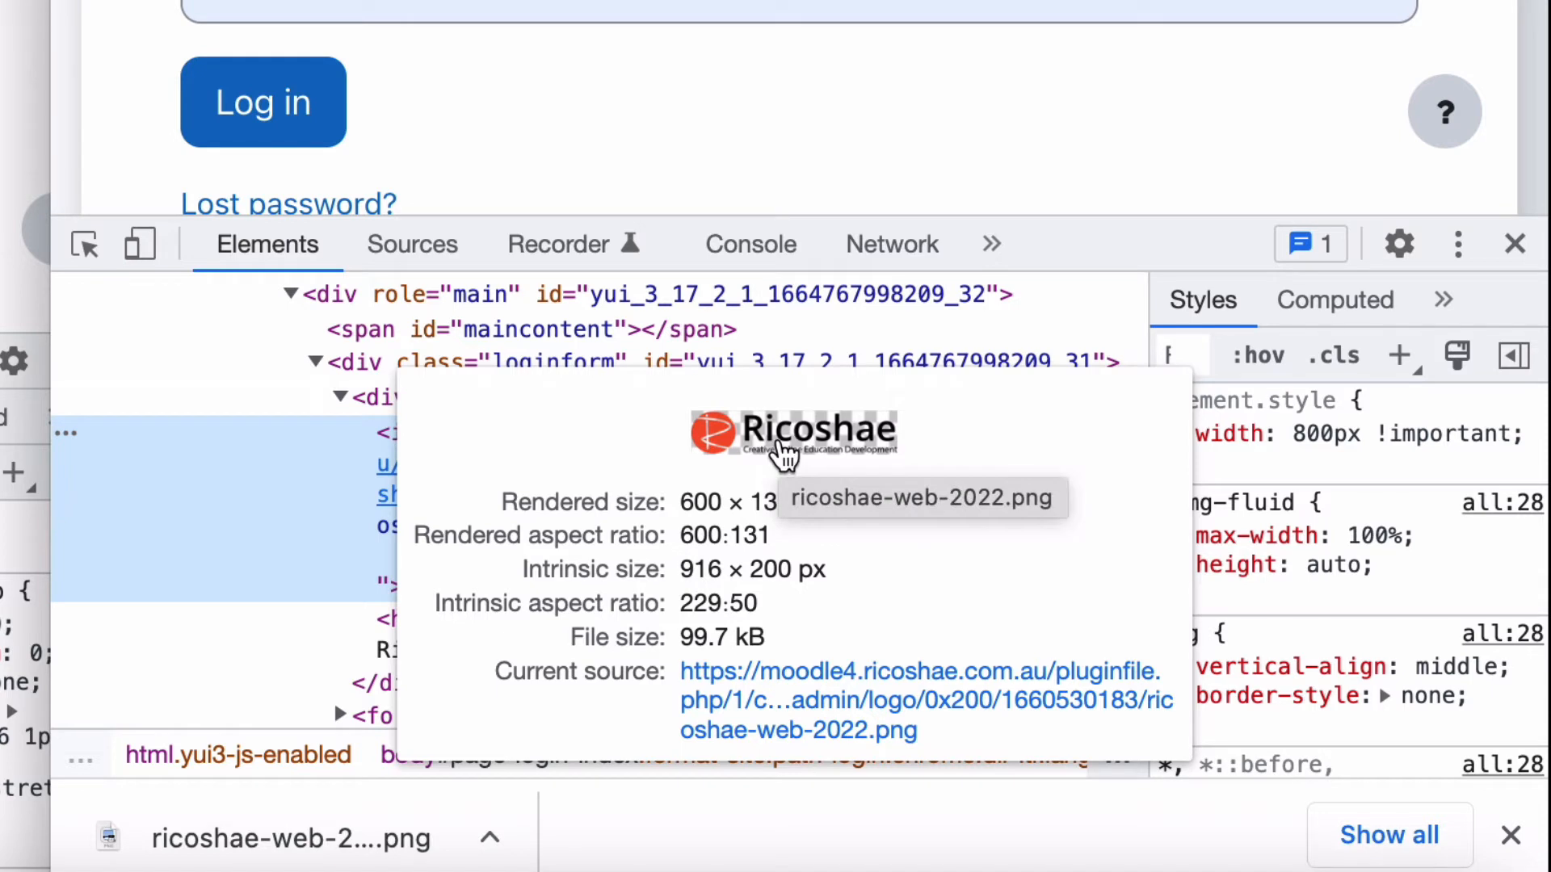
{"action": "mouse_move", "coordinate": [874, 450]}
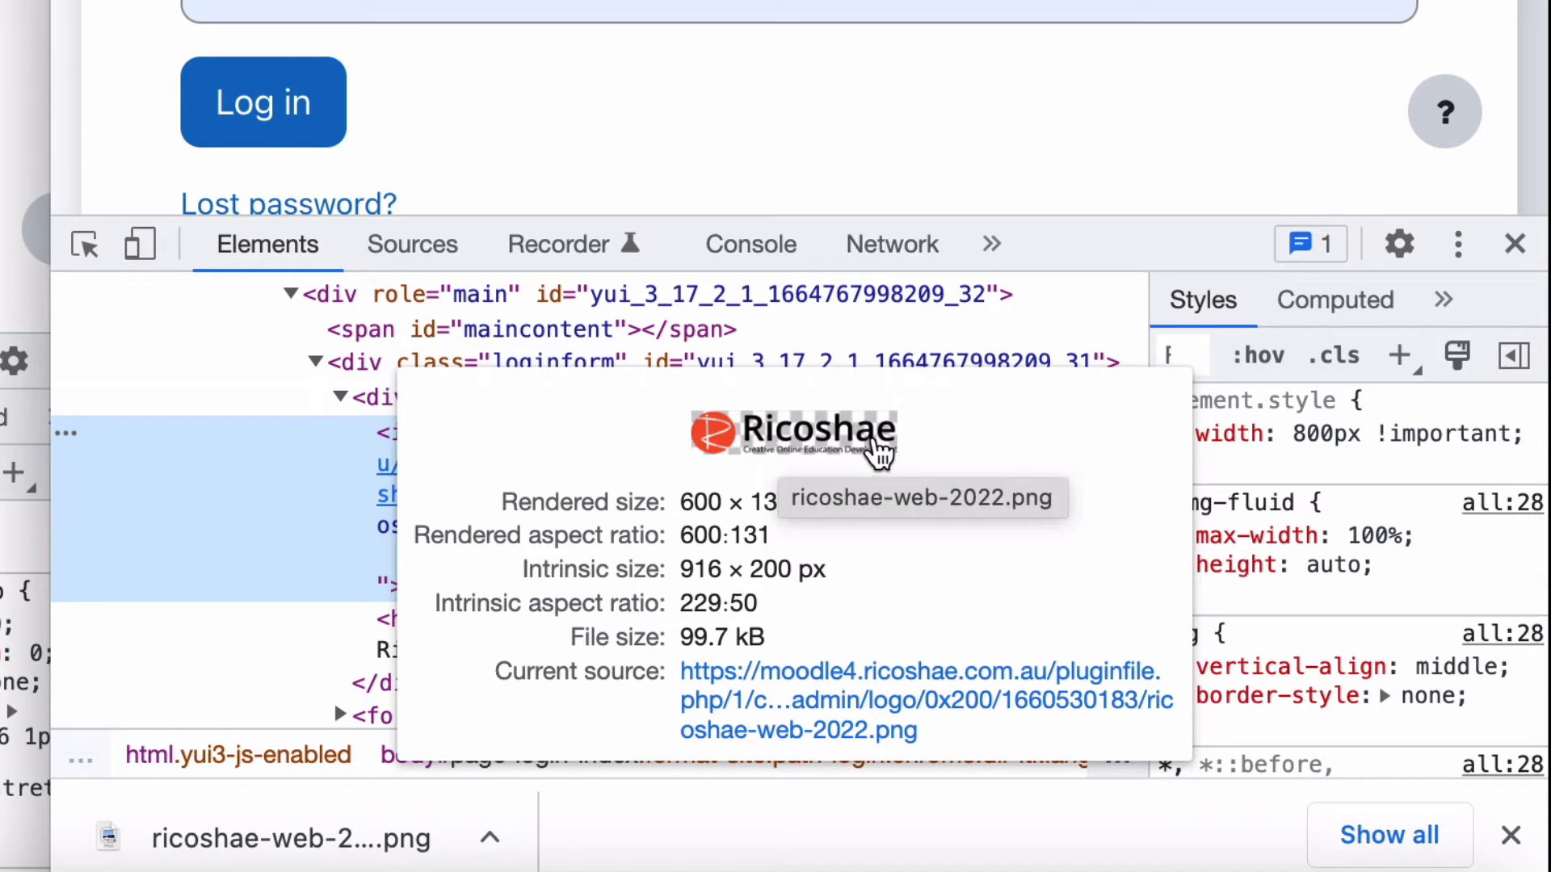
{"action": "mouse_move", "coordinate": [900, 445]}
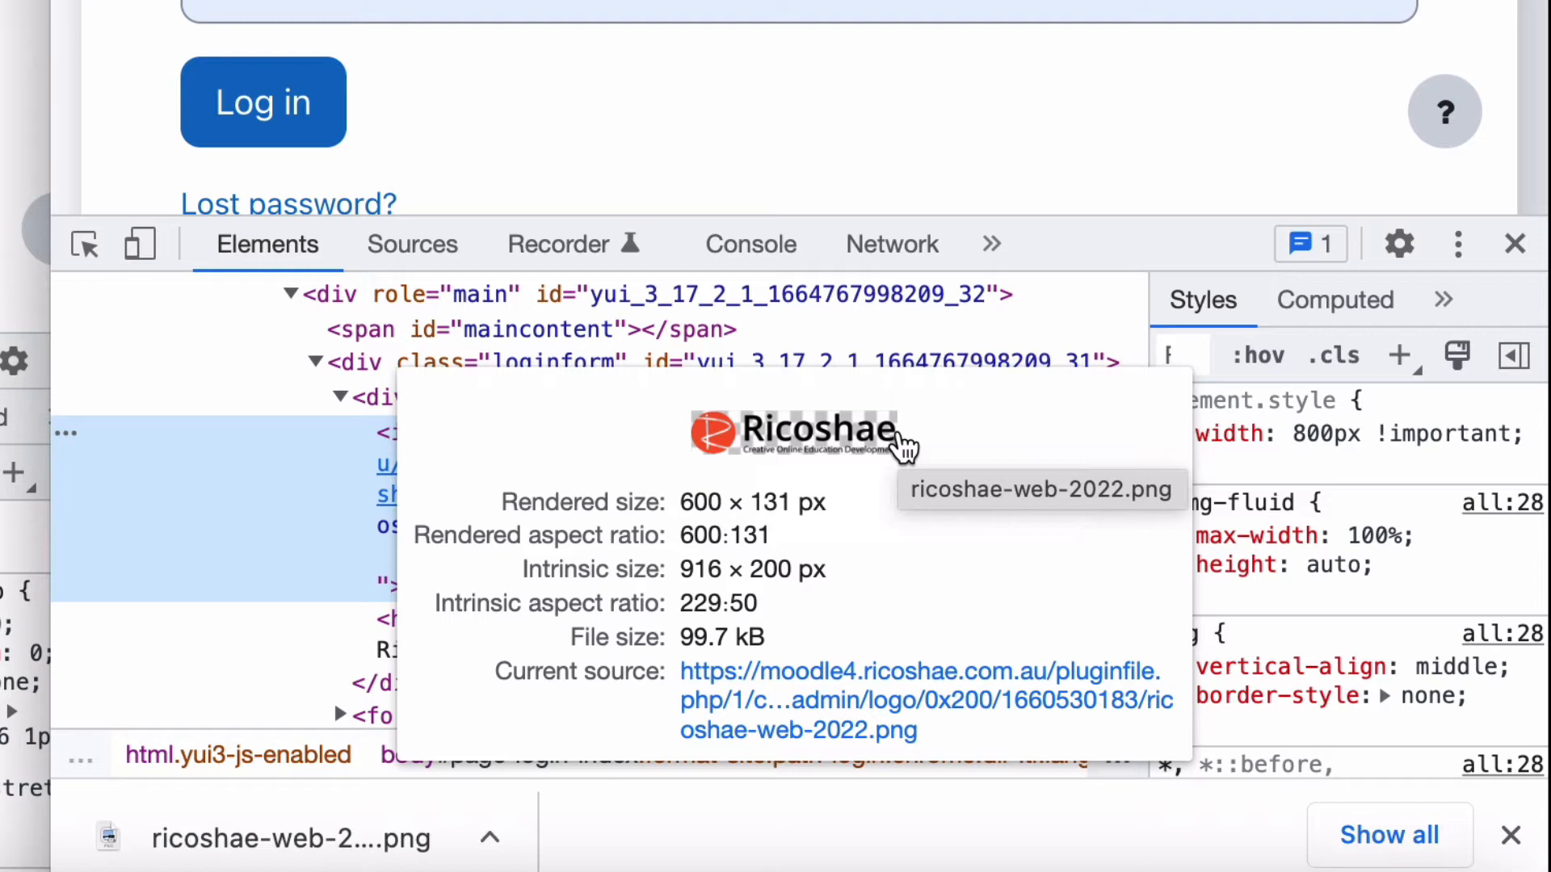
{"action": "mouse_move", "coordinate": [767, 511]}
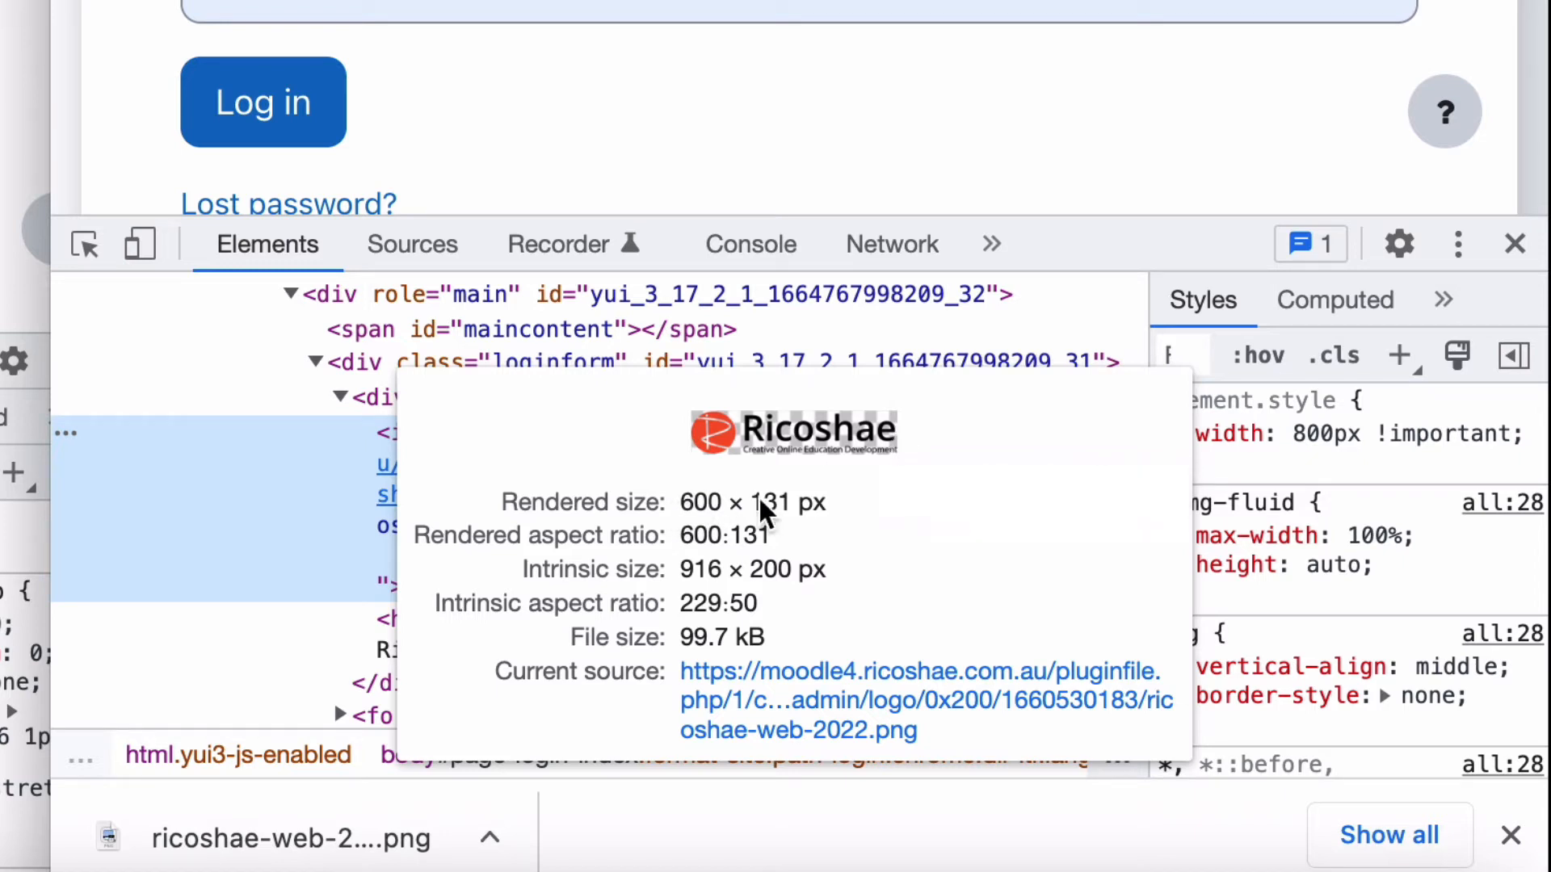
{"action": "mouse_move", "coordinate": [821, 515]}
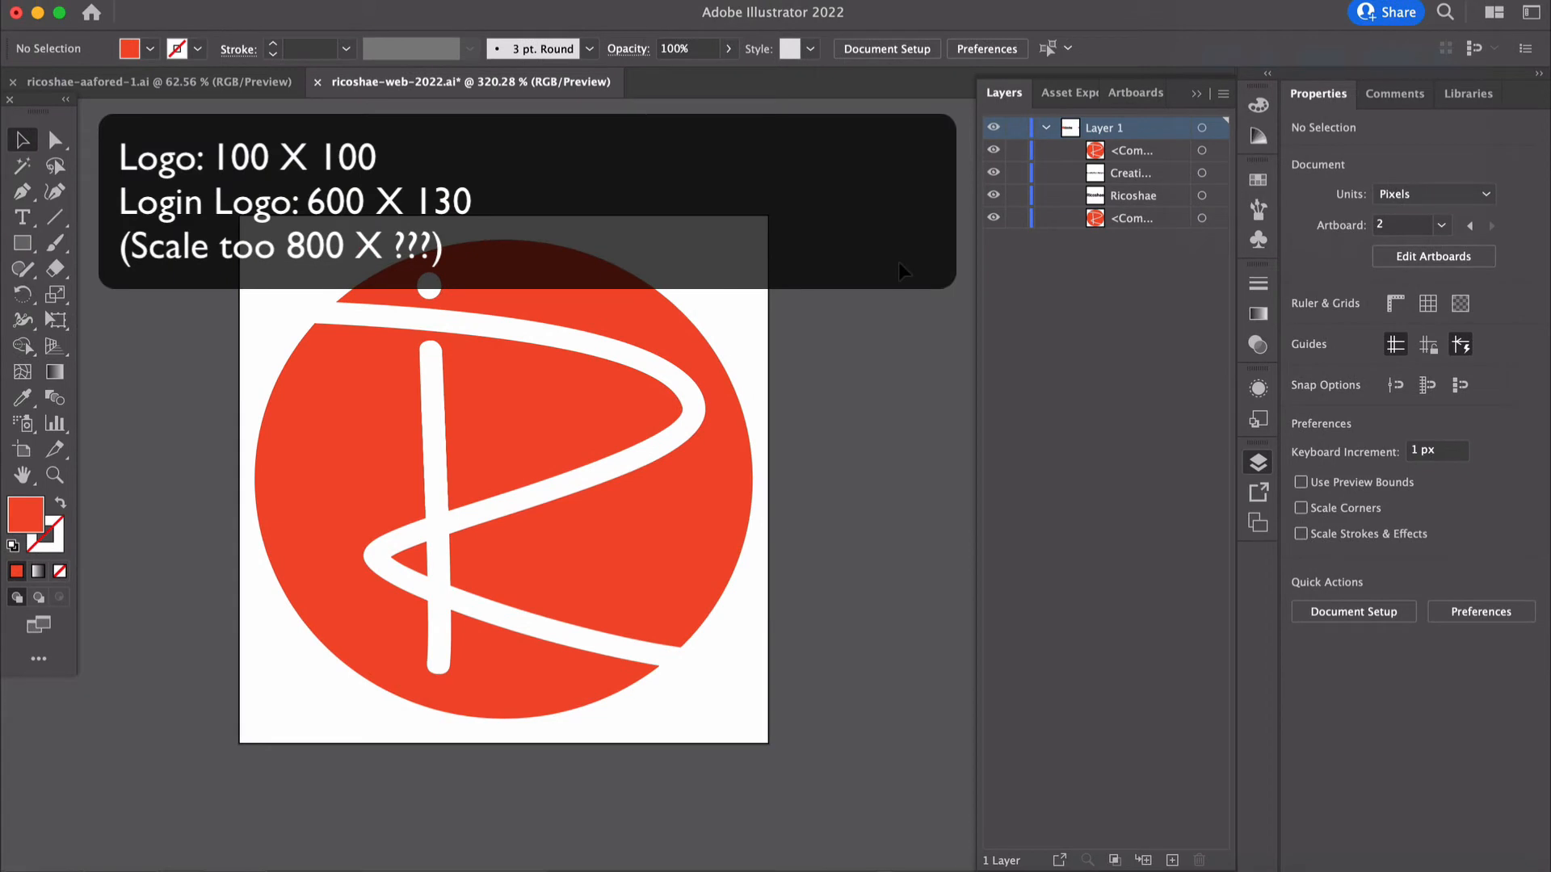
{"action": "mouse_move", "coordinate": [1404, 259]}
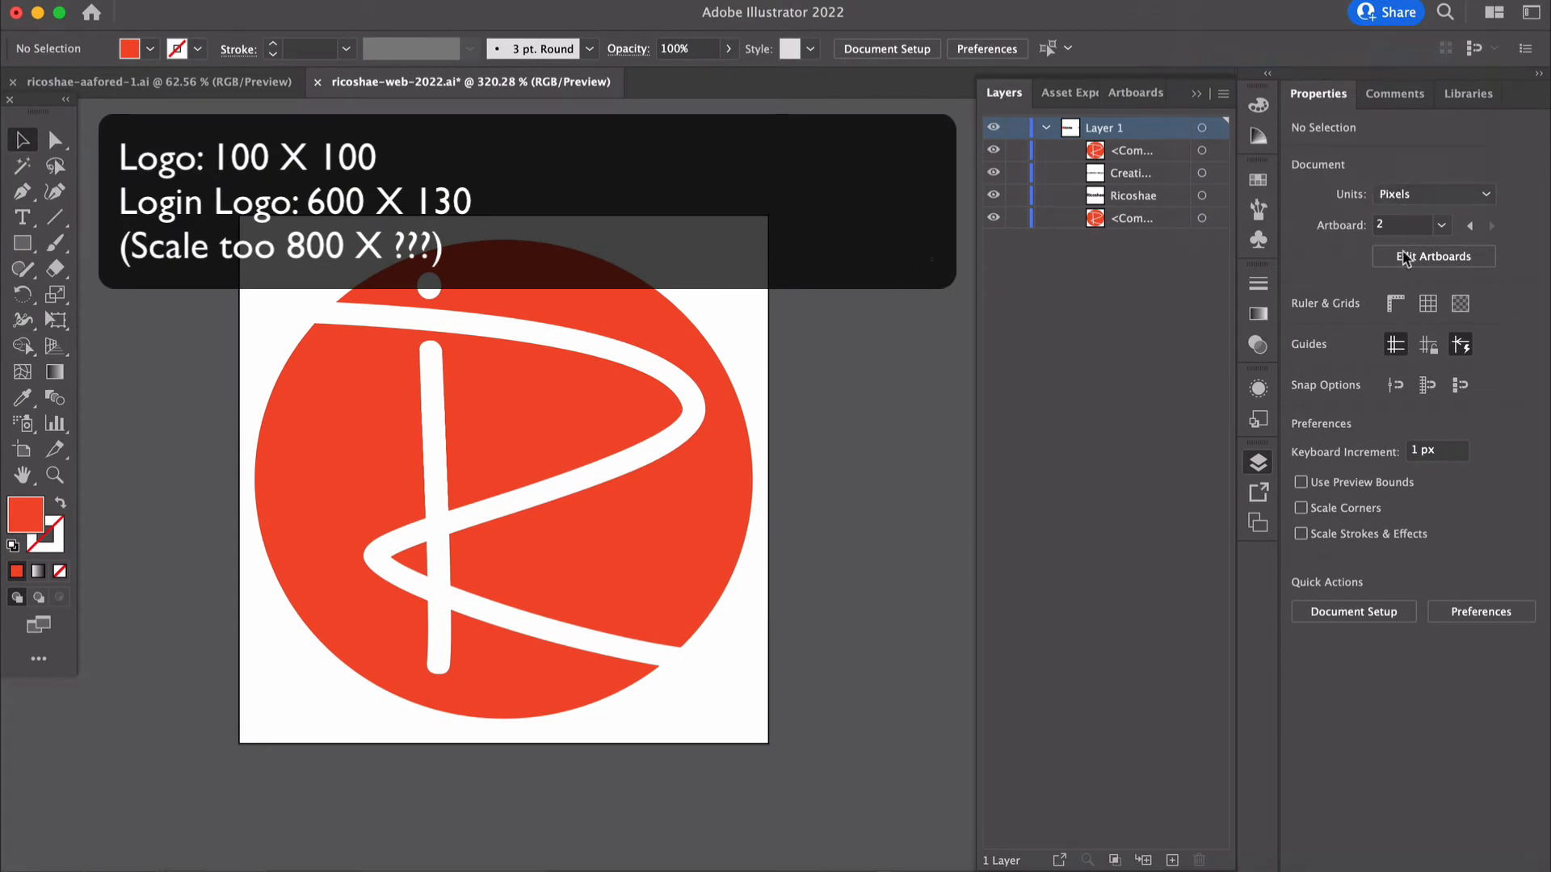
Fill the compact artboard's circular R logo with black and save the document
{"action": "left_click", "coordinate": [1431, 256]}
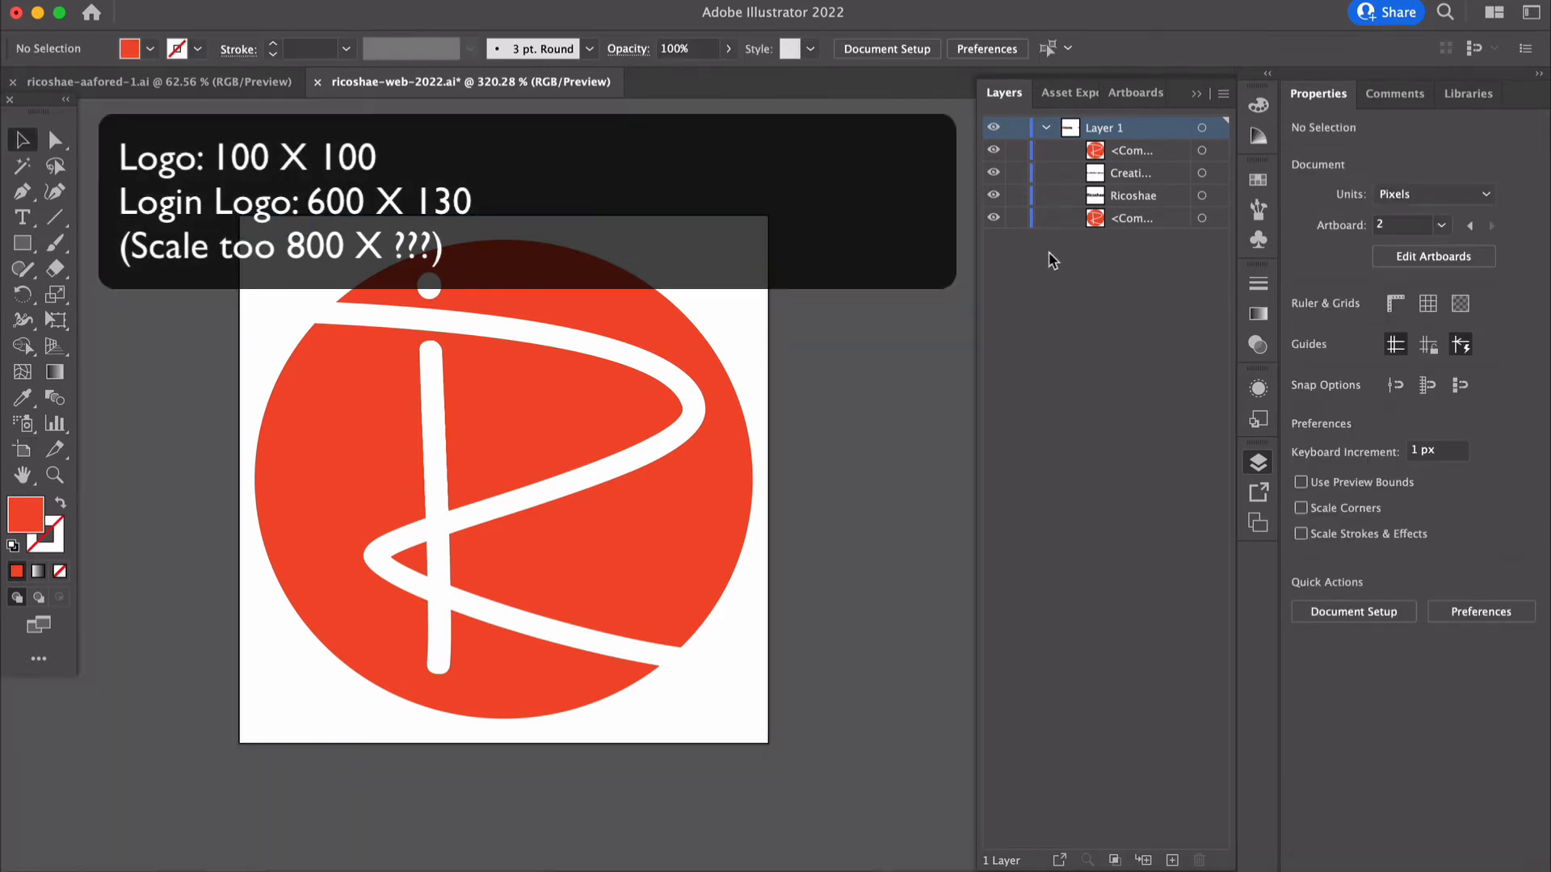
{"action": "left_click", "coordinate": [538, 411]}
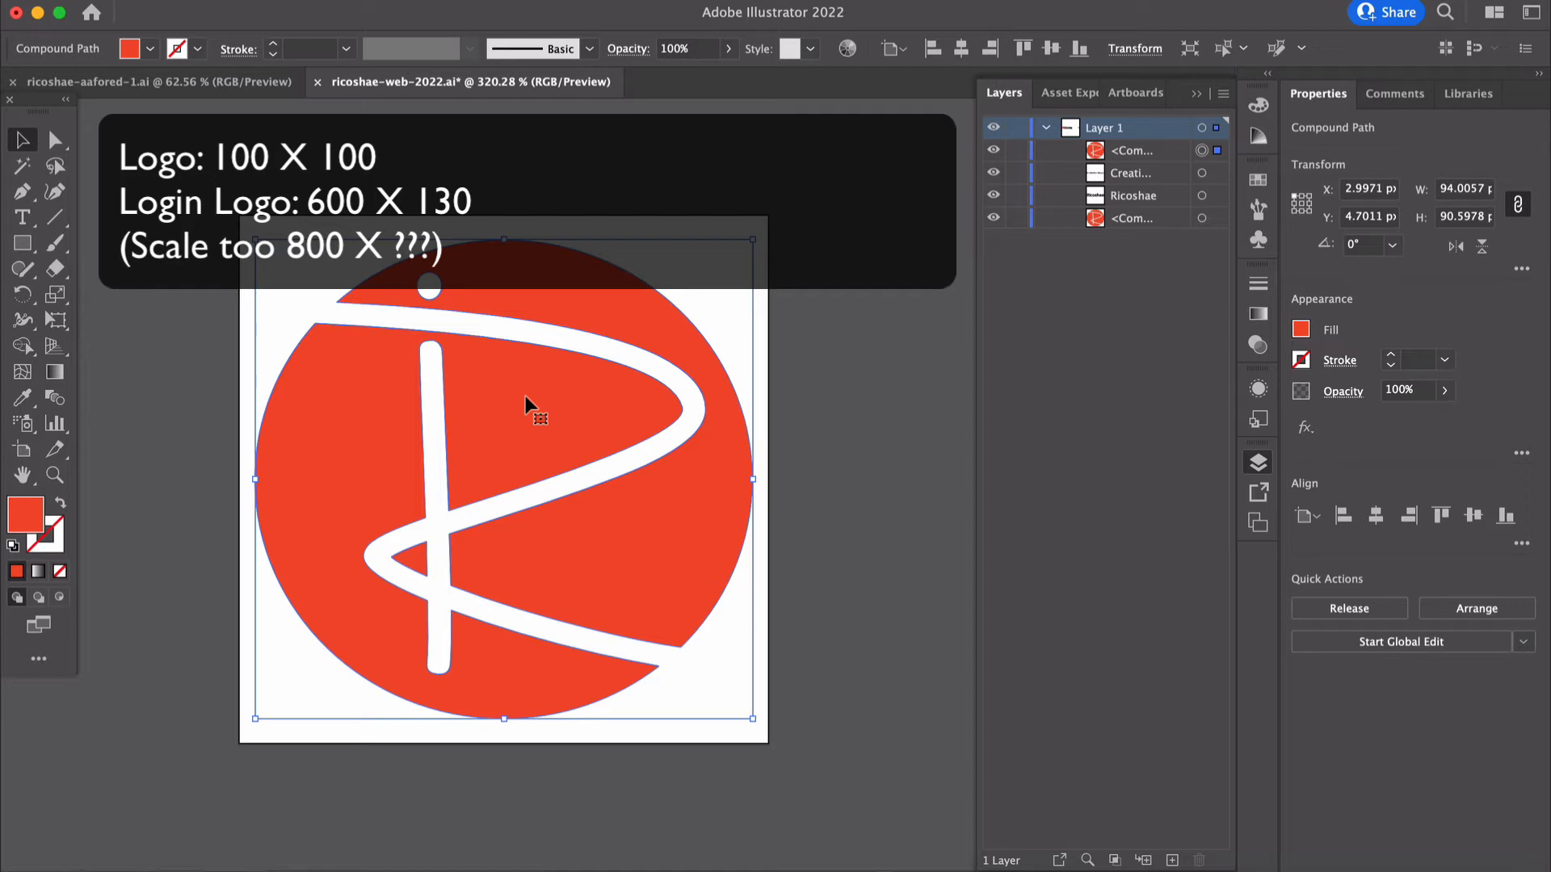
{"action": "mouse_move", "coordinate": [1242, 326]}
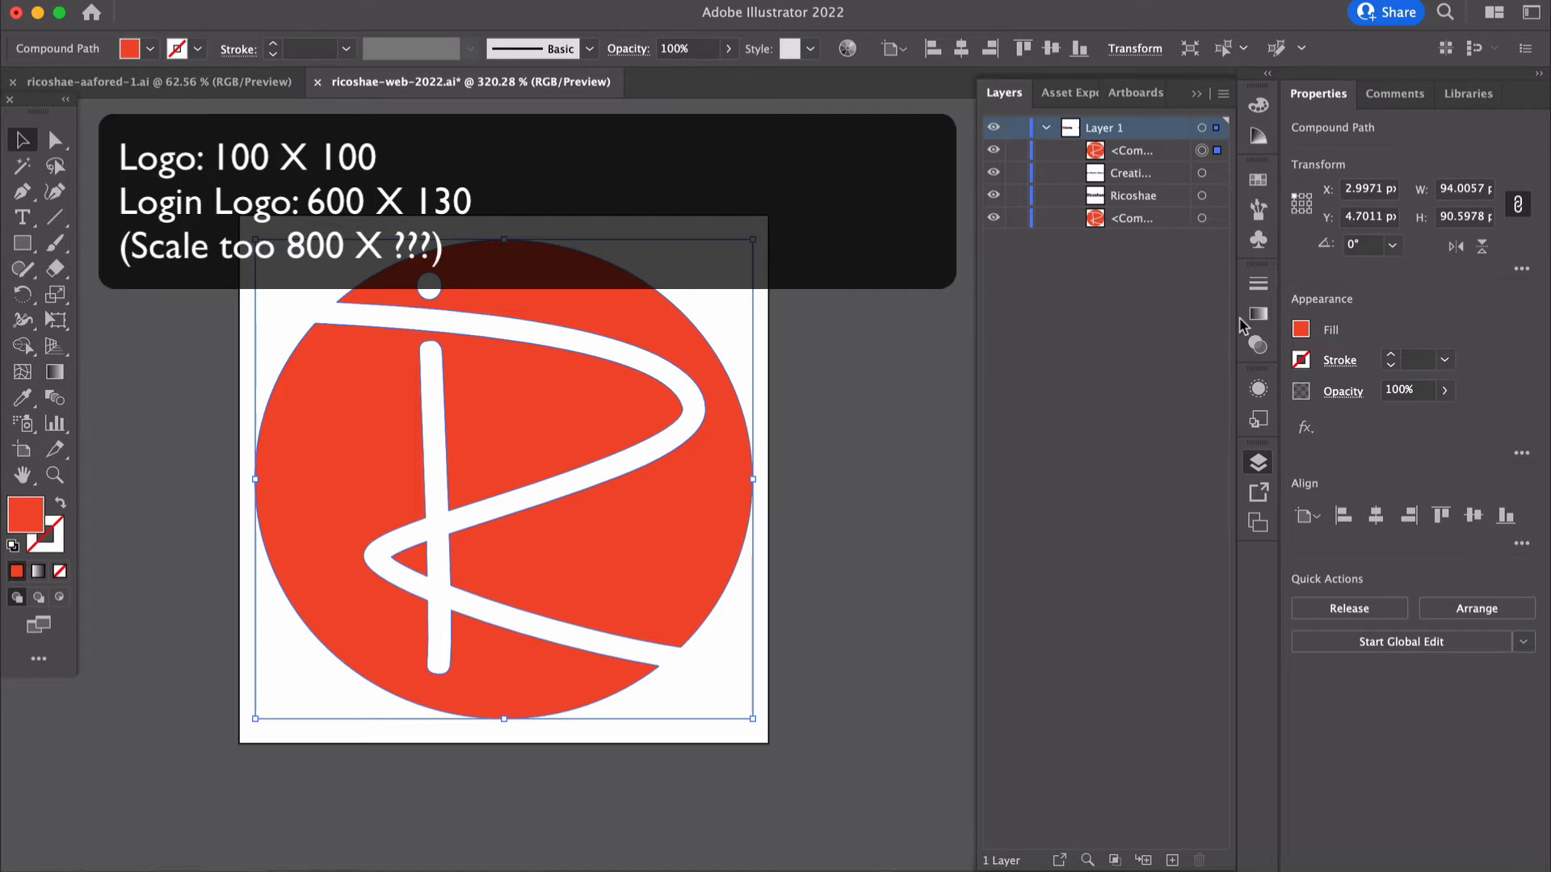
{"action": "left_click", "coordinate": [1301, 329]}
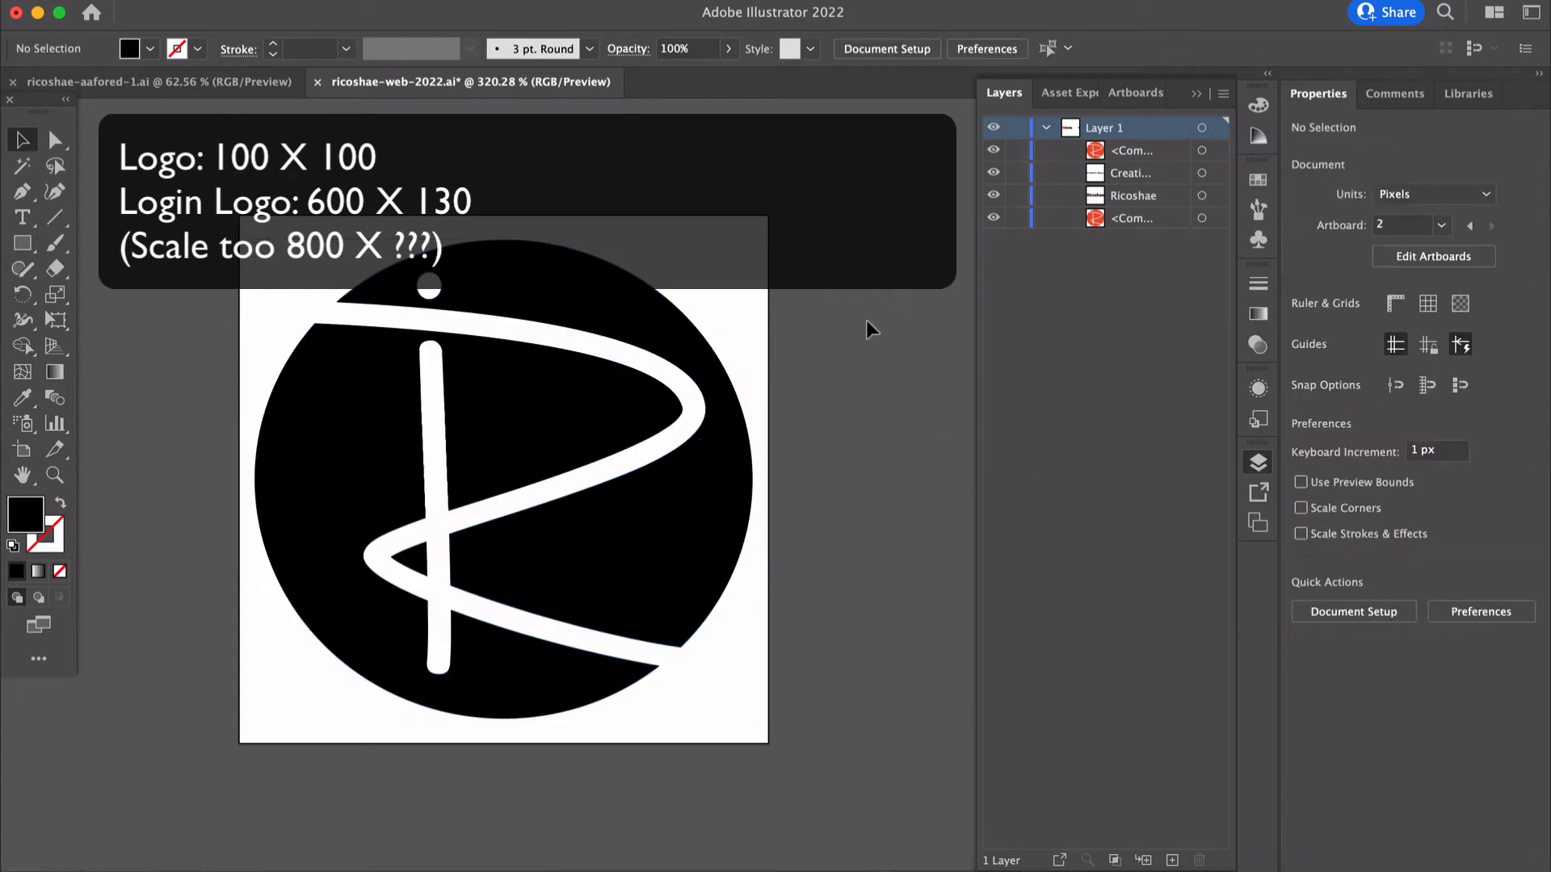
{"action": "key", "text": "cmd+s"}
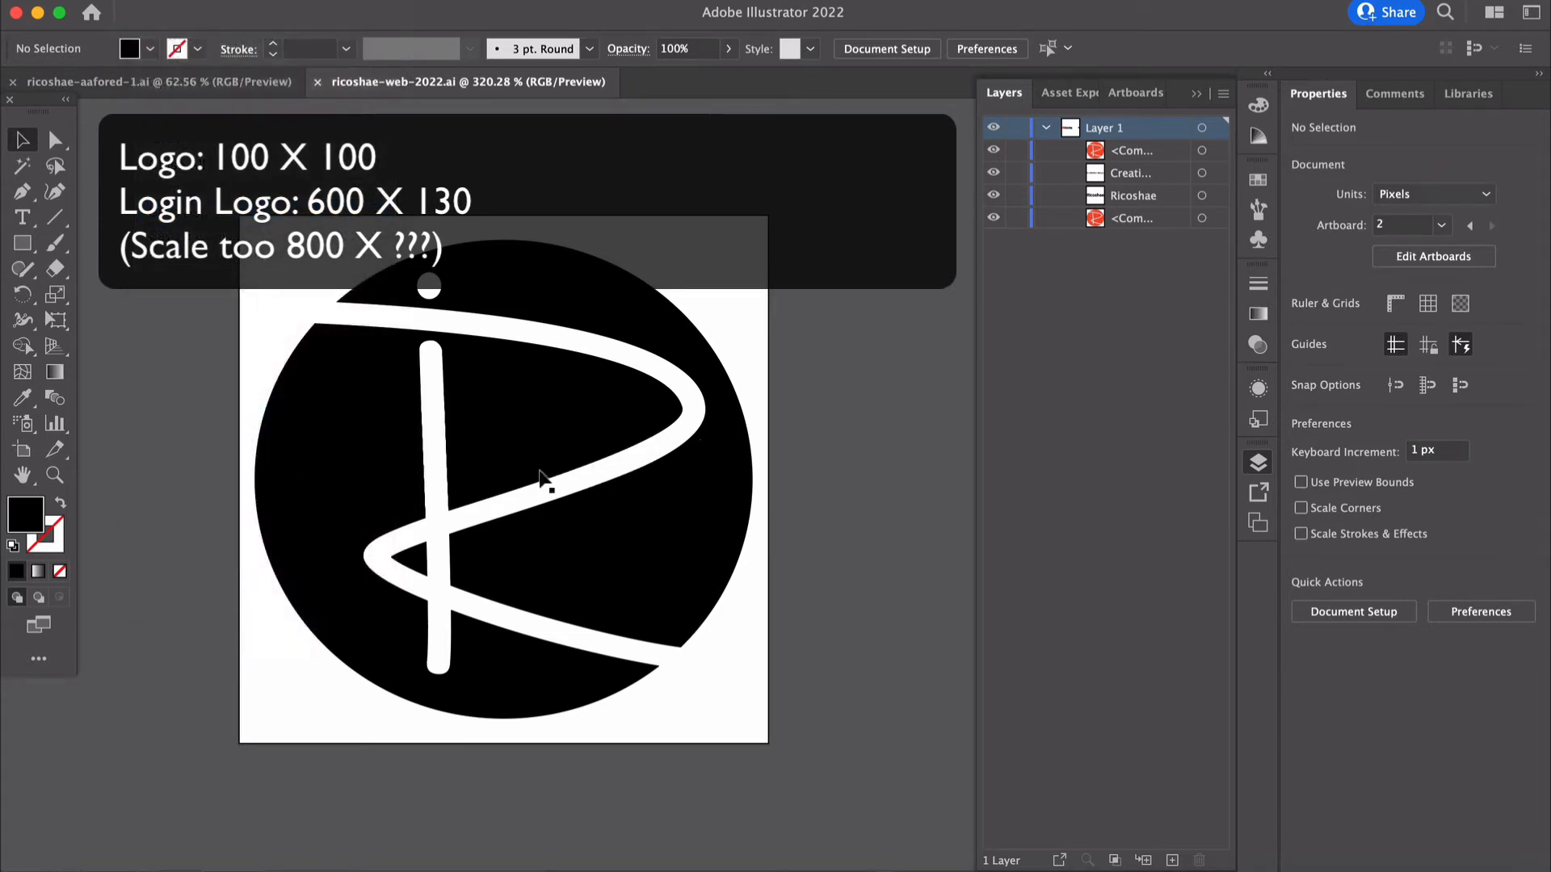
{"action": "mouse_move", "coordinate": [1184, 249]}
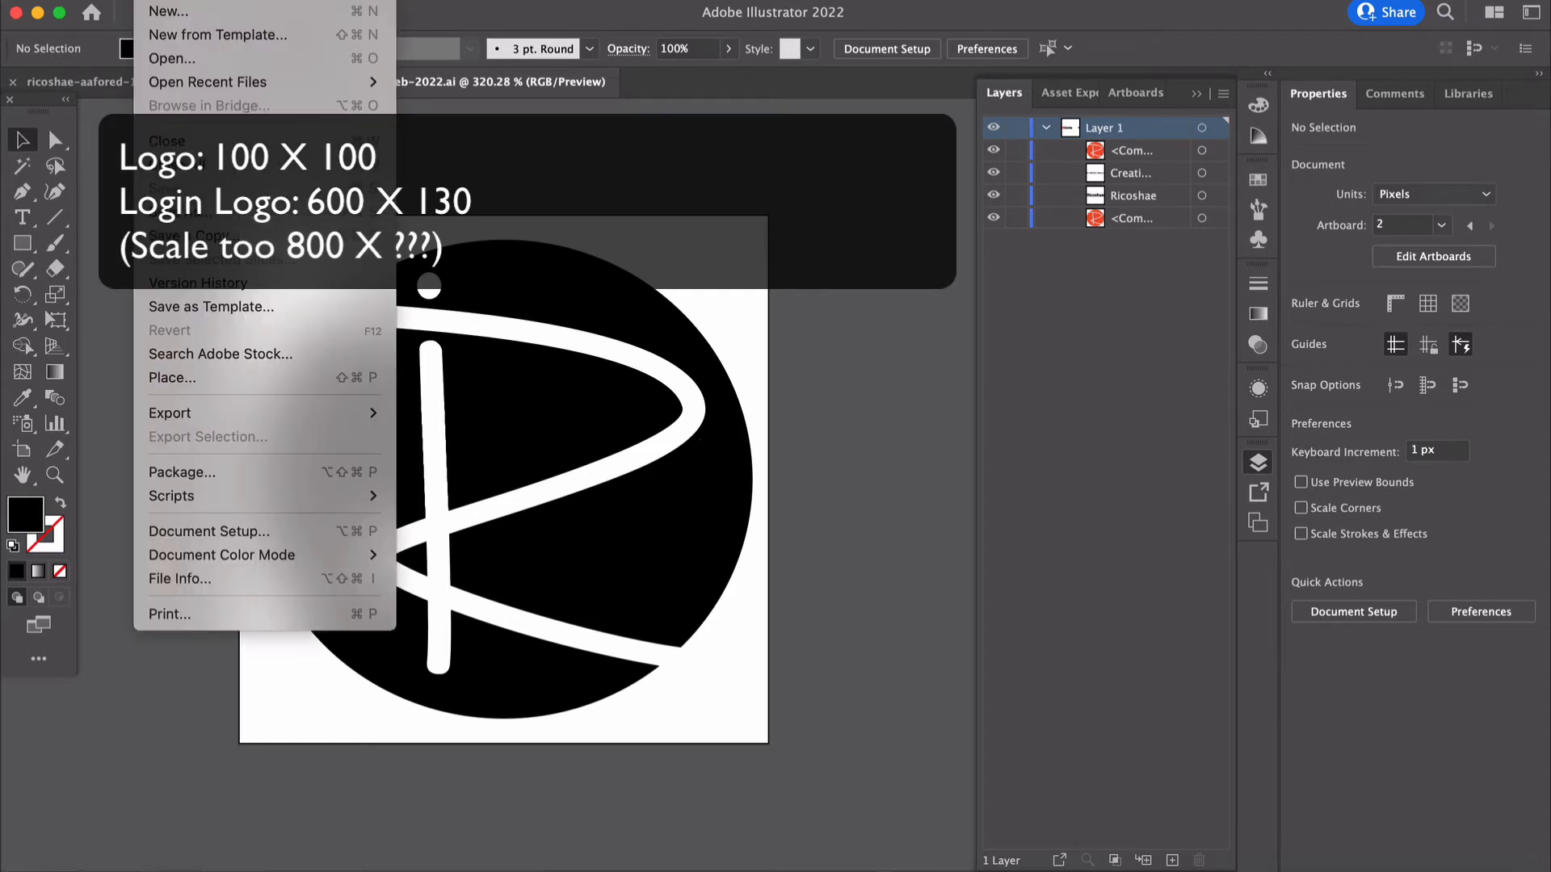
Export artboard 2 as a transparent 150 ppi PNG, replacing ricoshae-web-2022-02.png
{"action": "left_click", "coordinate": [171, 414]}
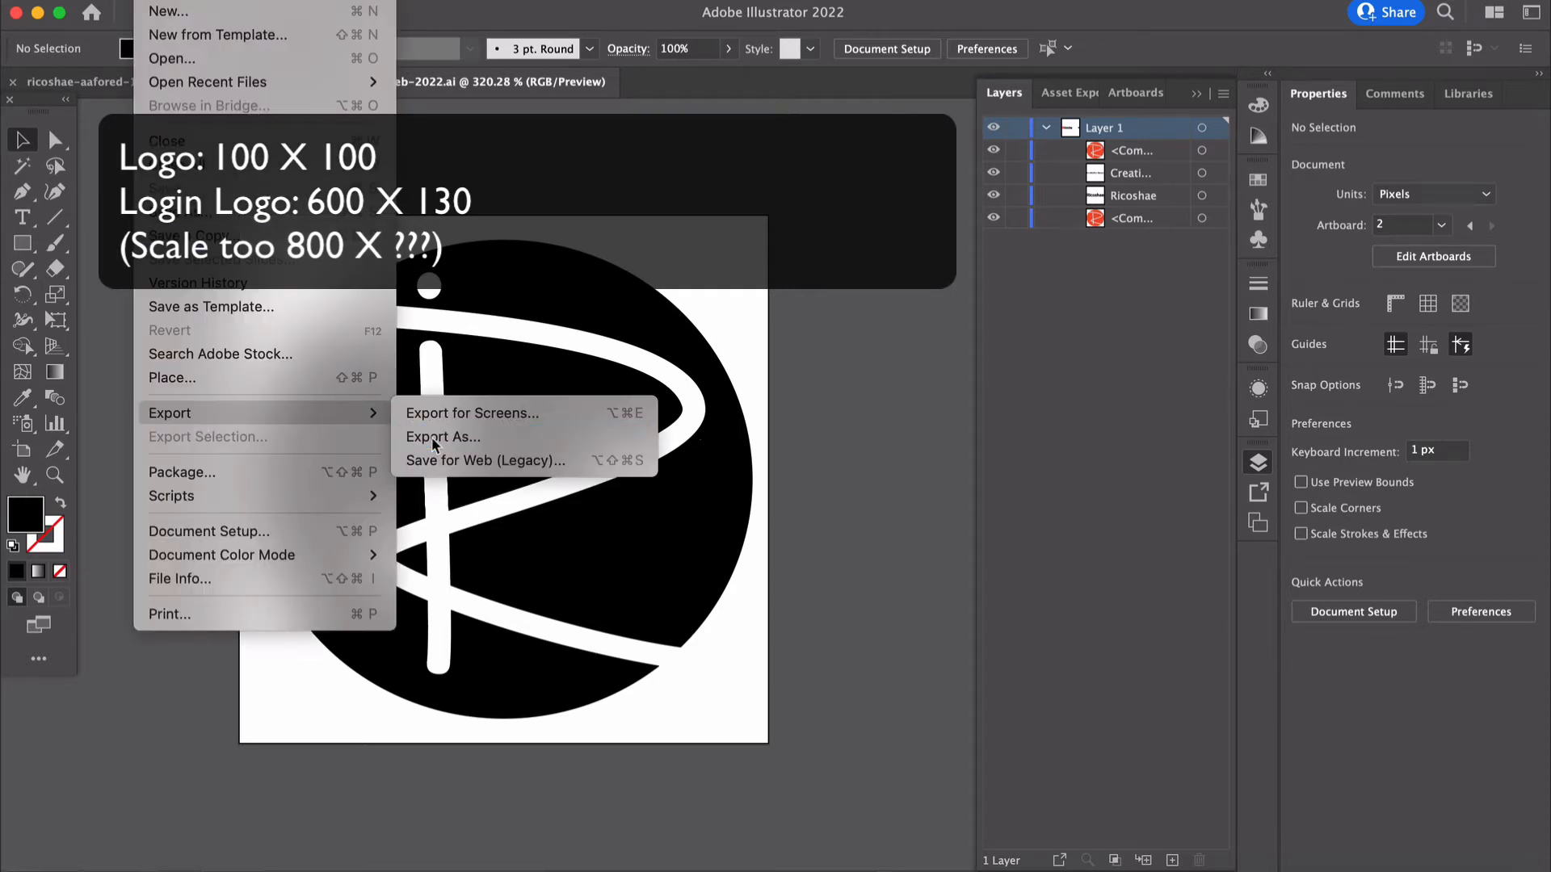
{"action": "left_click", "coordinate": [442, 436]}
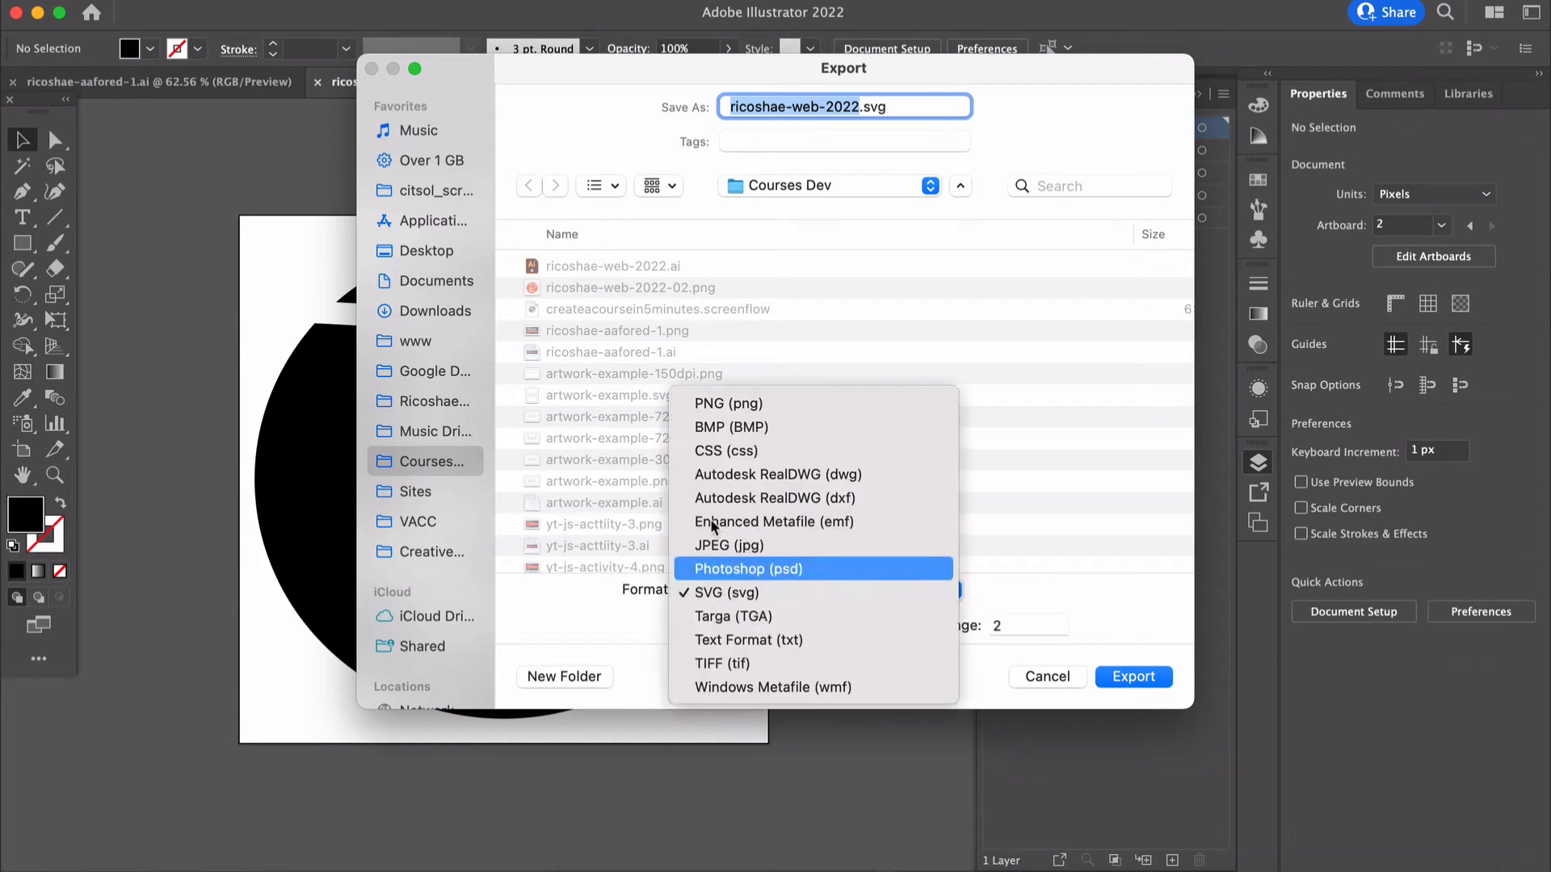
{"action": "mouse_move", "coordinate": [727, 402]}
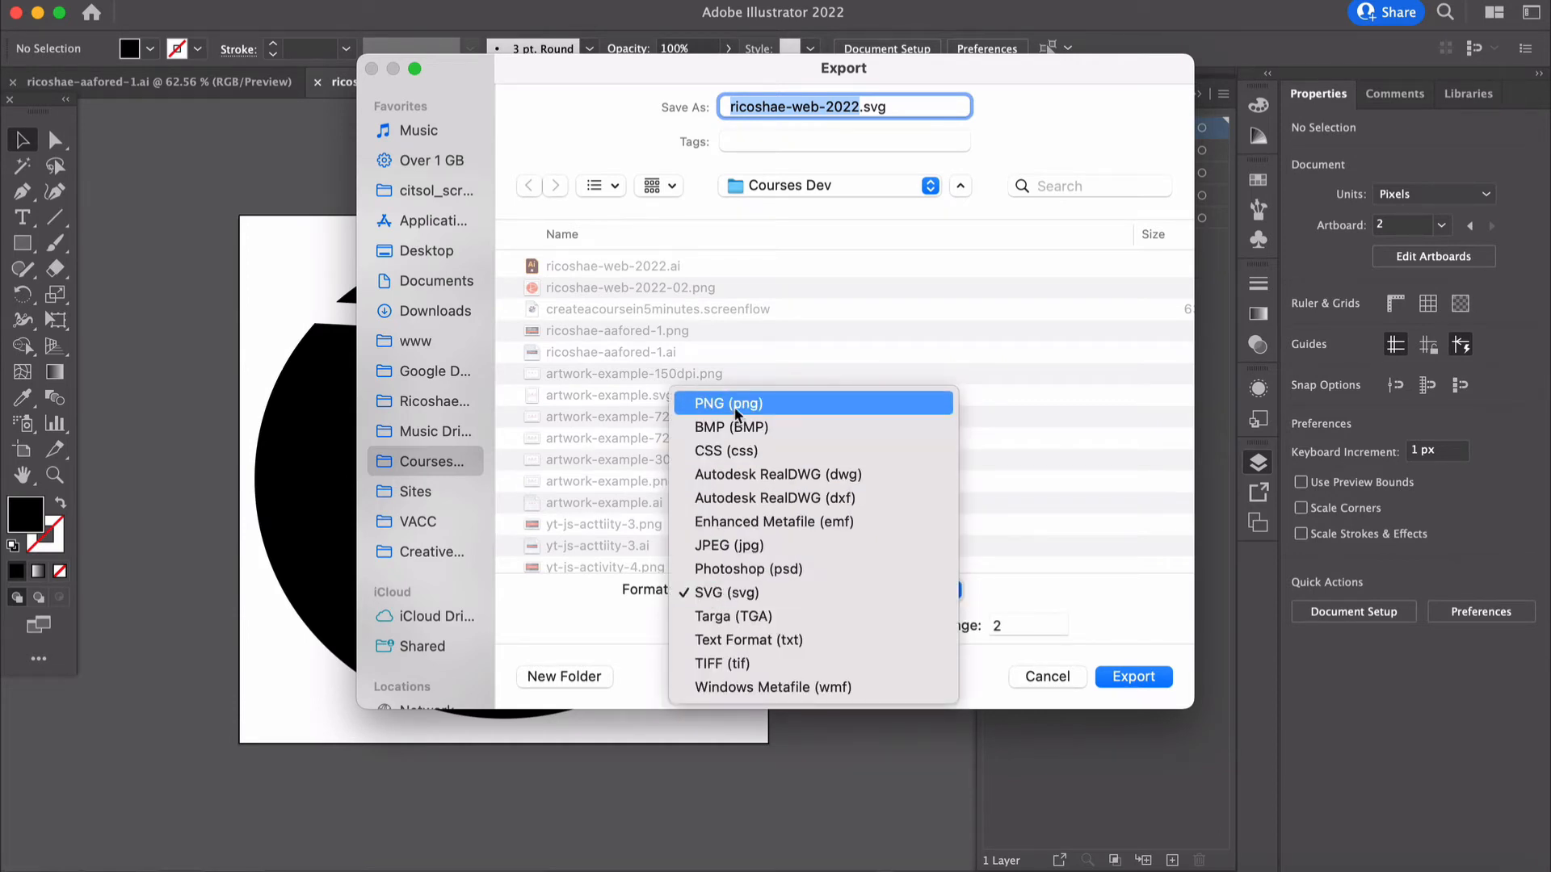
{"action": "left_click", "coordinate": [728, 402]}
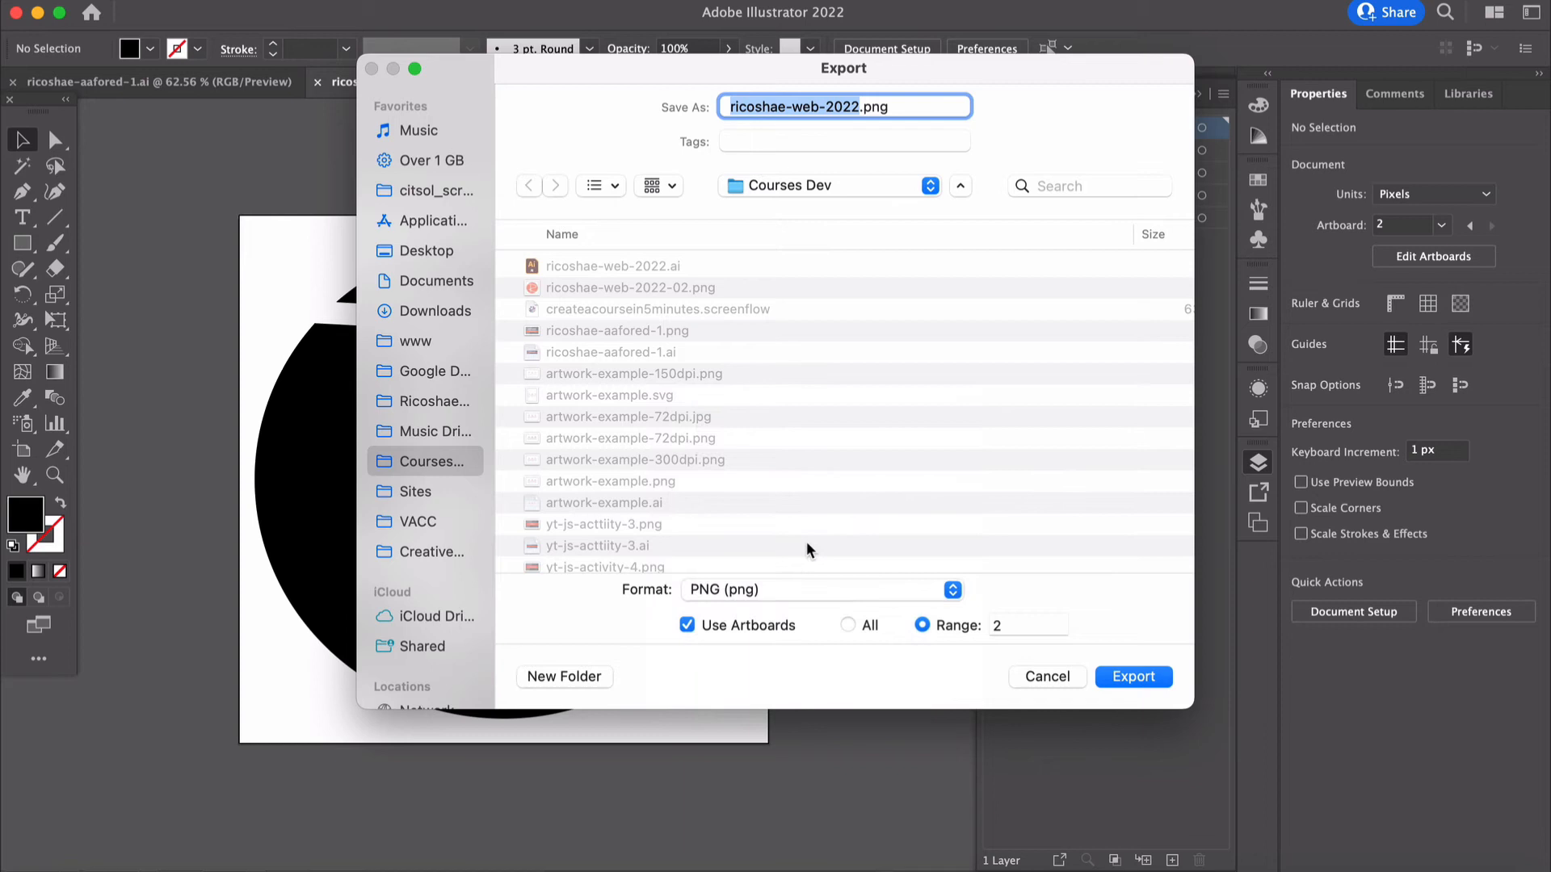
{"action": "mouse_move", "coordinate": [1013, 635]}
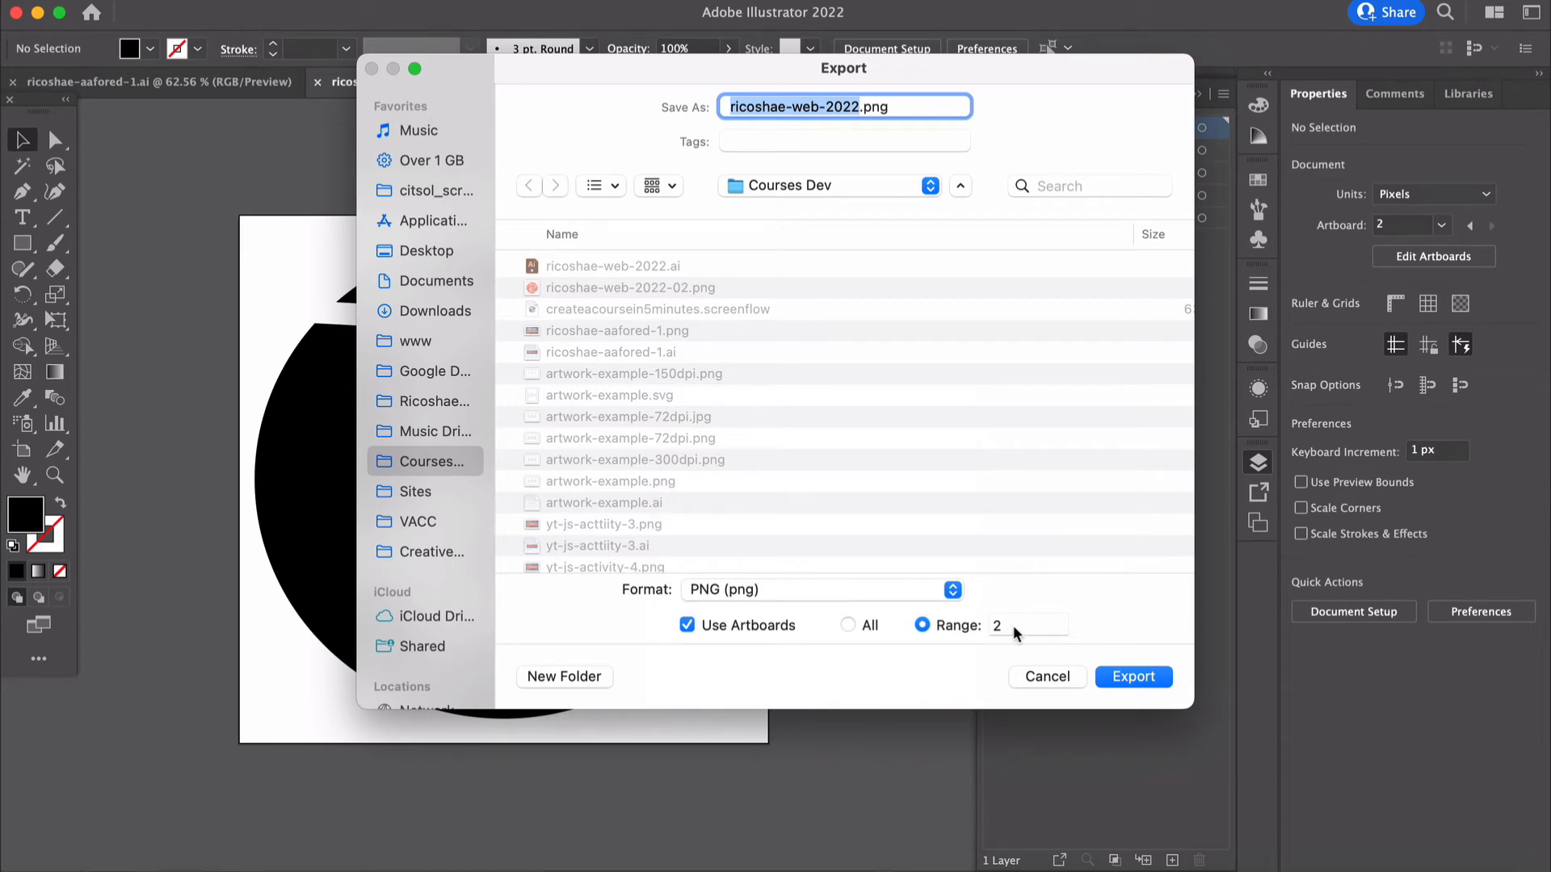
{"action": "mouse_move", "coordinate": [1164, 649]}
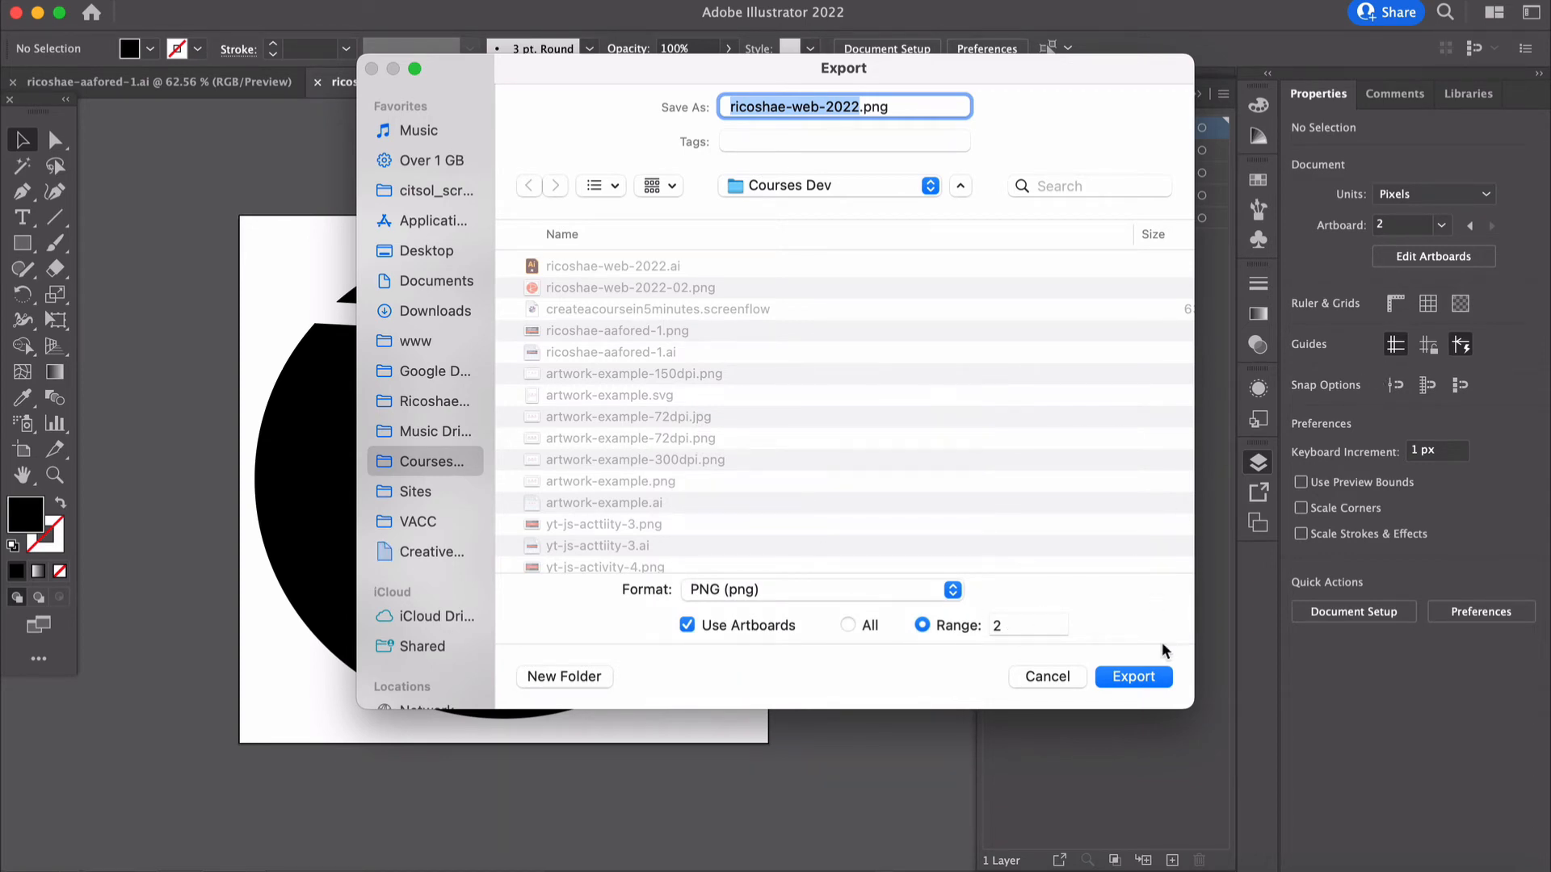
{"action": "left_click", "coordinate": [1132, 677]}
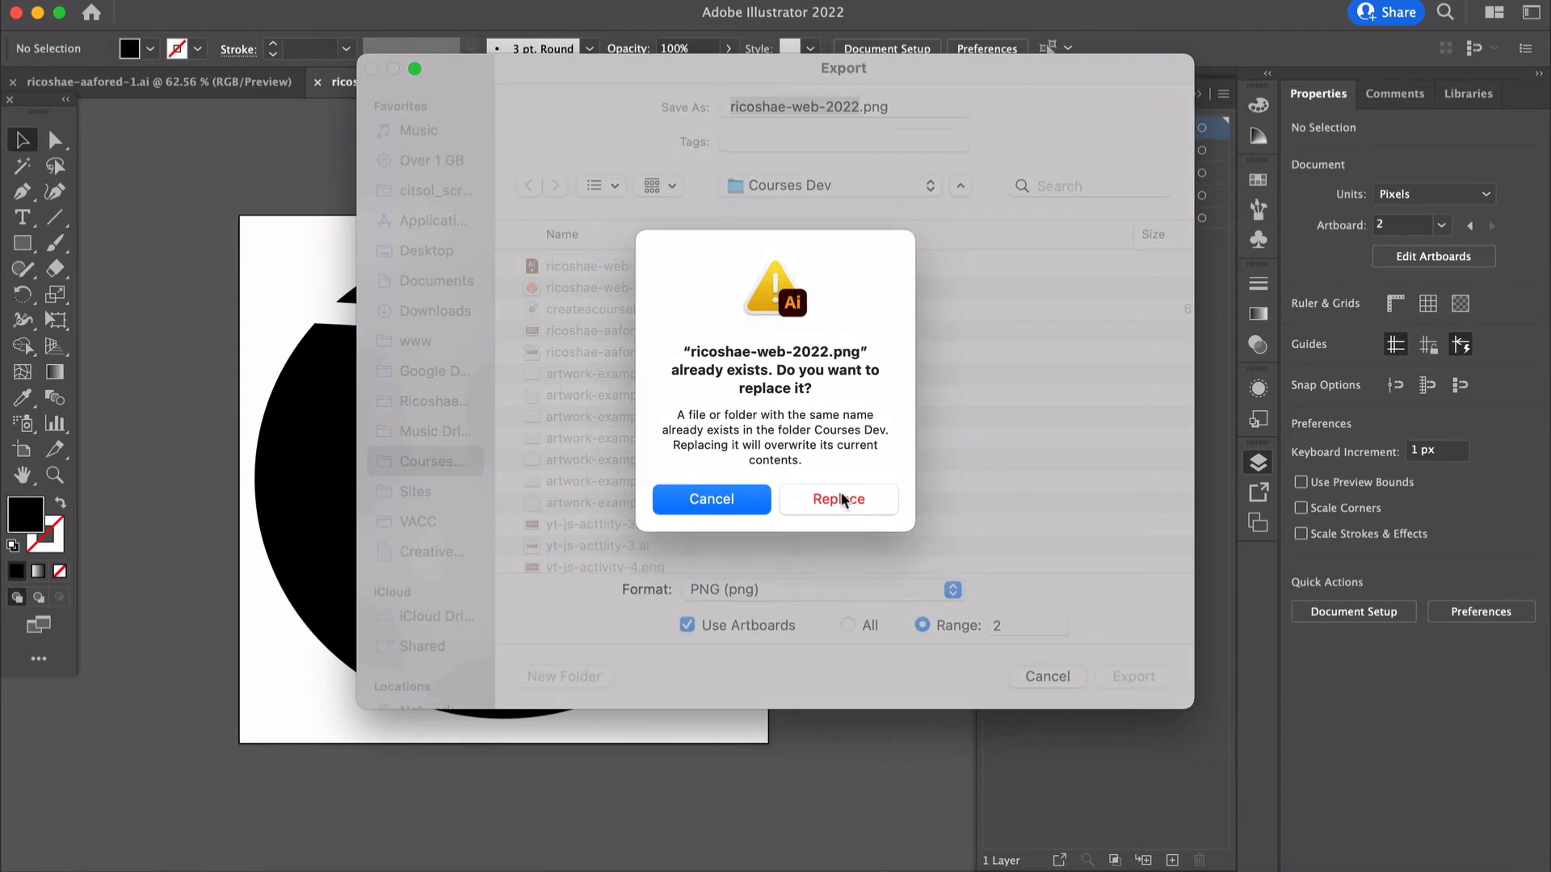
{"action": "left_click", "coordinate": [837, 499]}
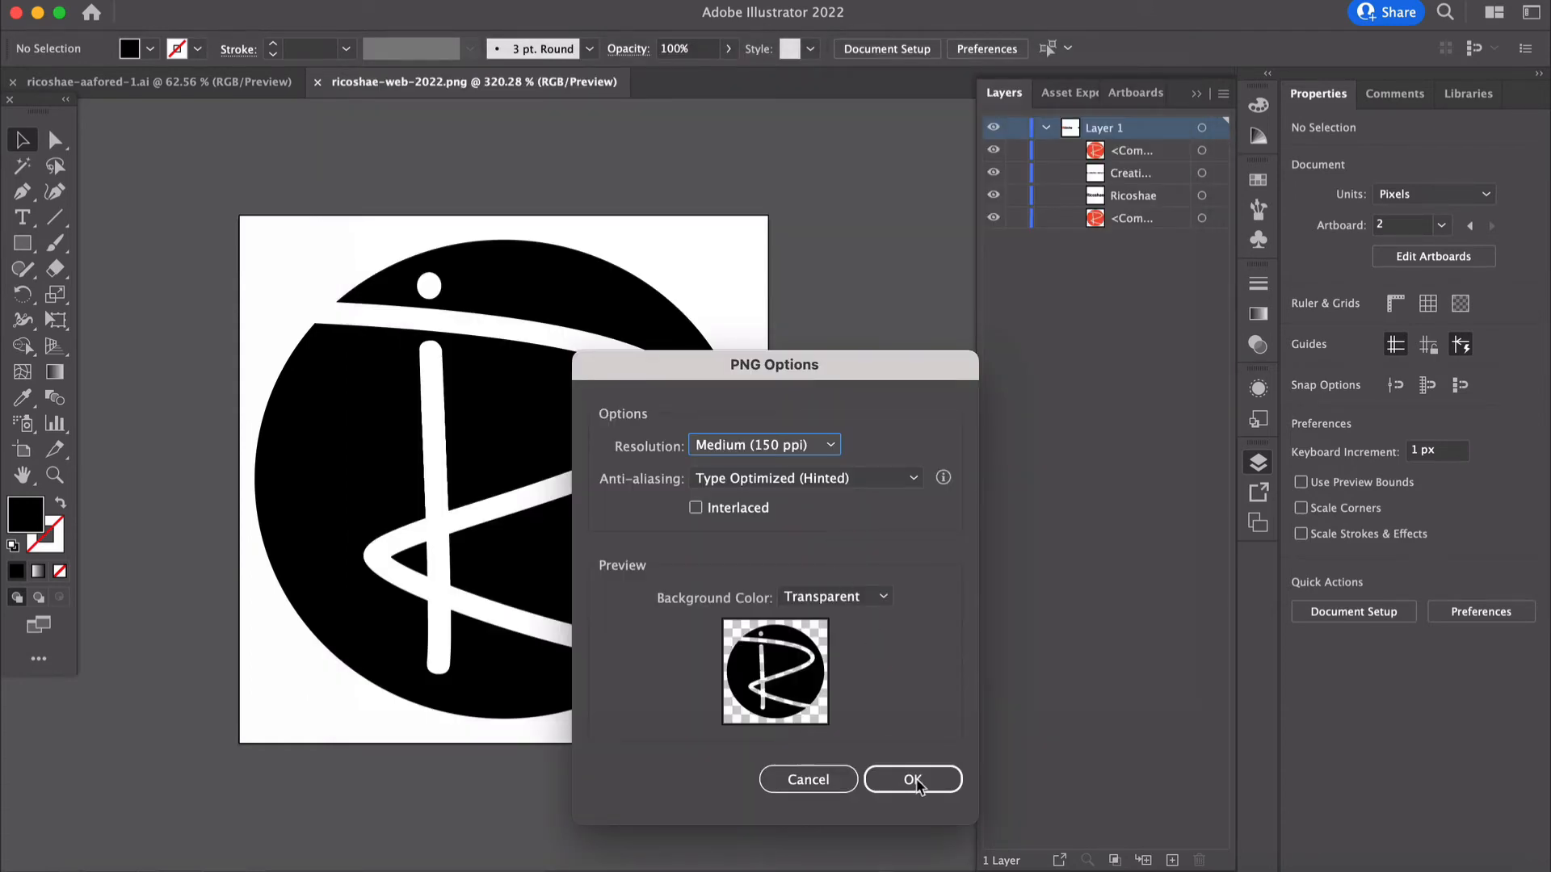
{"action": "left_click", "coordinate": [911, 779]}
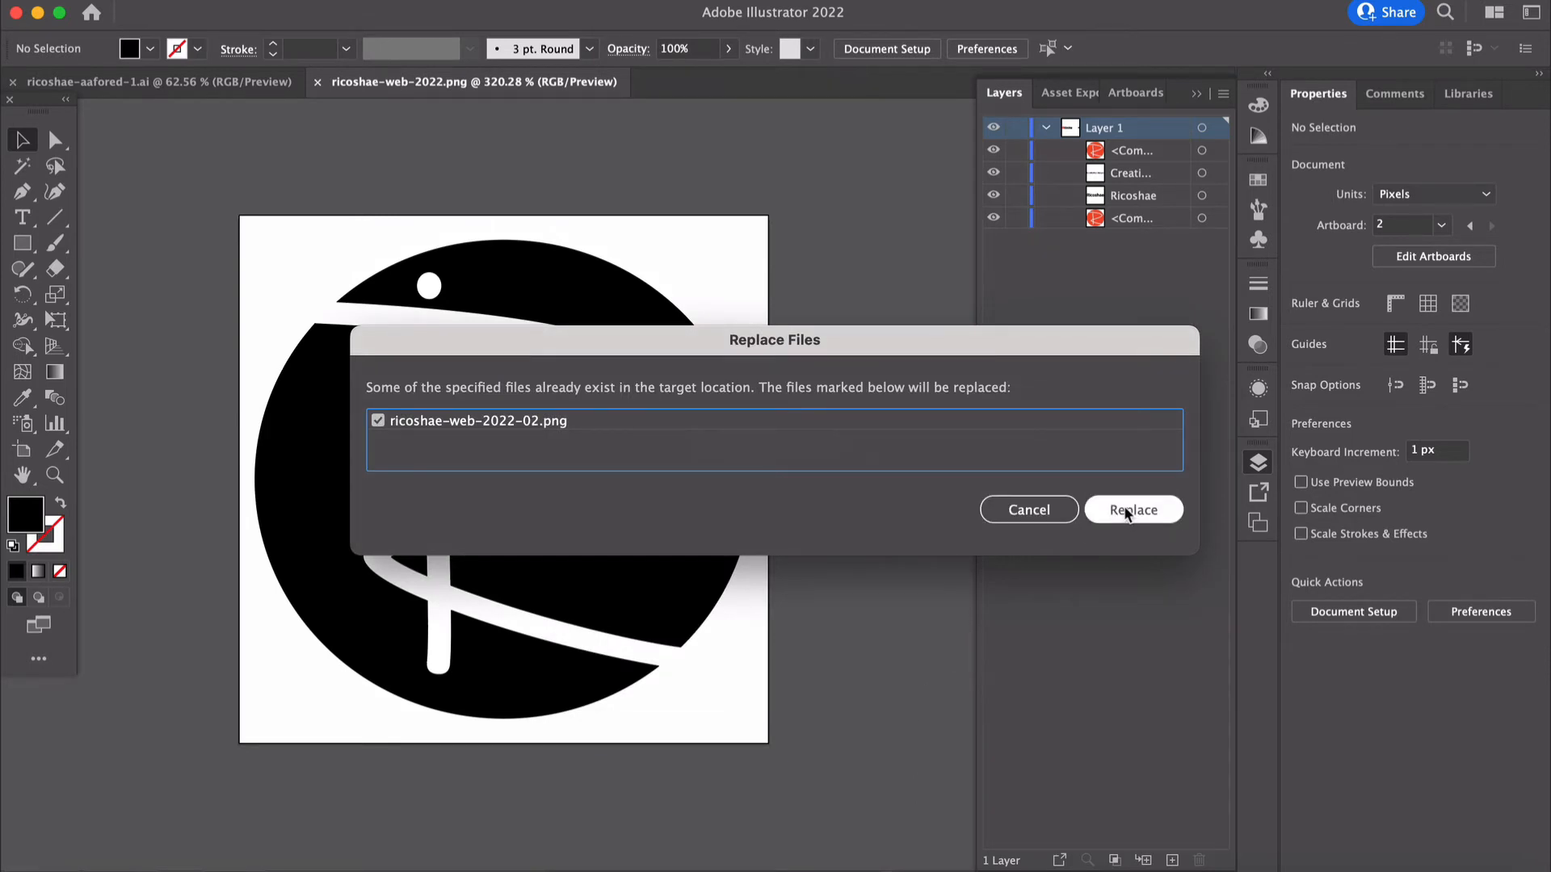
{"action": "left_click", "coordinate": [1133, 509]}
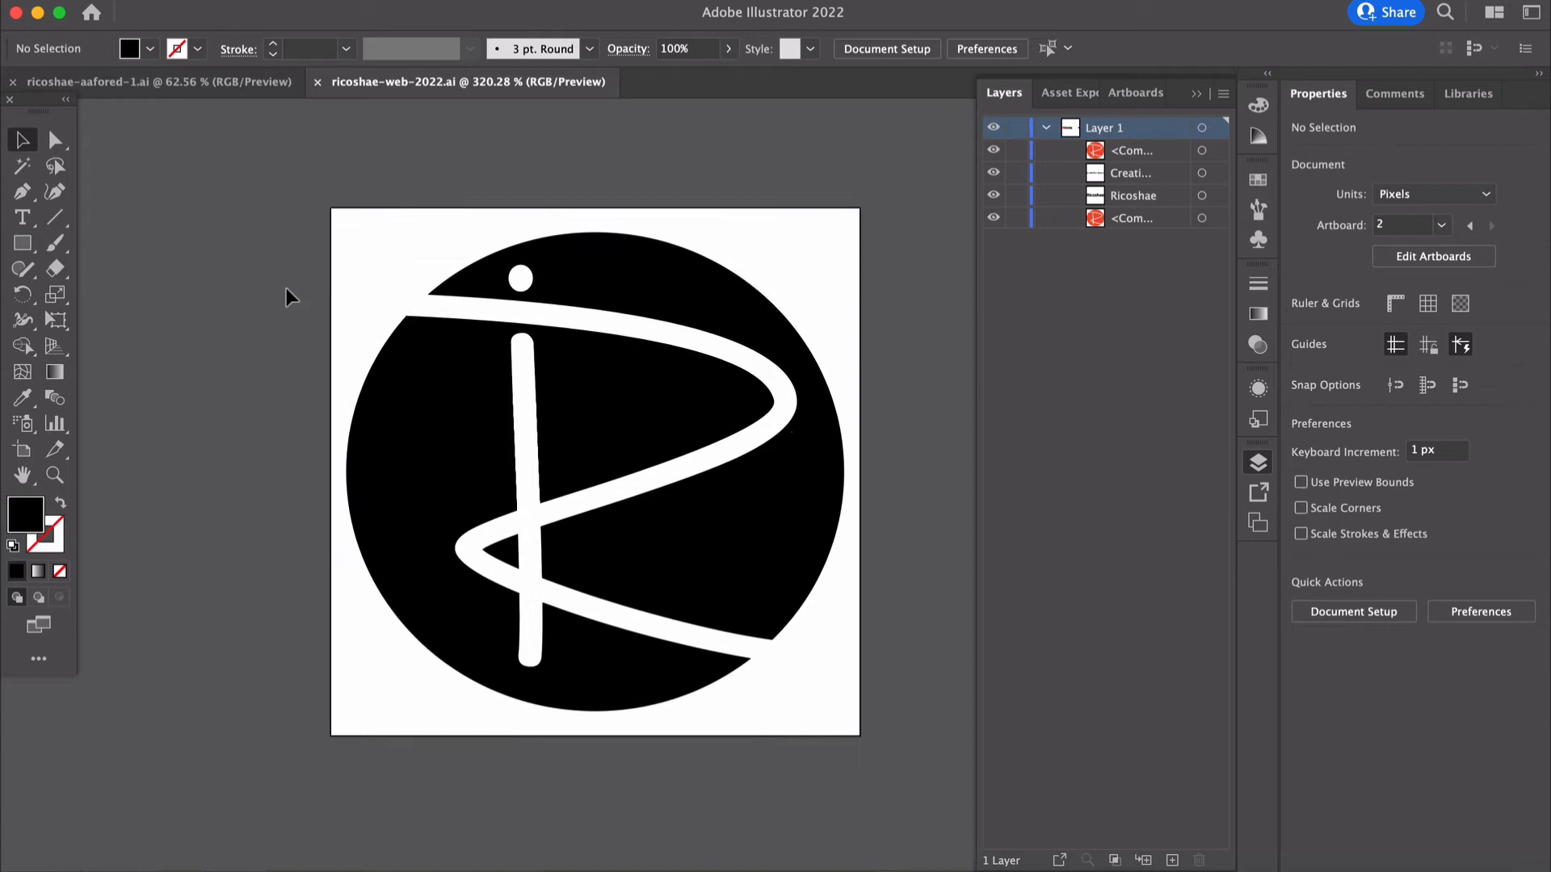
Resize the banner artboard to 800×173 px, enlarge the logo and tagline, and group them
{"action": "left_click", "coordinate": [1470, 226]}
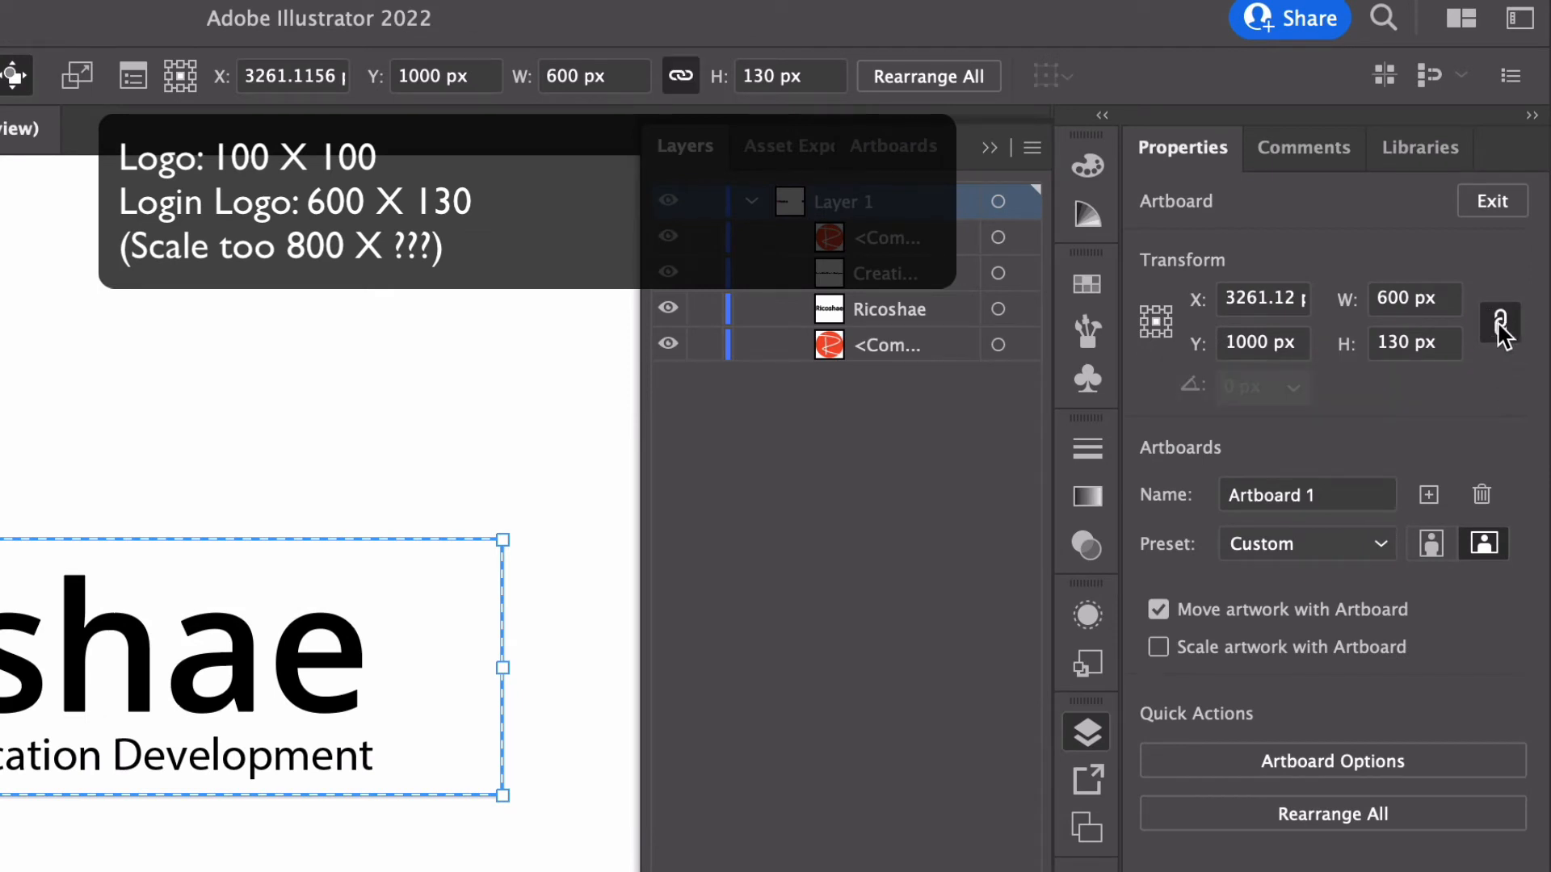
{"action": "mouse_move", "coordinate": [1440, 299]}
{"action": "type", "text": "800"}
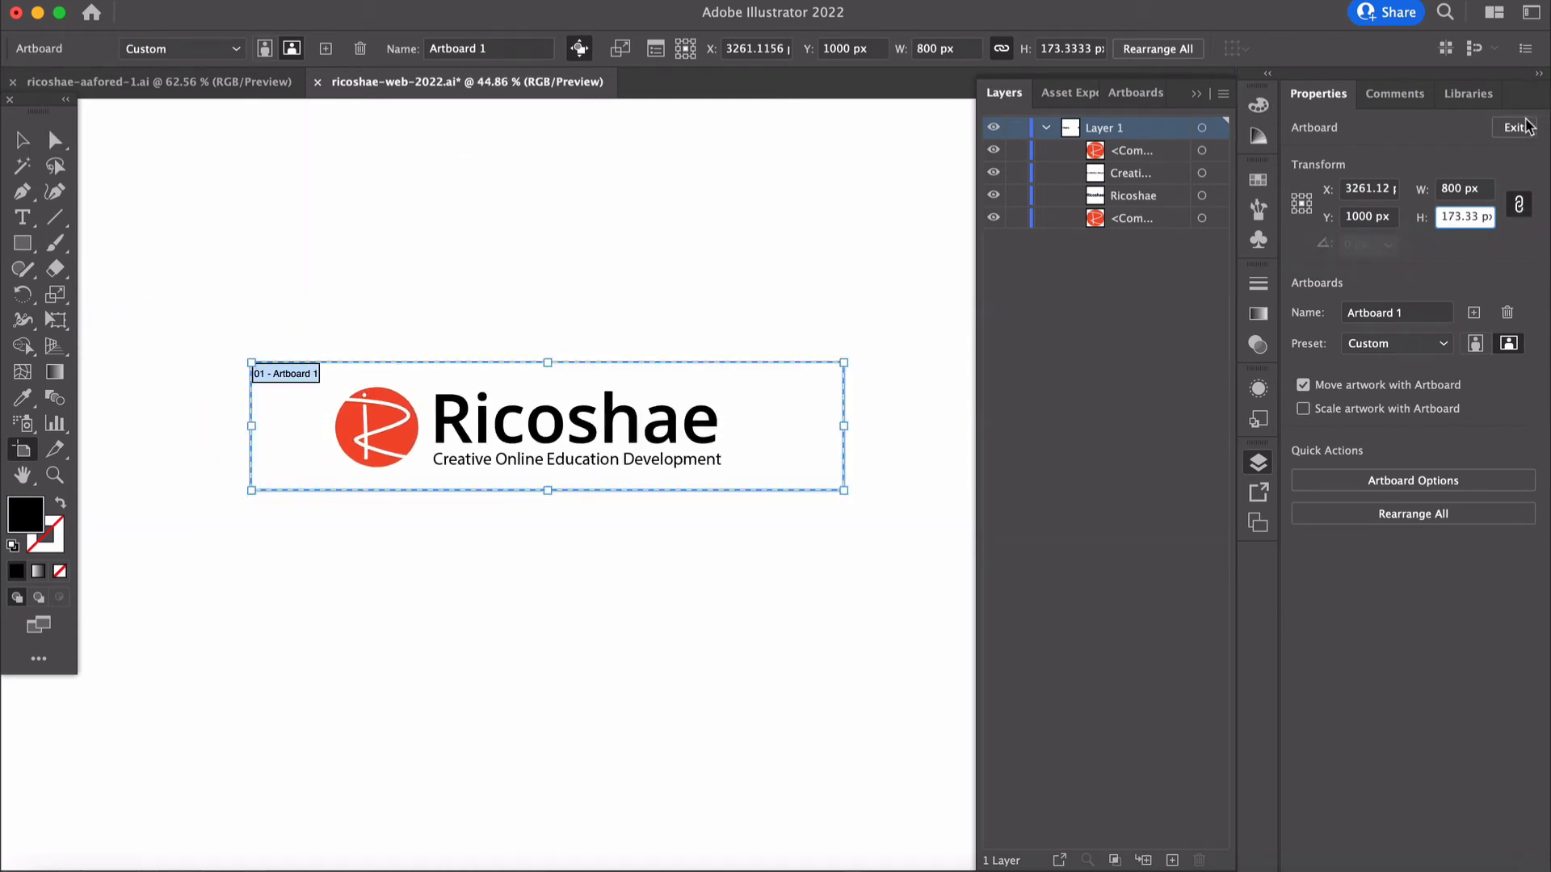
{"action": "left_click", "coordinate": [1514, 127]}
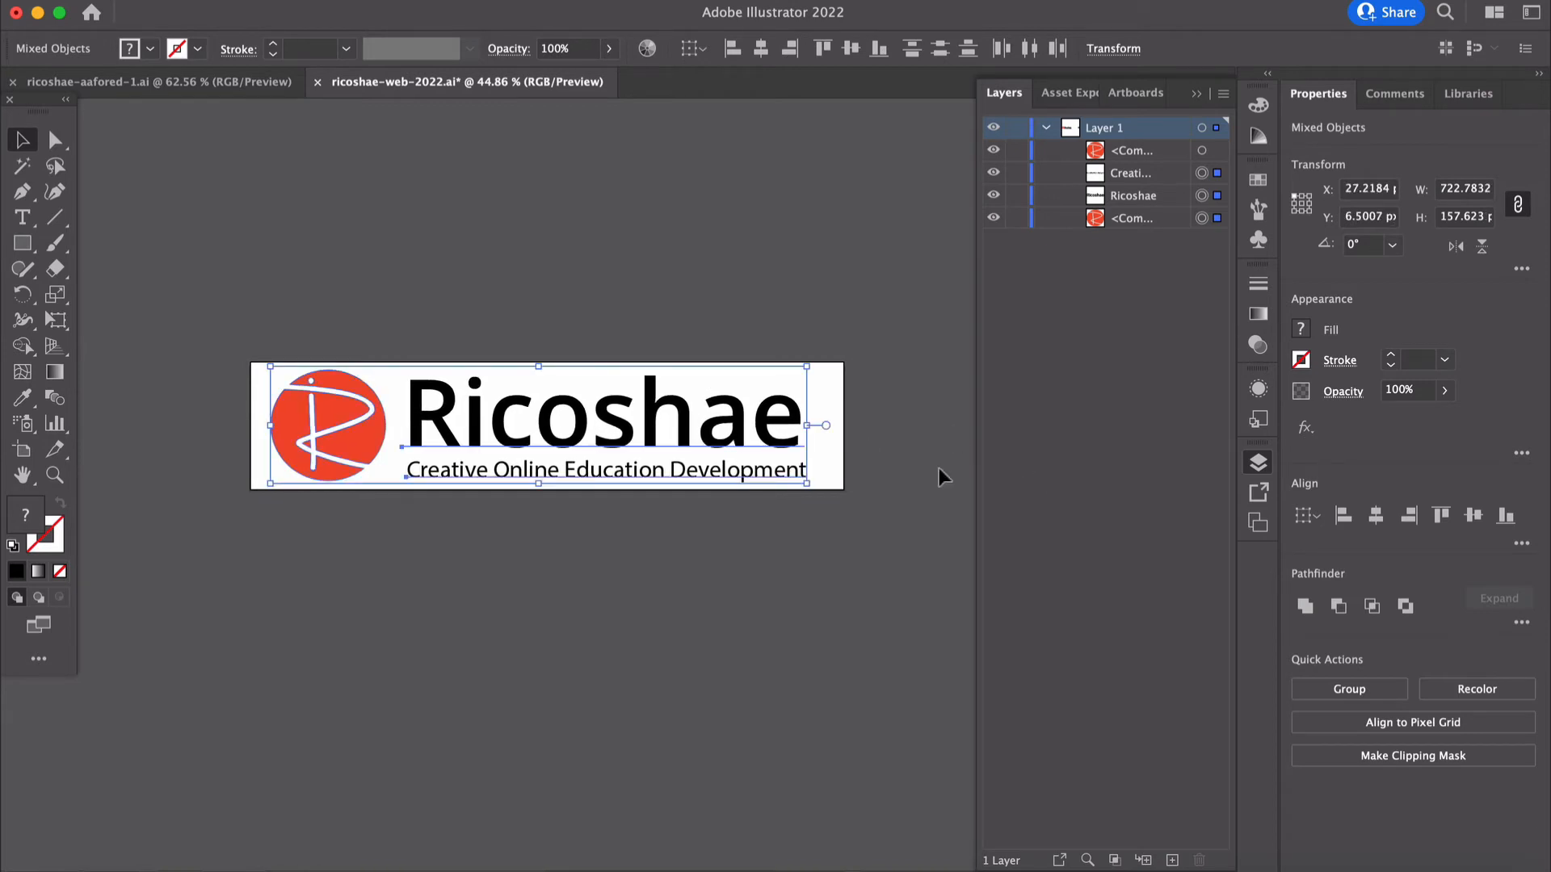
{"action": "left_click", "coordinate": [1347, 689]}
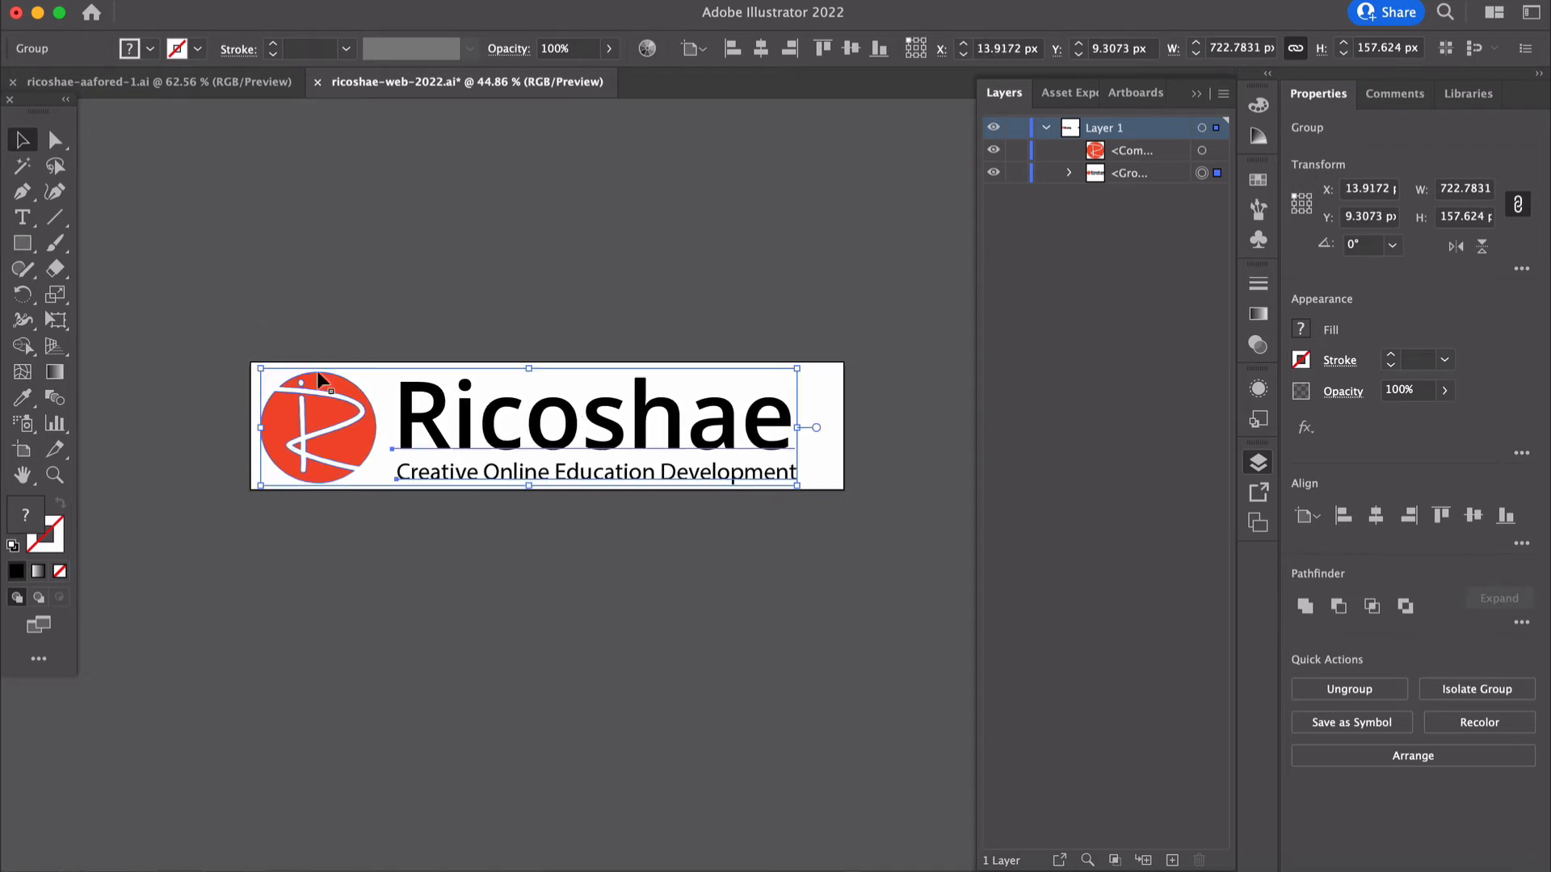
{"action": "mouse_move", "coordinate": [282, 383]}
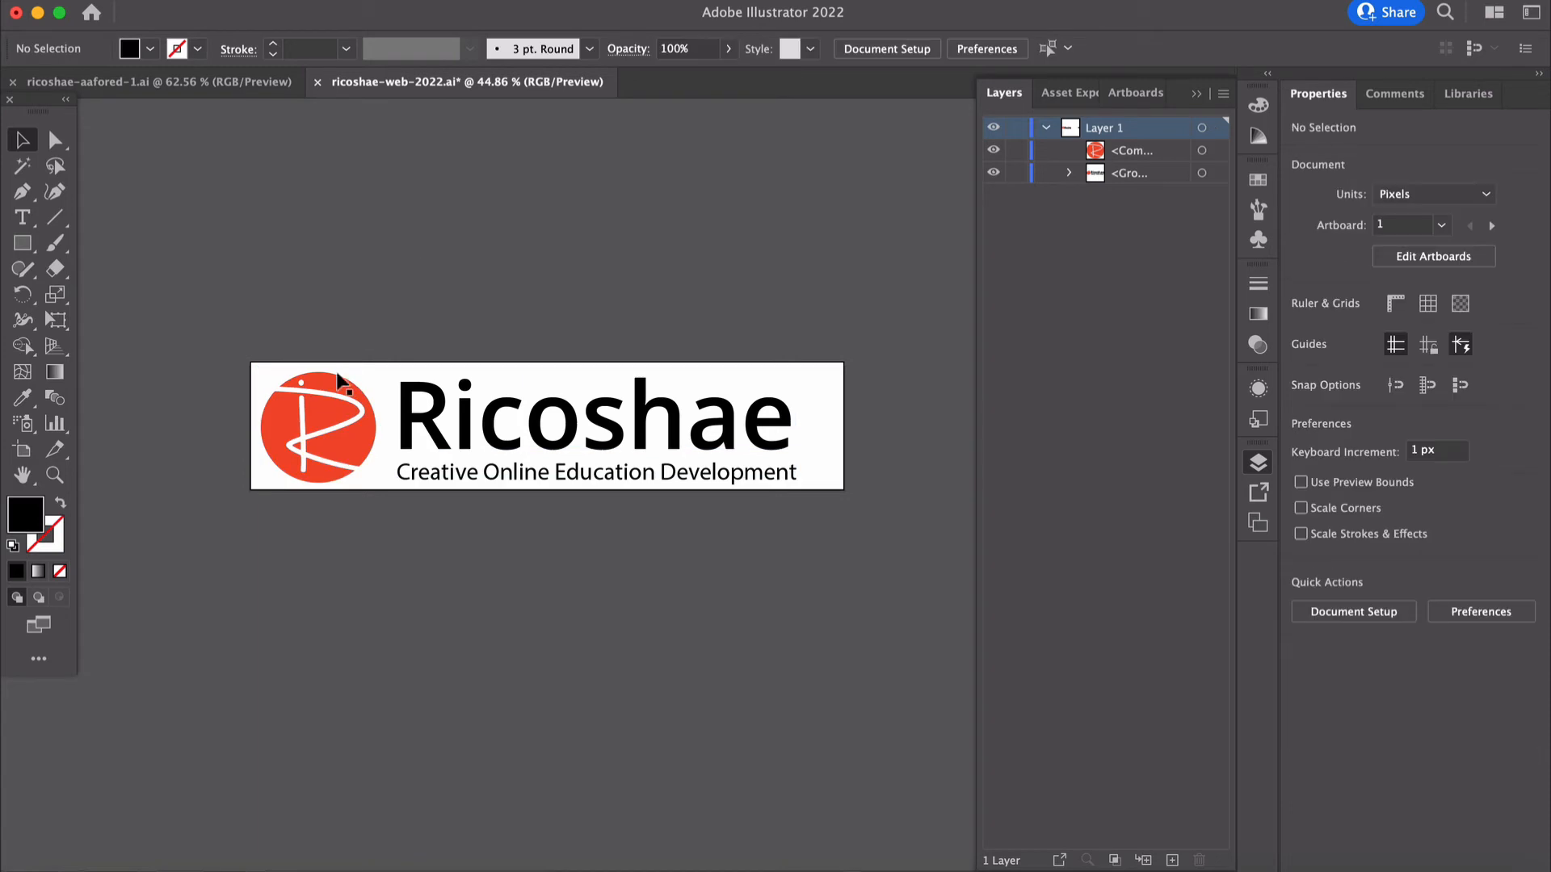
Select the banner's circle compound path and set its fill to black
{"action": "left_click", "coordinate": [1066, 173]}
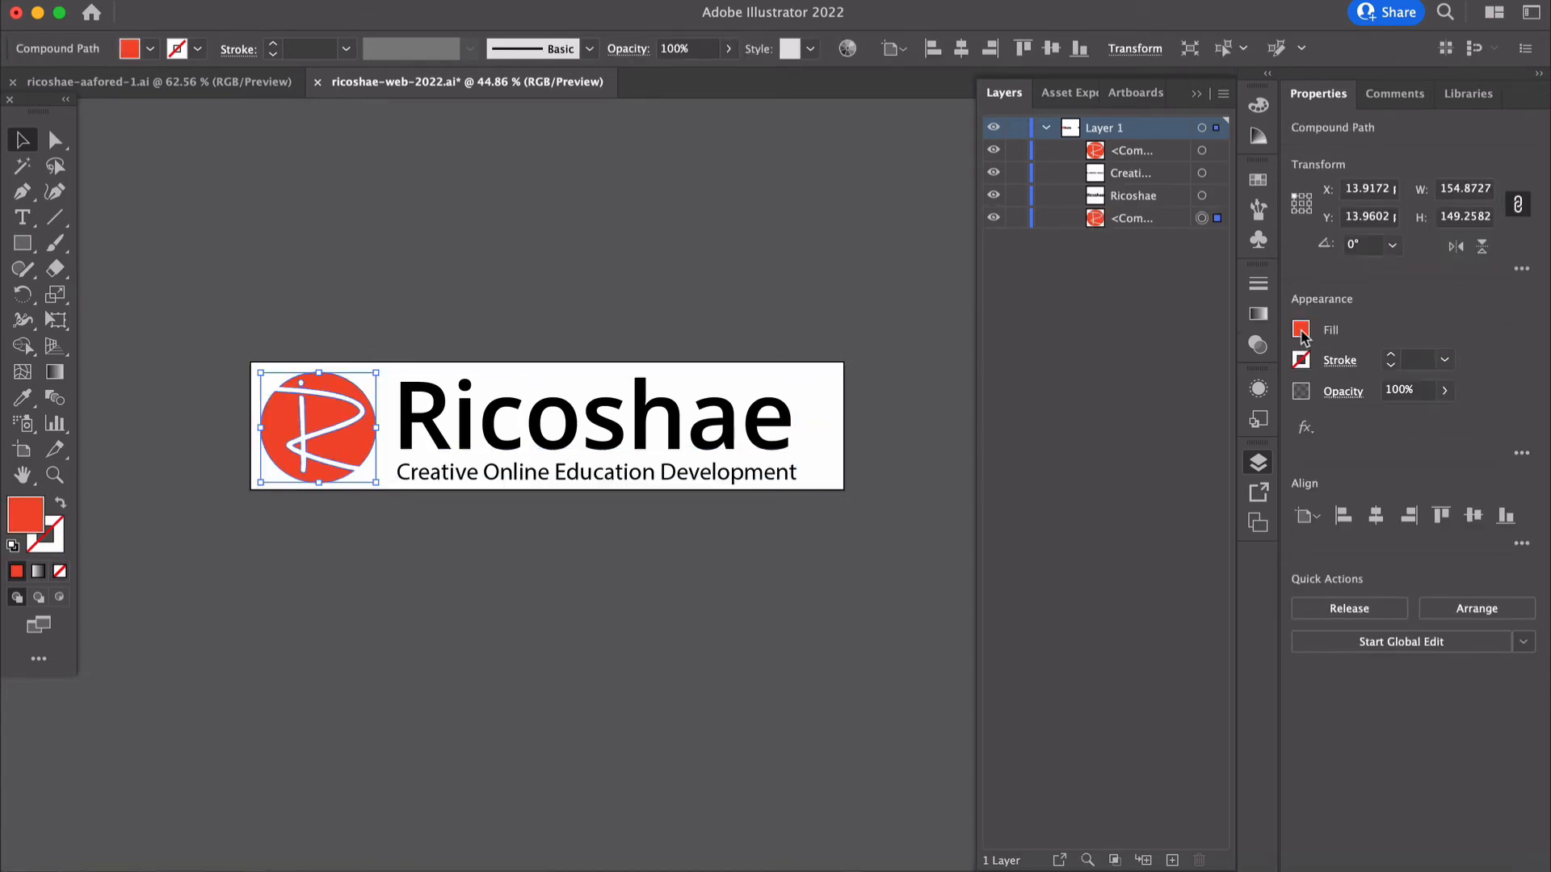
{"action": "left_click", "coordinate": [1301, 329]}
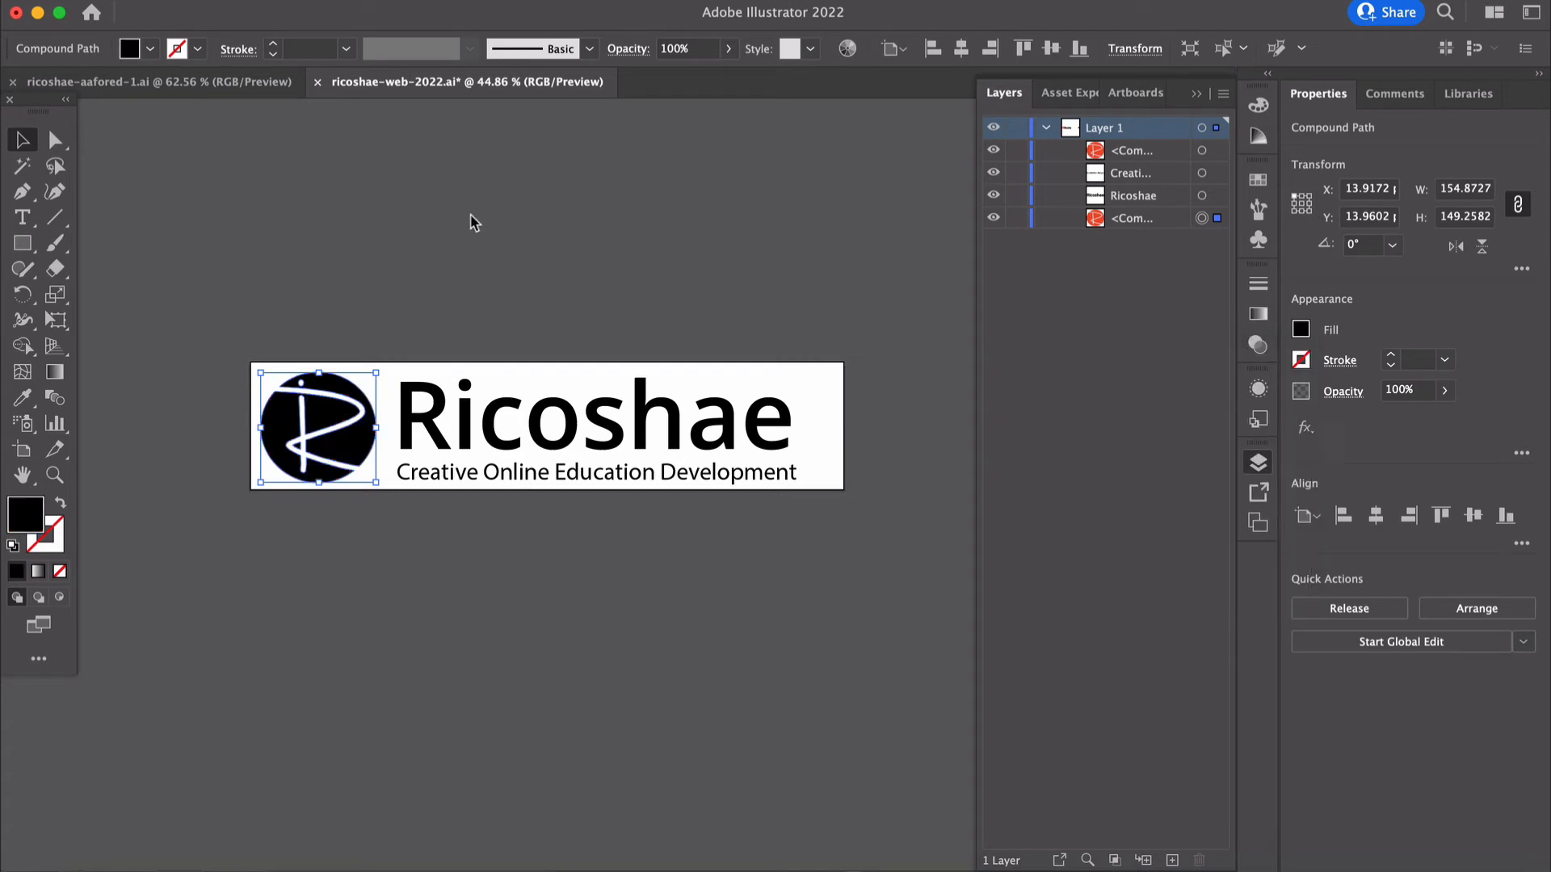
{"action": "left_click", "coordinate": [475, 223]}
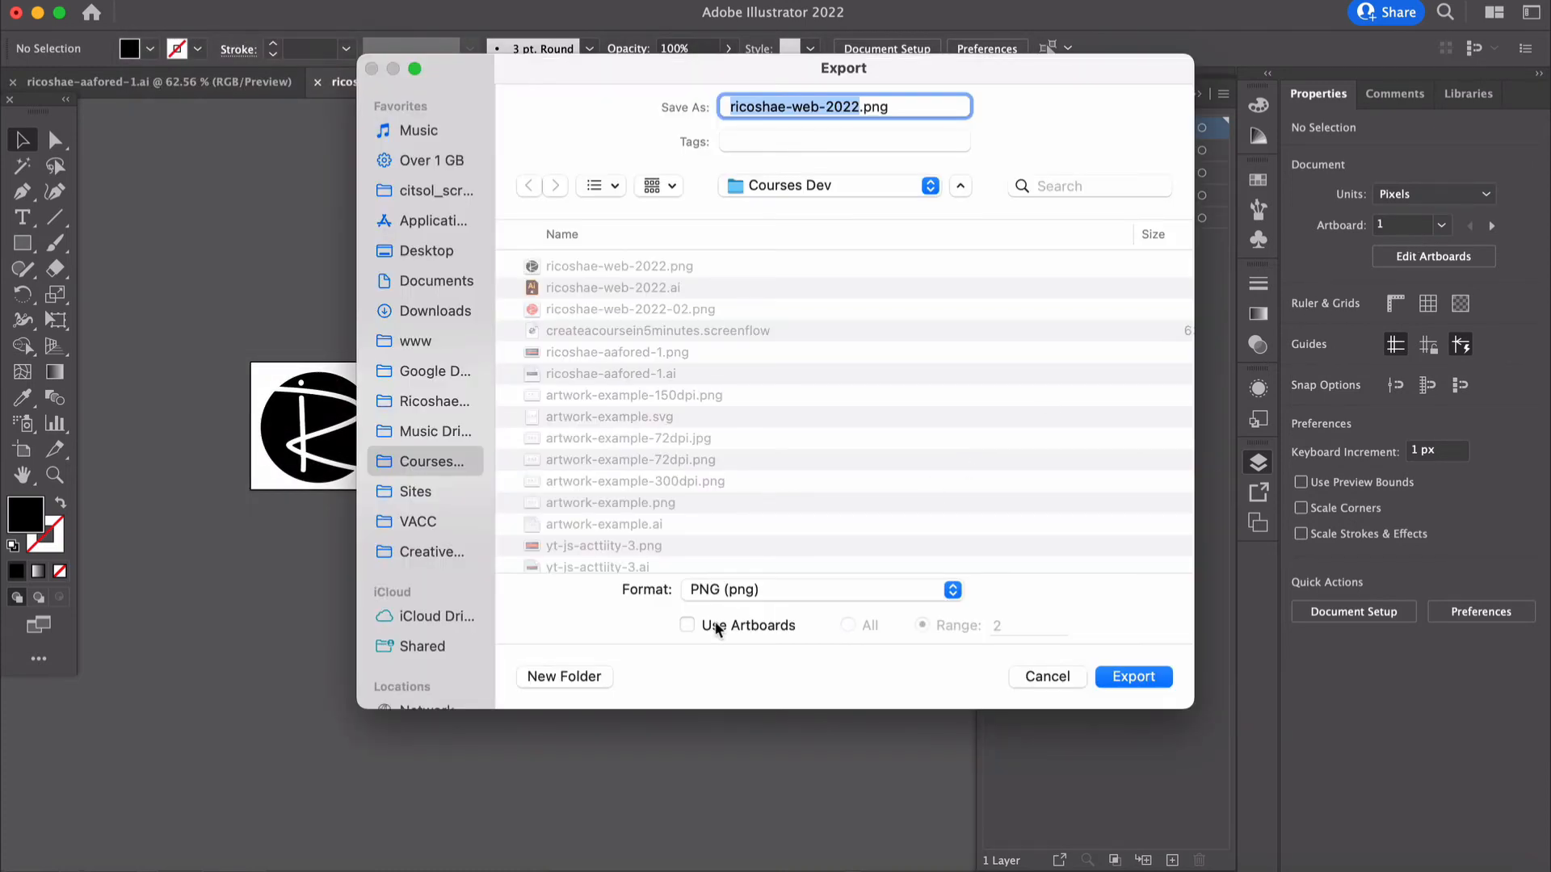
Export the banner artboard as ricoshae-web-2022-banner.png at 150 ppi
{"action": "left_click", "coordinate": [687, 625]}
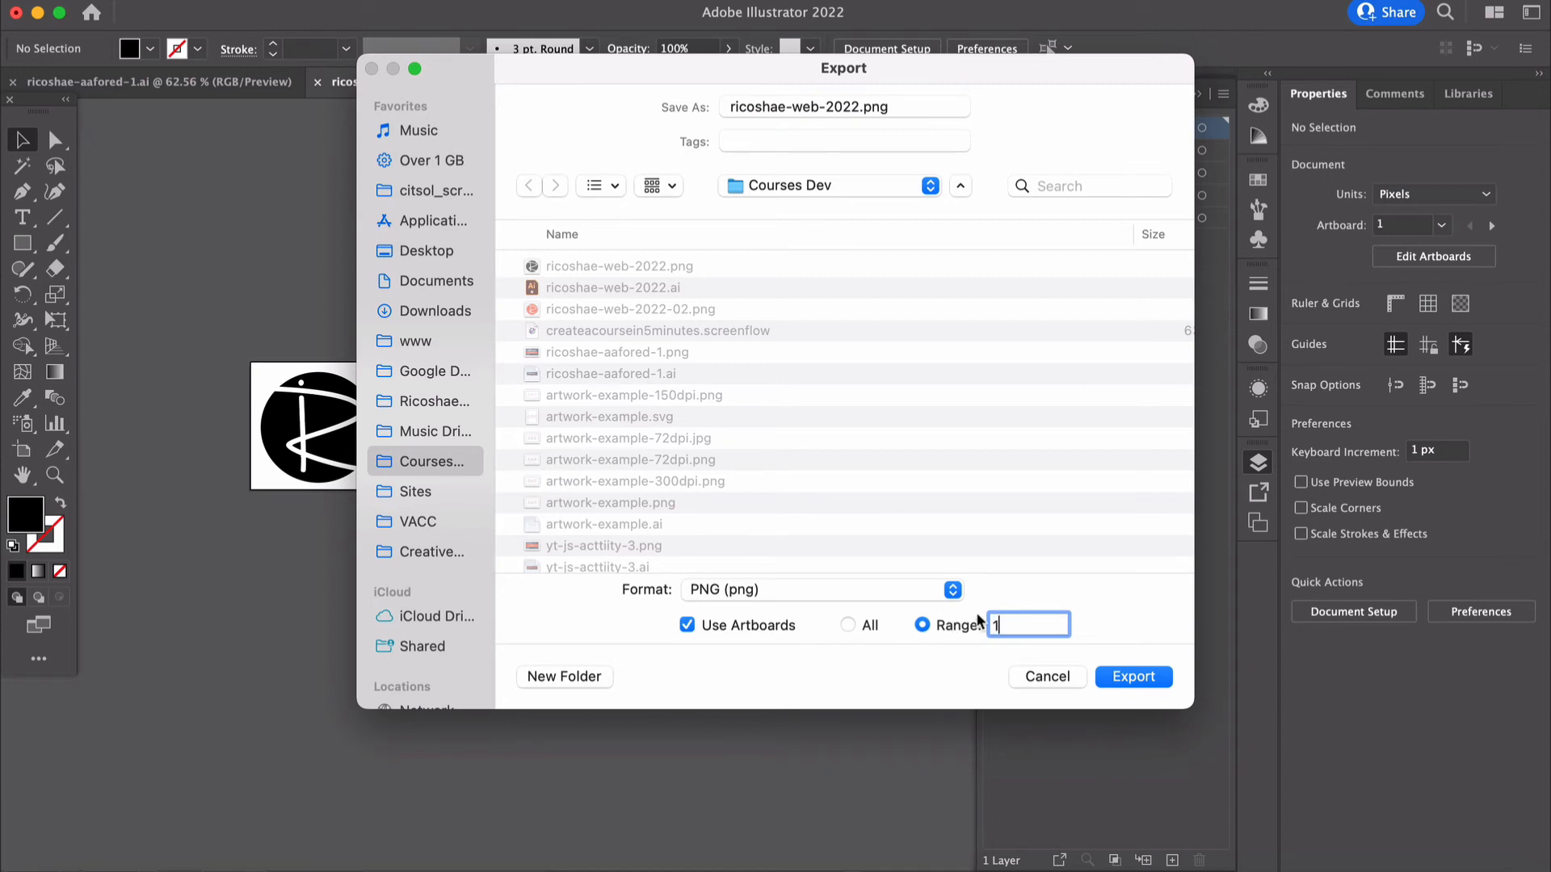
{"action": "mouse_move", "coordinate": [1115, 673]}
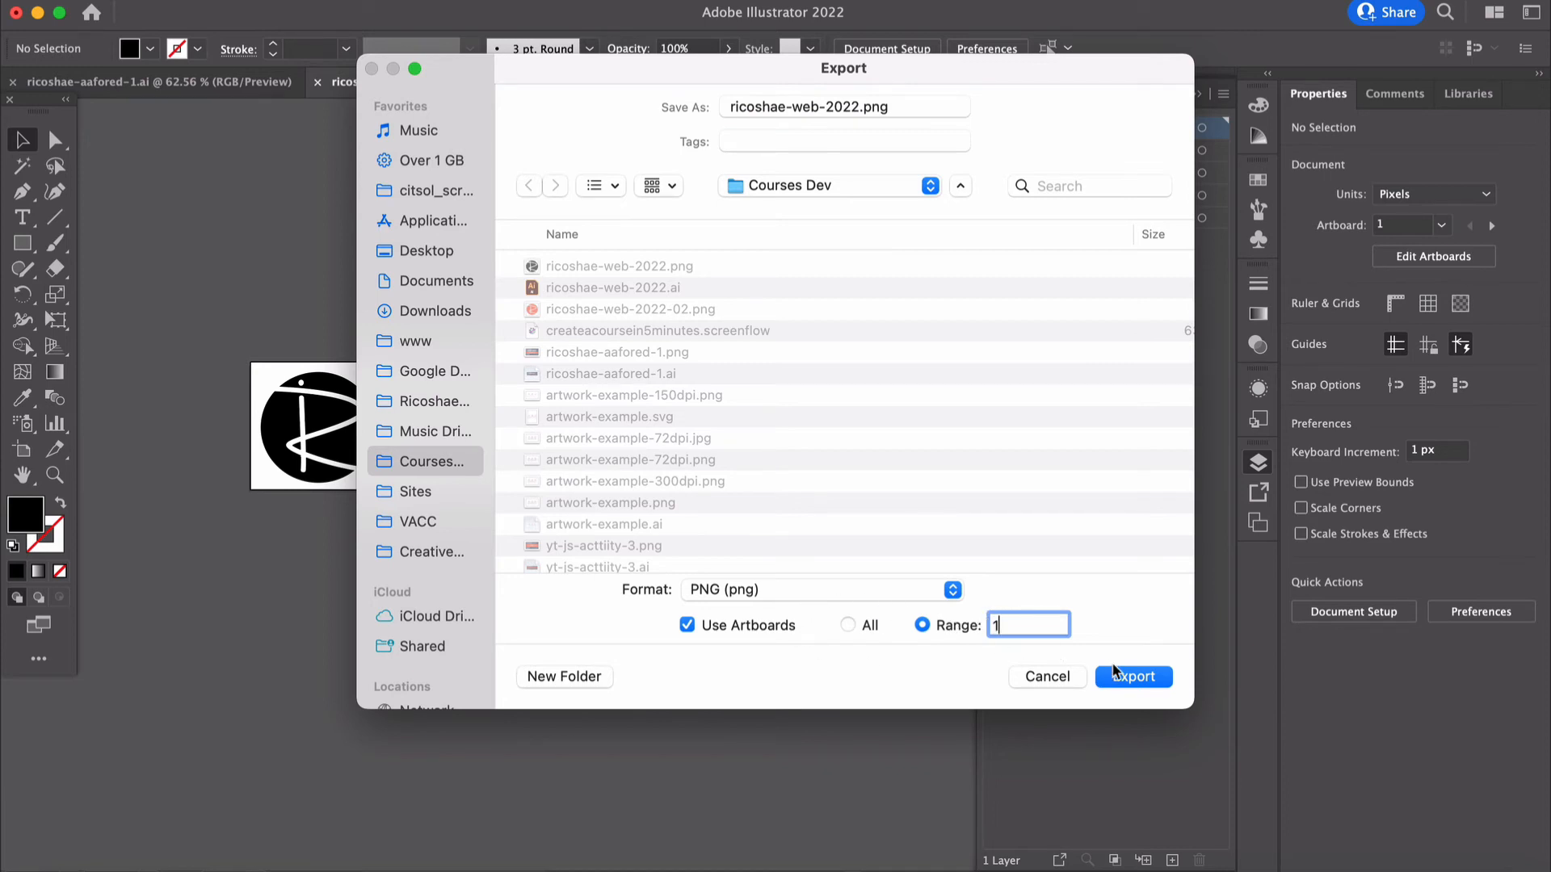
{"action": "left_click", "coordinate": [1133, 677]}
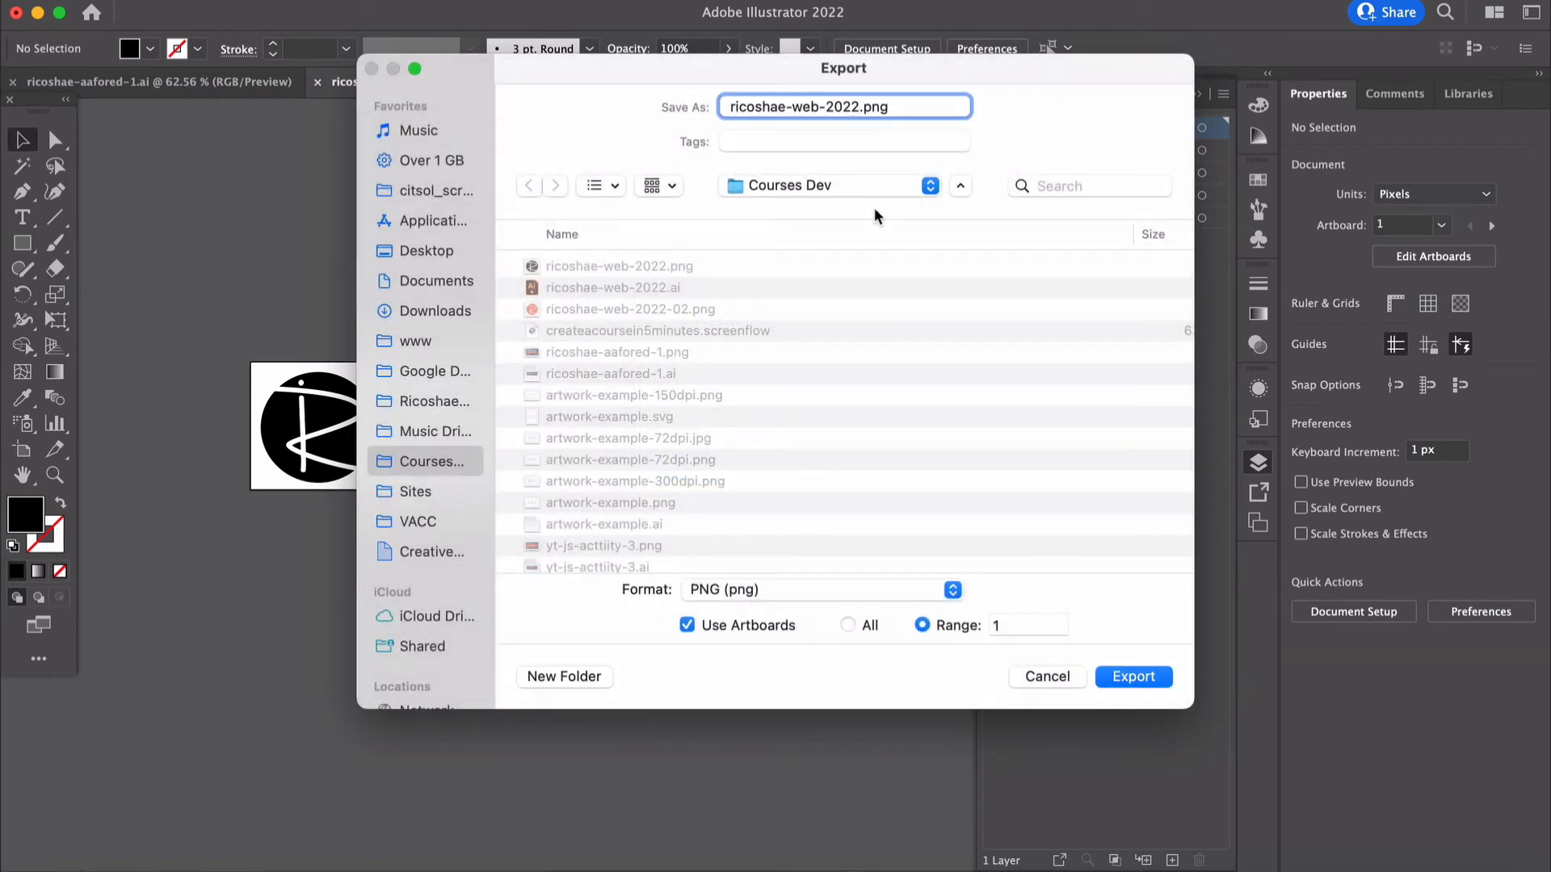
{"action": "type", "text": "-banner"}
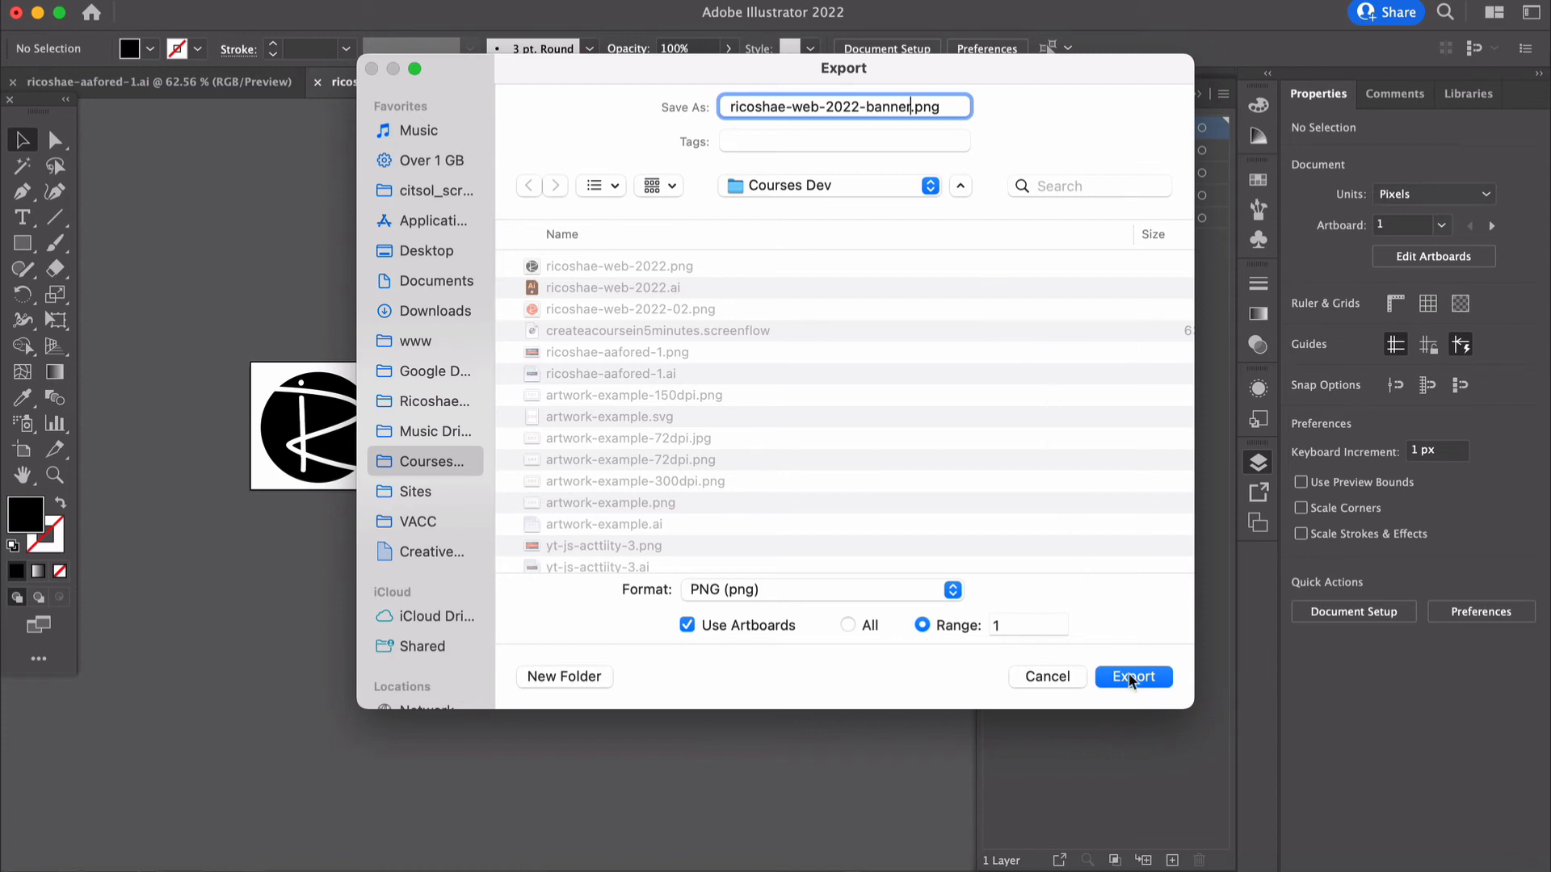
{"action": "left_click", "coordinate": [1132, 677]}
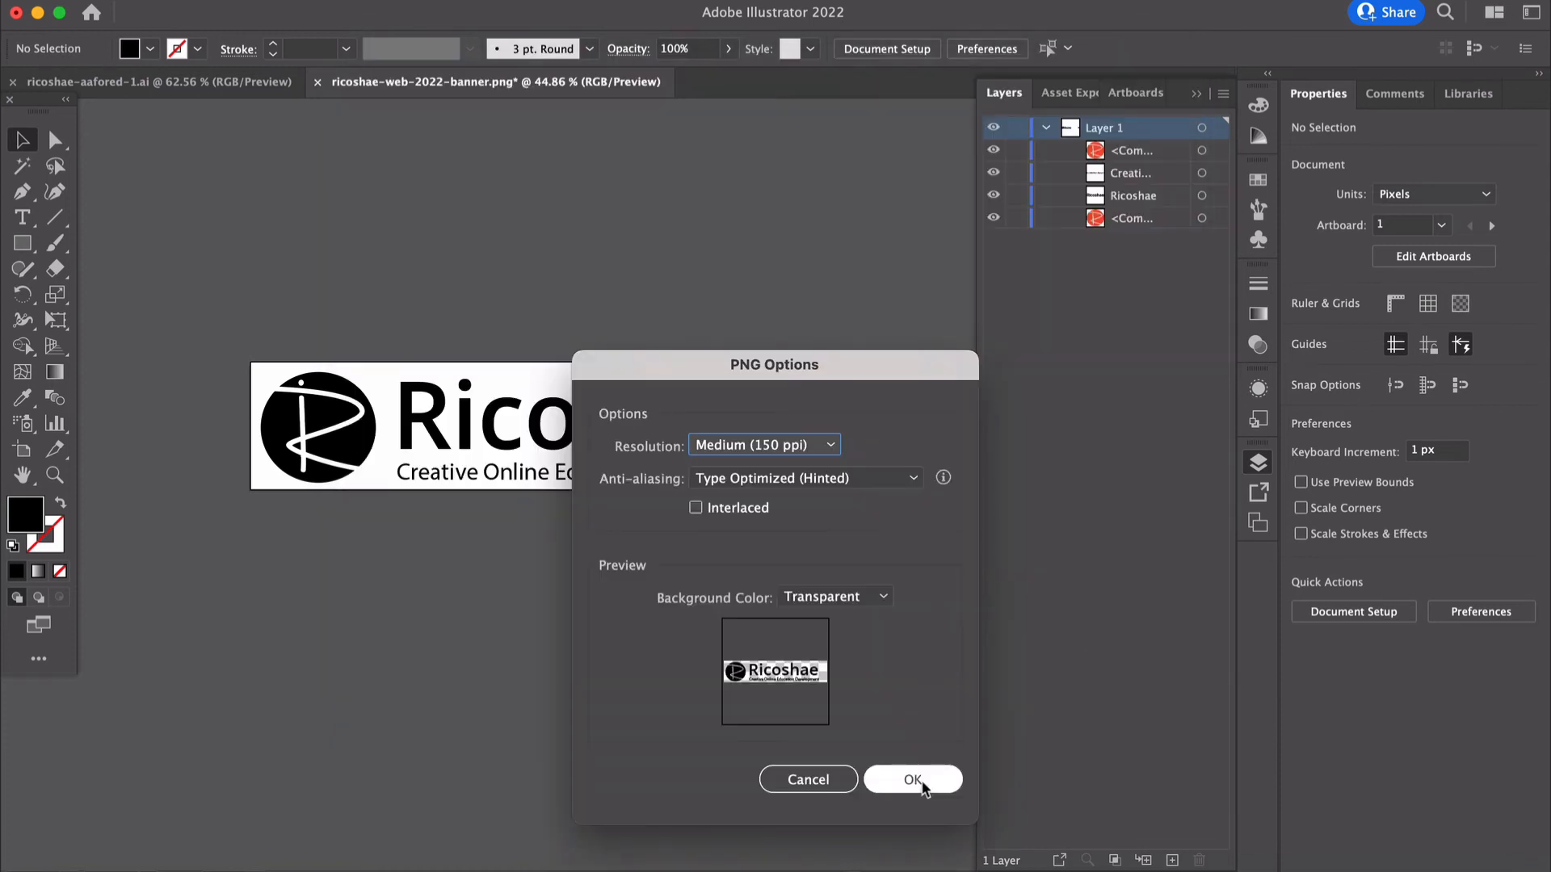
{"action": "left_click", "coordinate": [911, 780]}
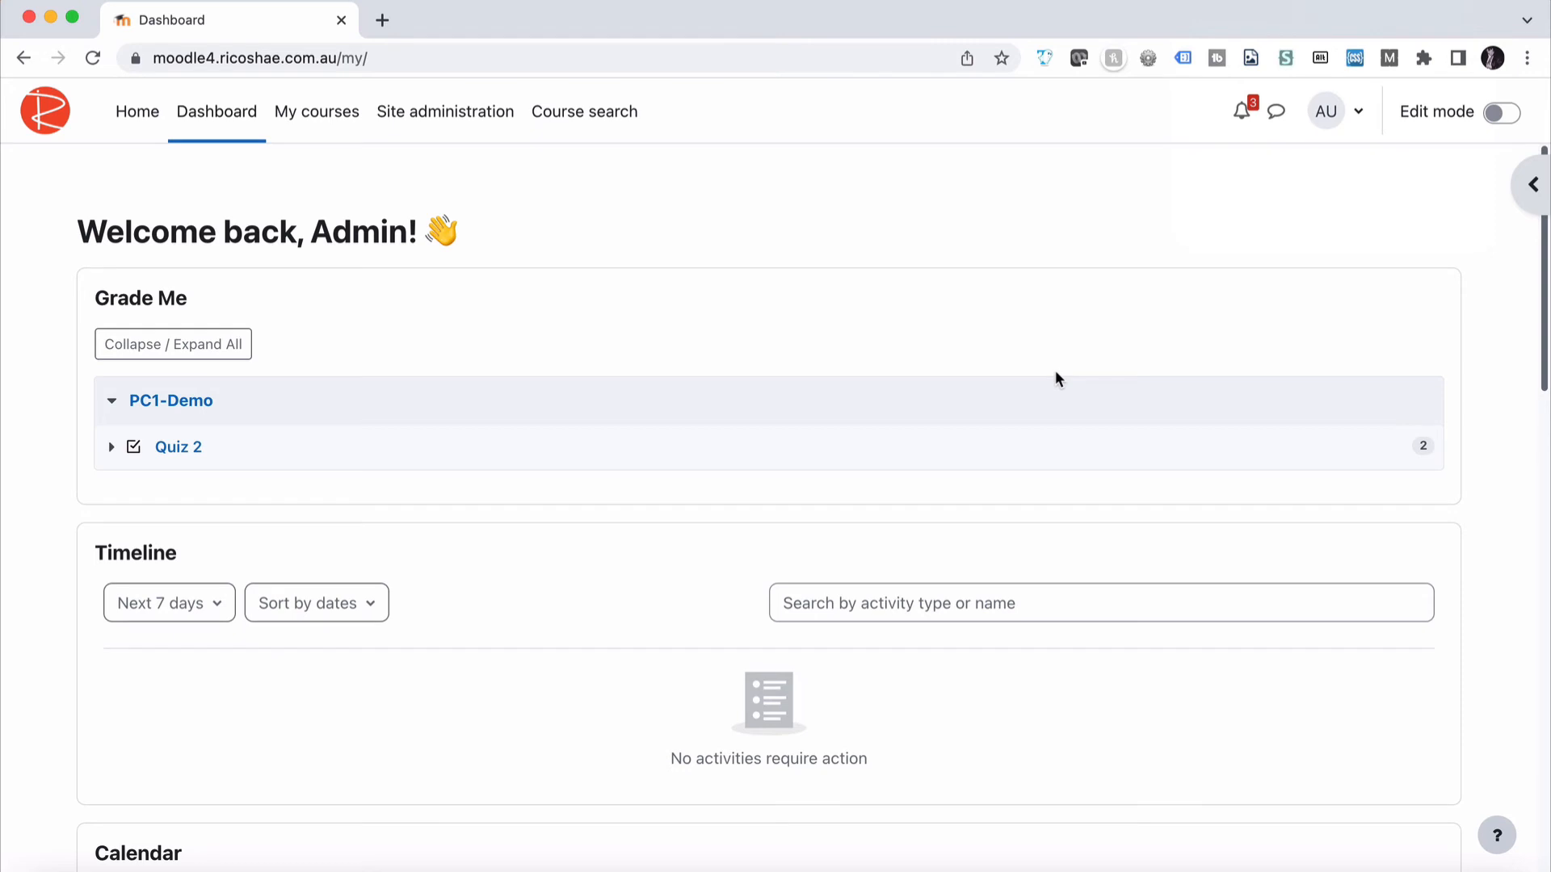
Navigate to Site administration > Appearance > Logos
{"action": "left_click", "coordinate": [444, 110]}
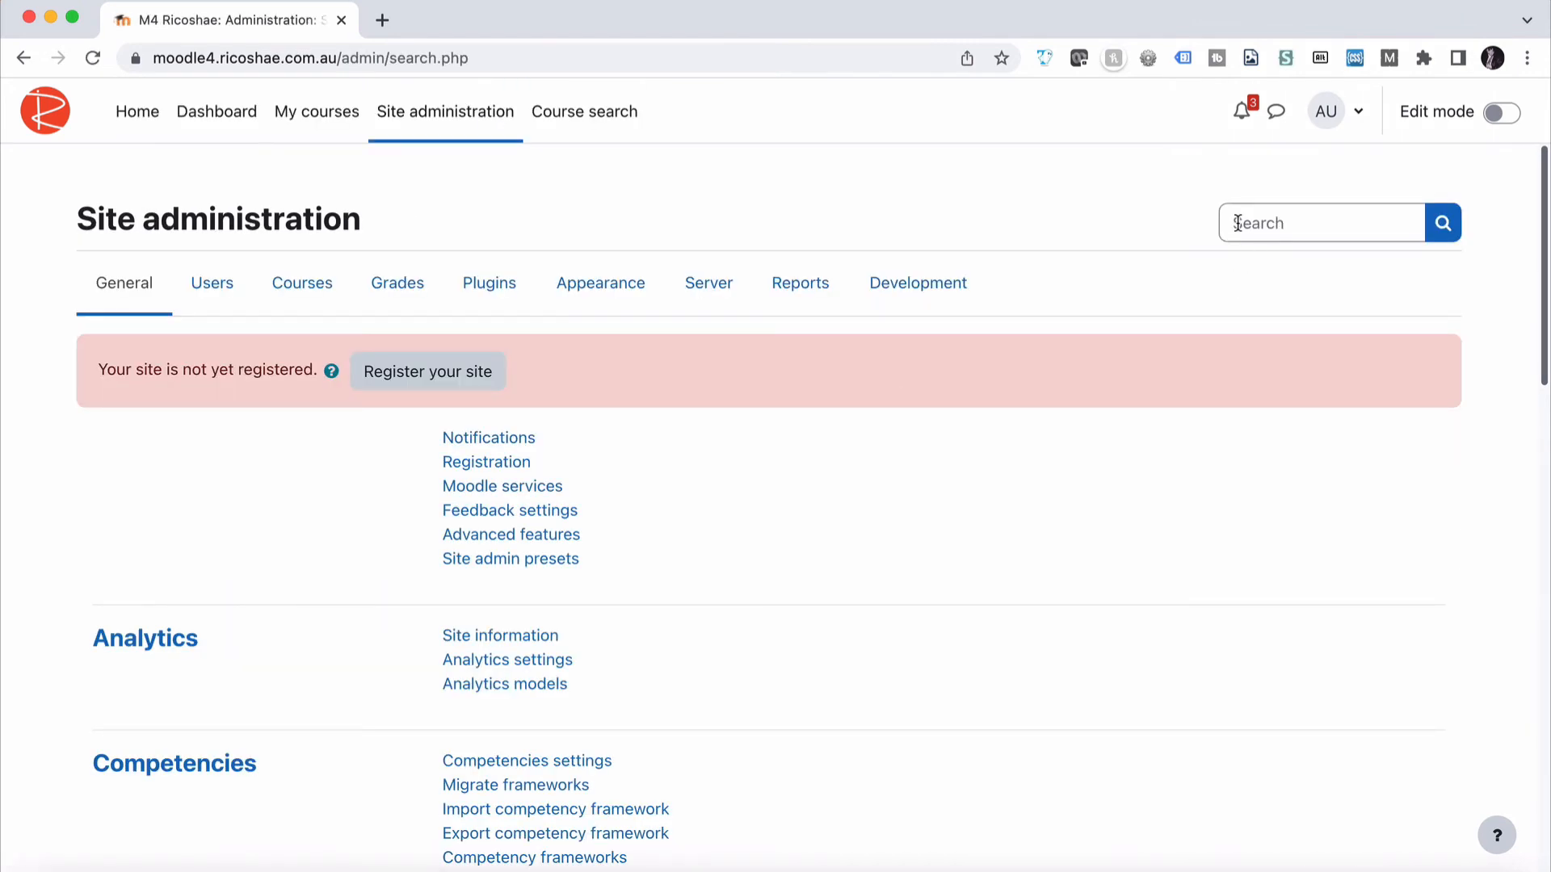
{"action": "left_click", "coordinate": [1321, 222]}
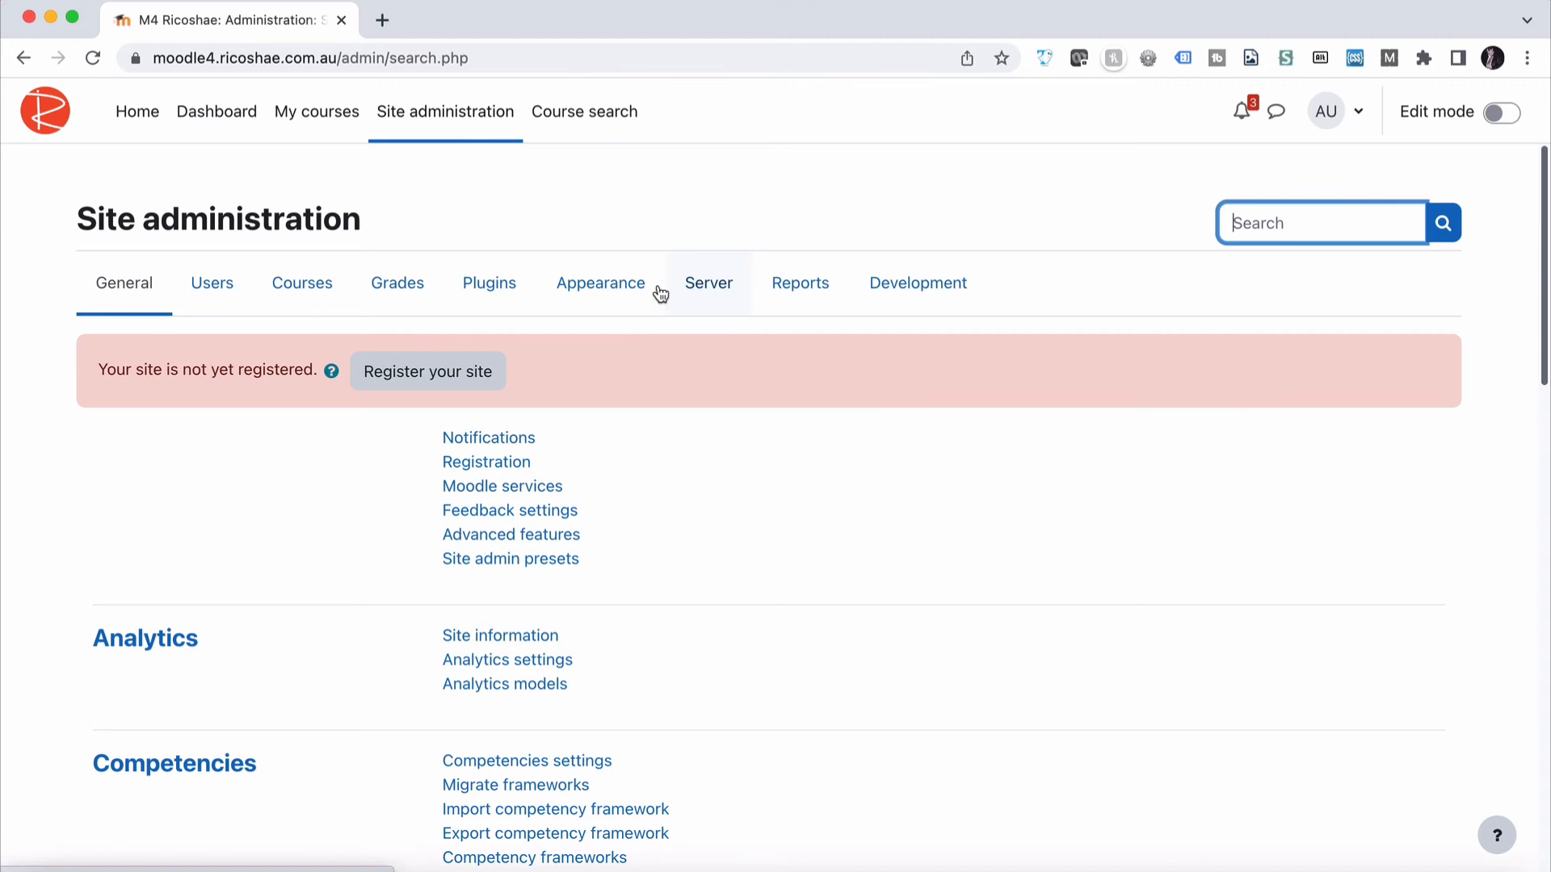
{"action": "left_click", "coordinate": [600, 283]}
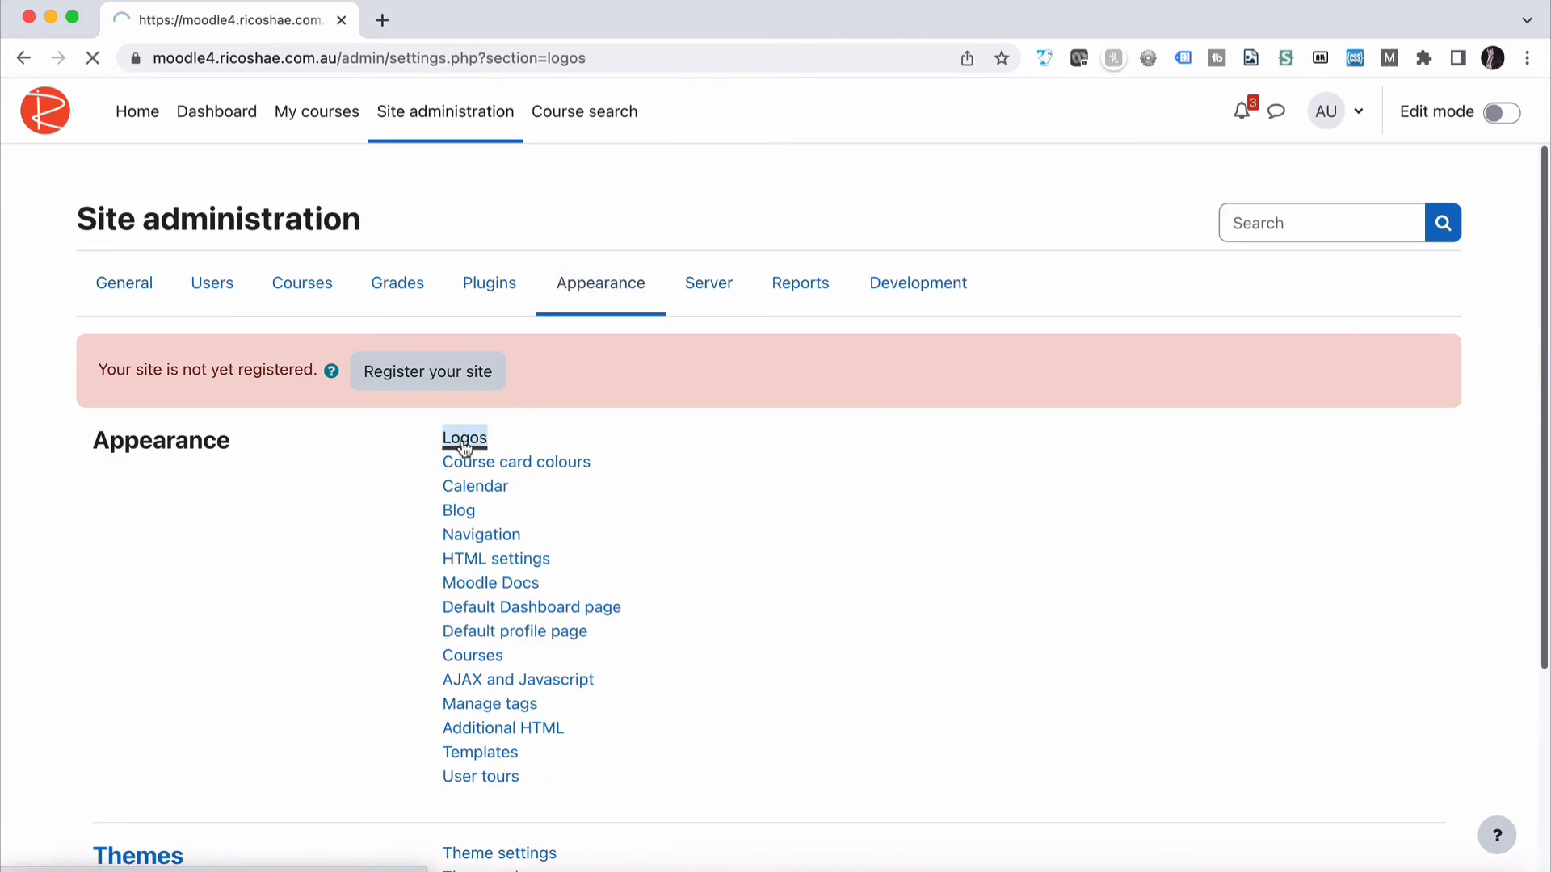
{"action": "left_click", "coordinate": [464, 438]}
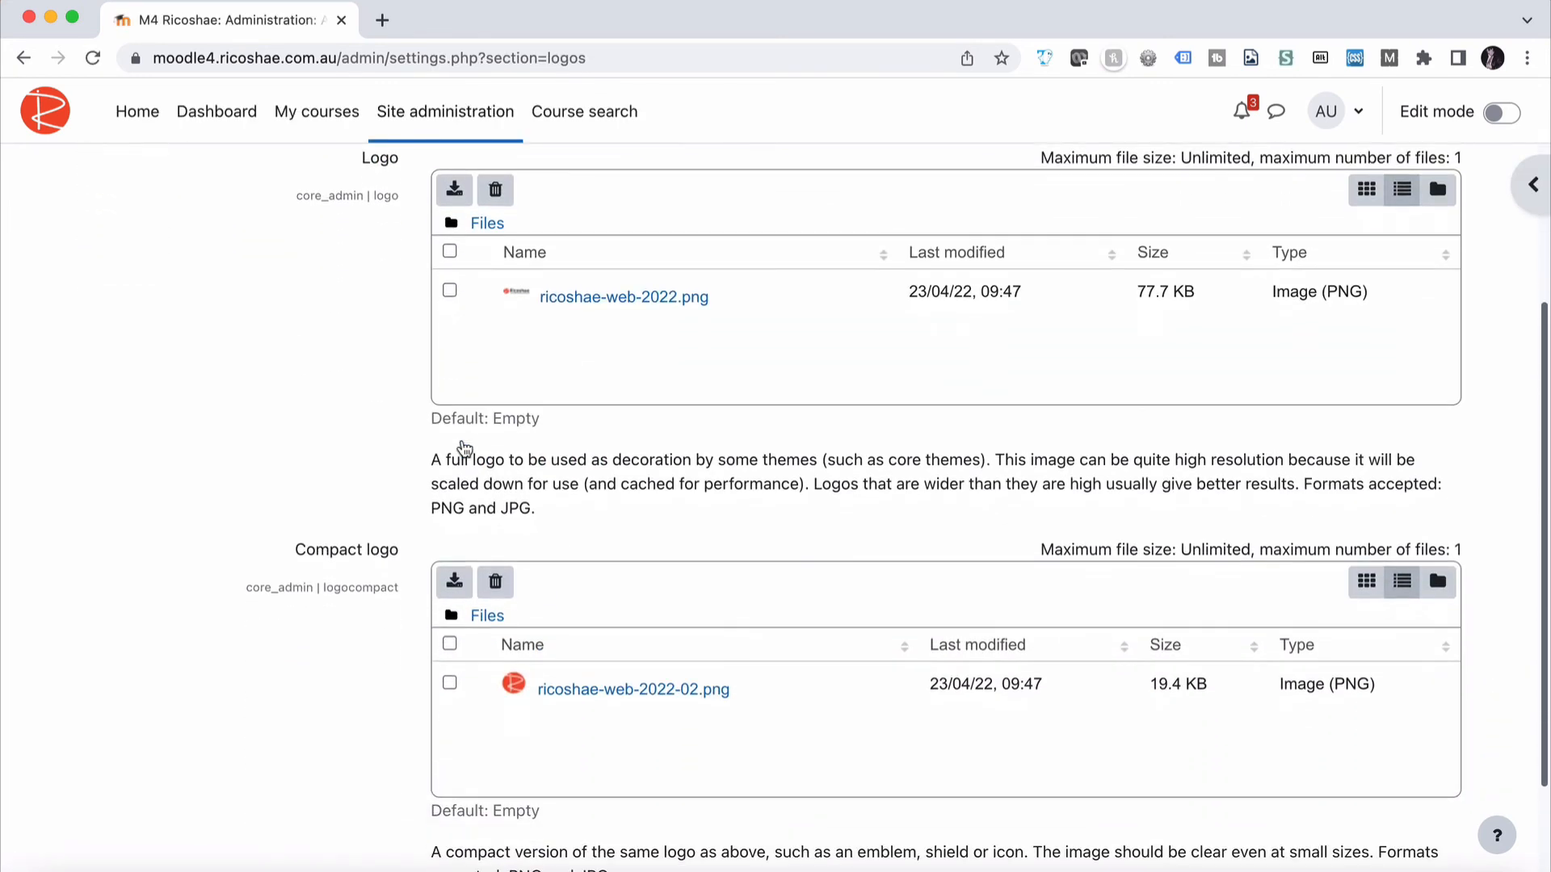
Delete both old logos, upload the black banner and compact PNGs, and save changes
{"action": "scroll", "scroll_direction": "up", "scroll_amount": 3}
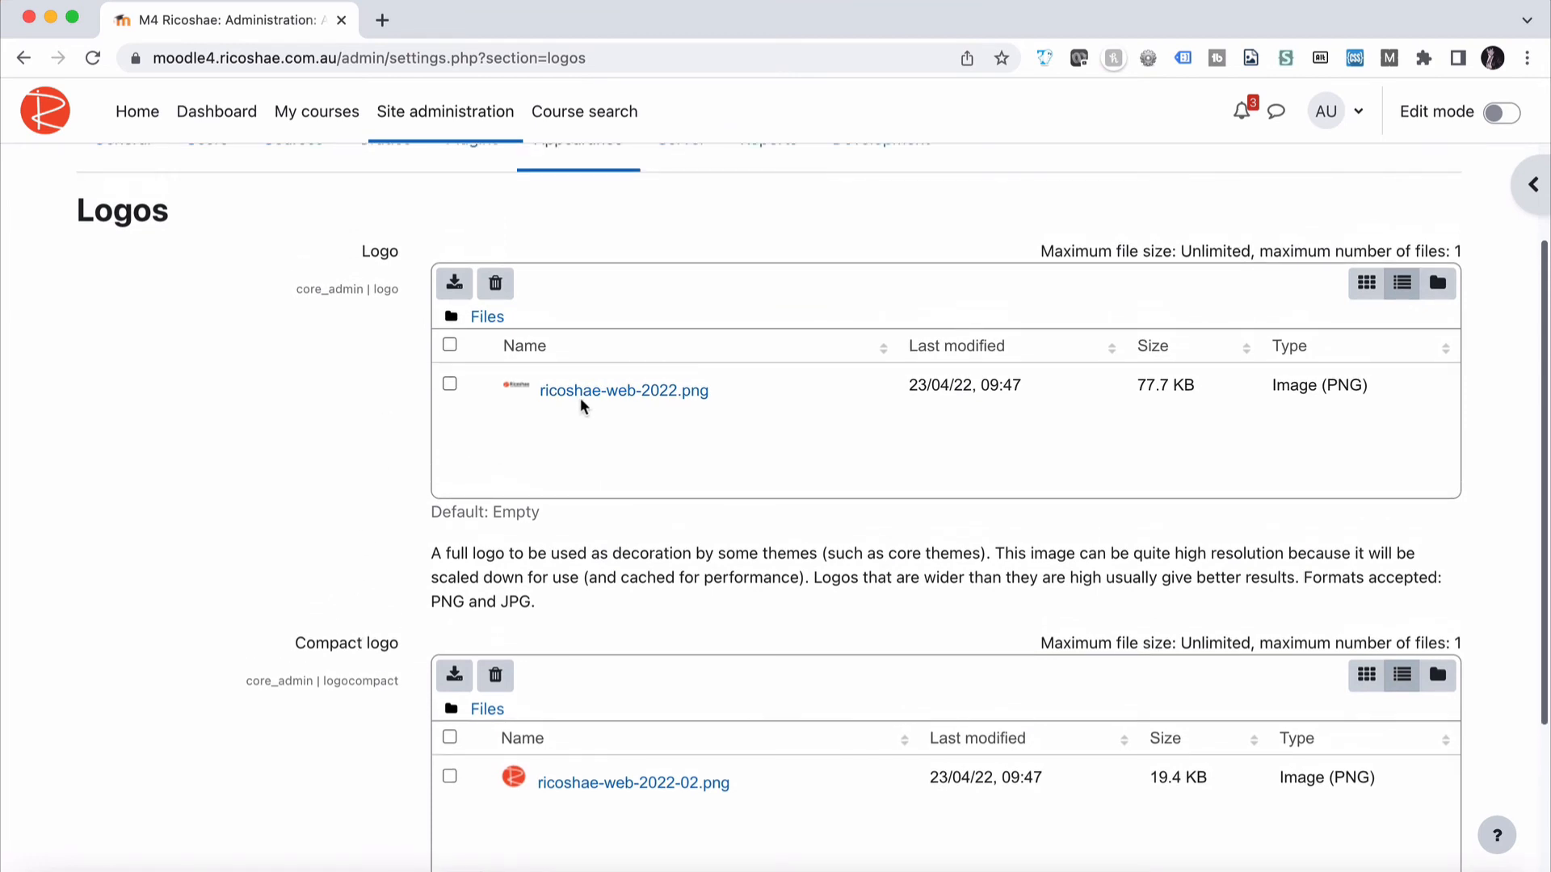
{"action": "mouse_move", "coordinate": [360, 452]}
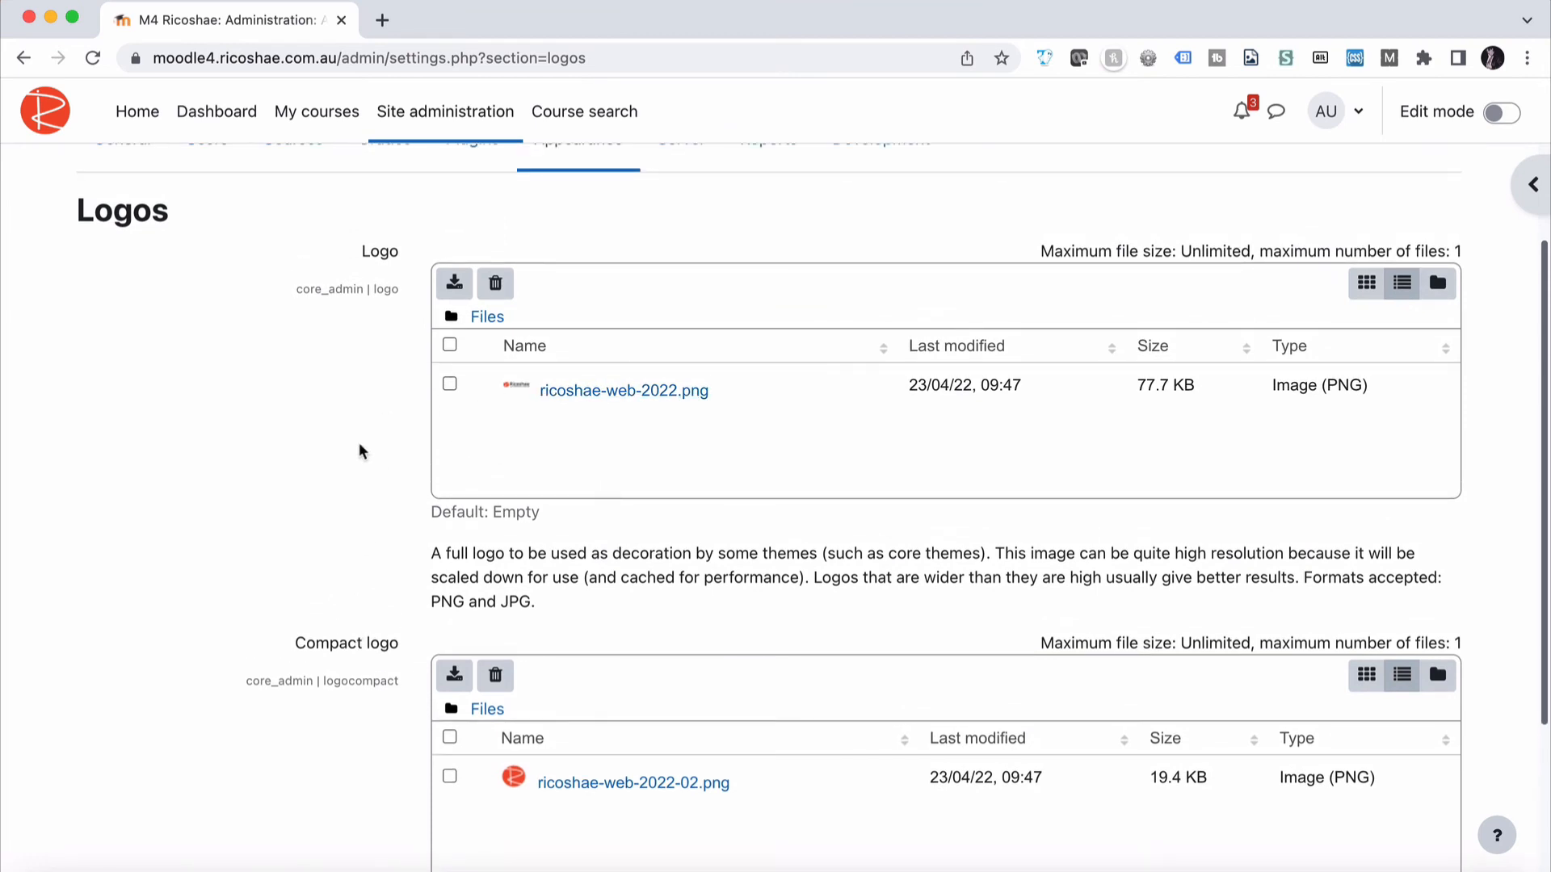
{"action": "scroll", "scroll_direction": "down", "scroll_amount": 3}
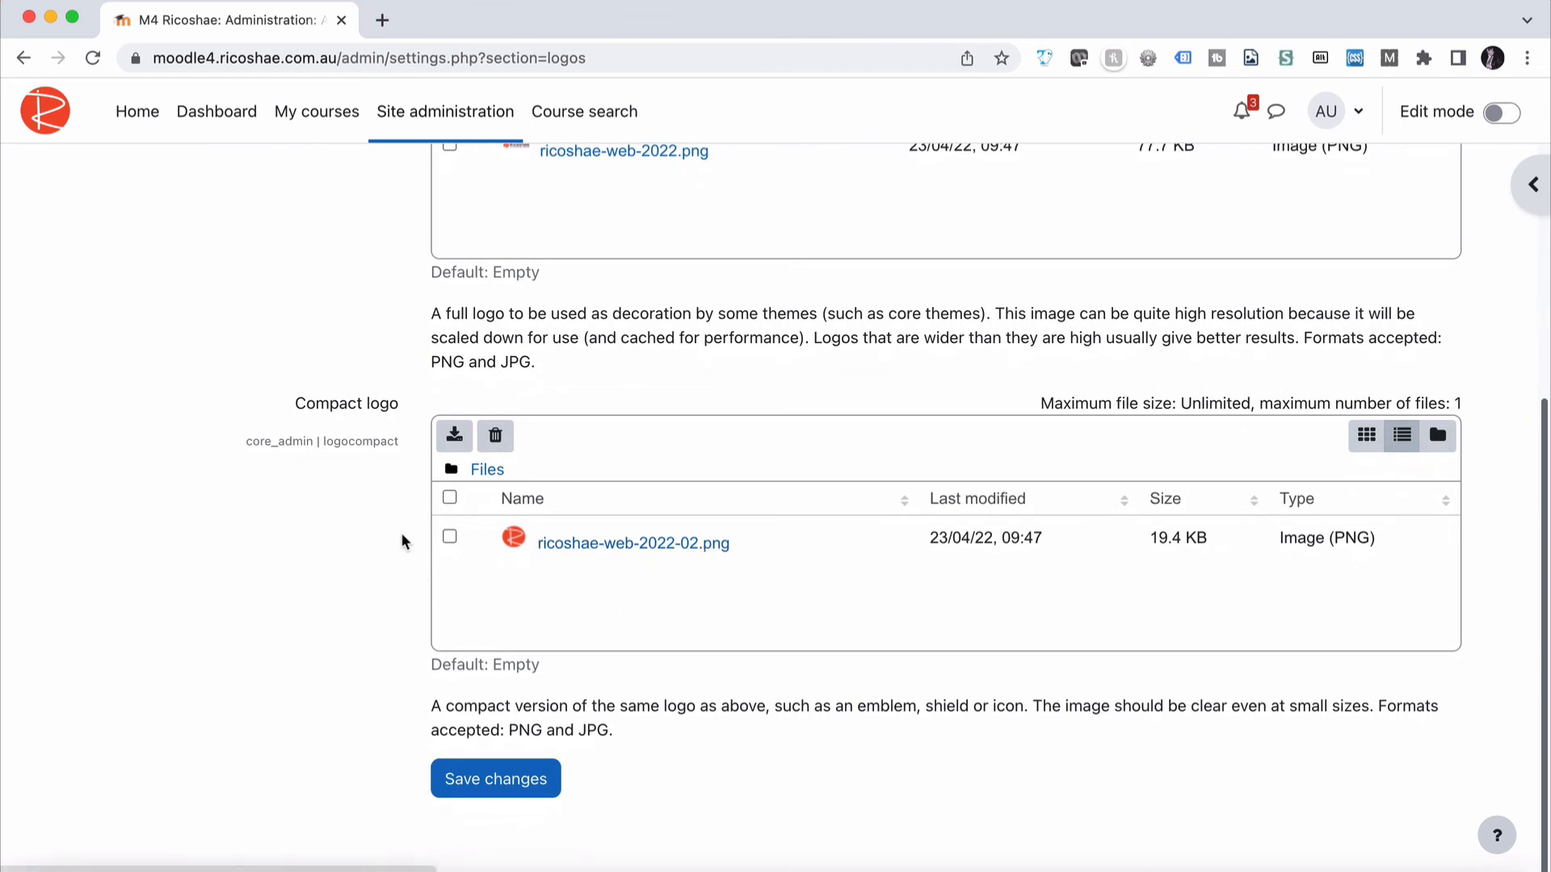
{"action": "scroll", "scroll_direction": "up", "scroll_amount": 3}
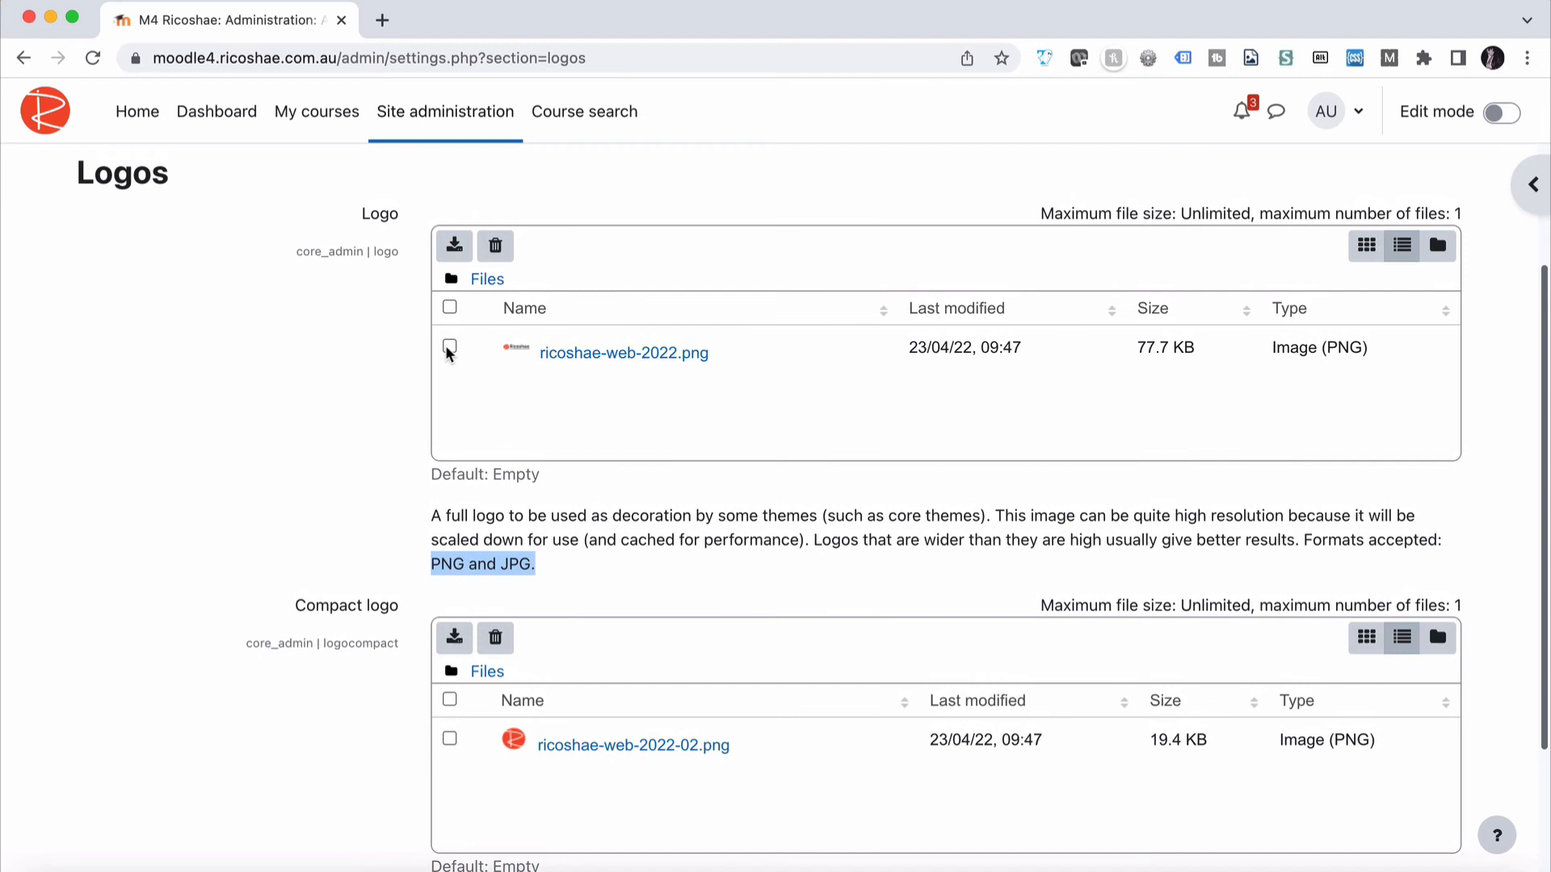
{"action": "left_click", "coordinate": [449, 347]}
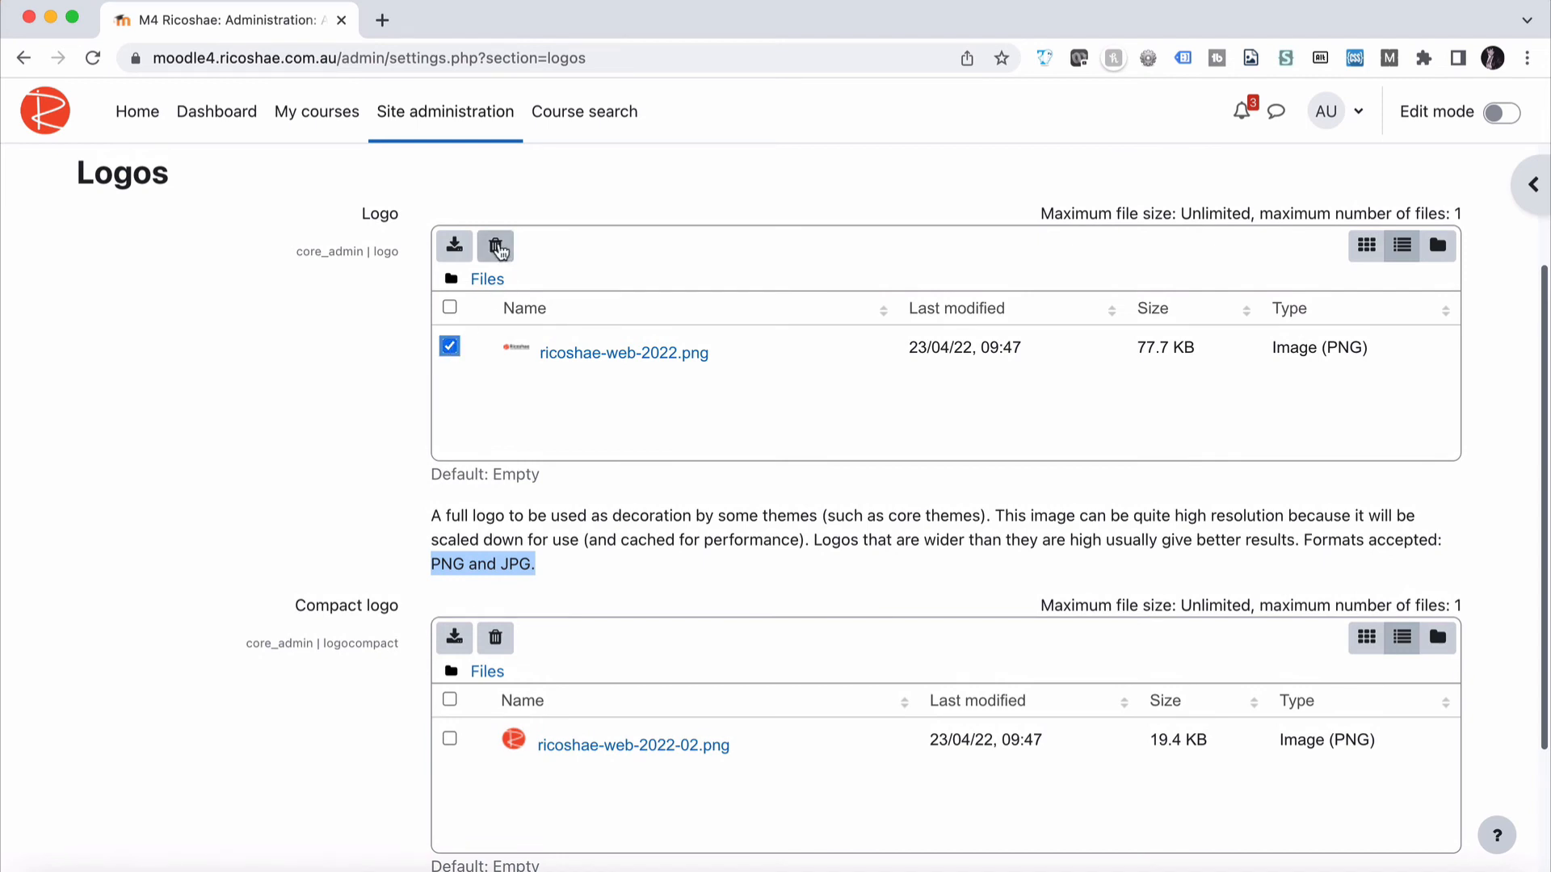
{"action": "left_click", "coordinate": [495, 245]}
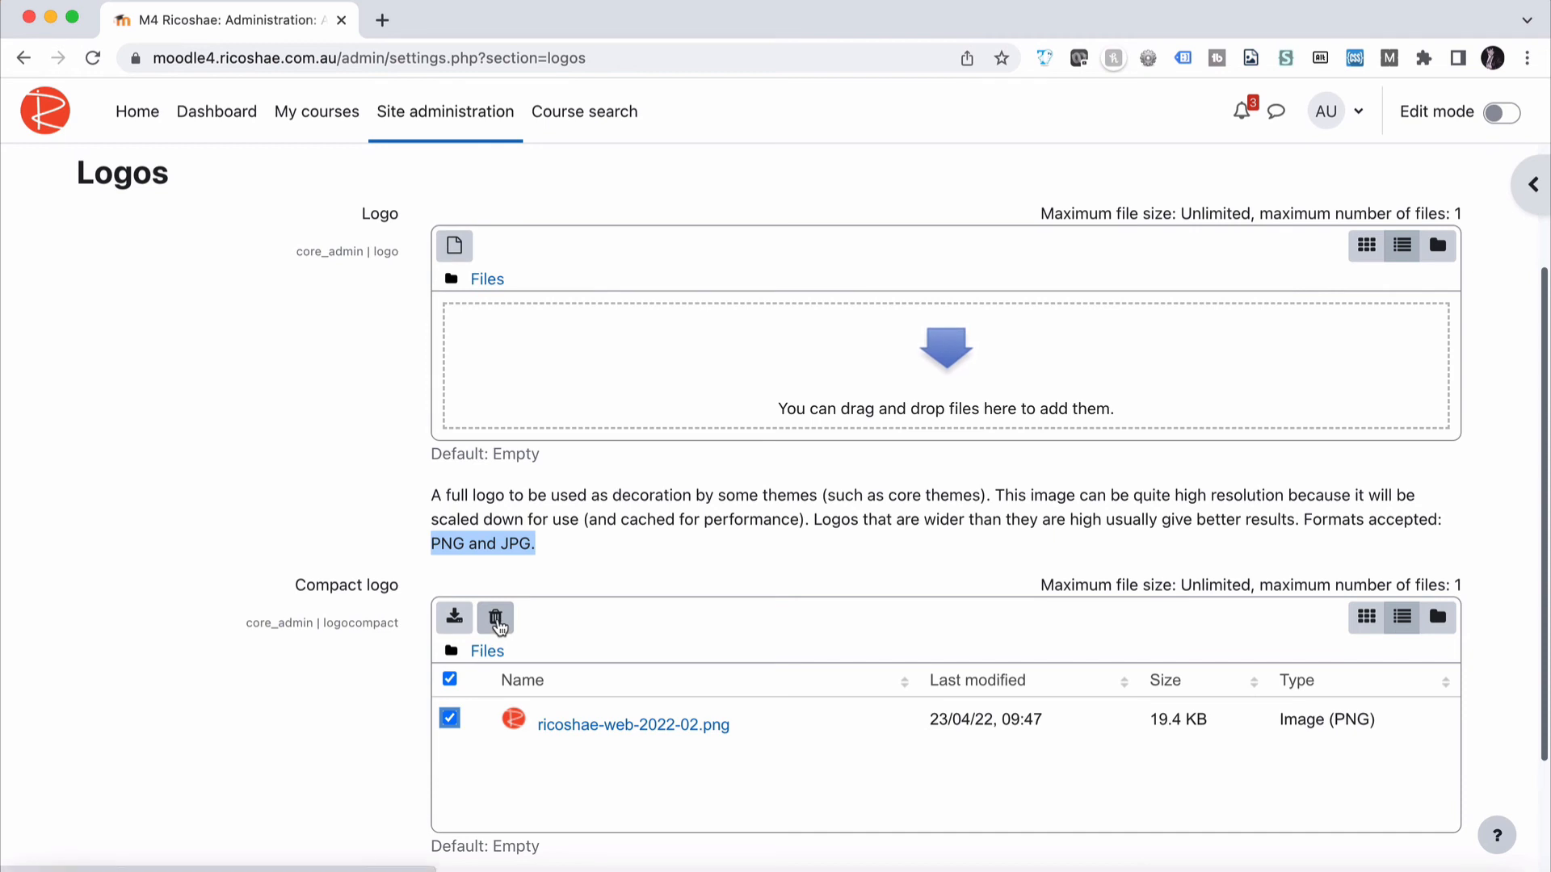
{"action": "left_click", "coordinate": [494, 616]}
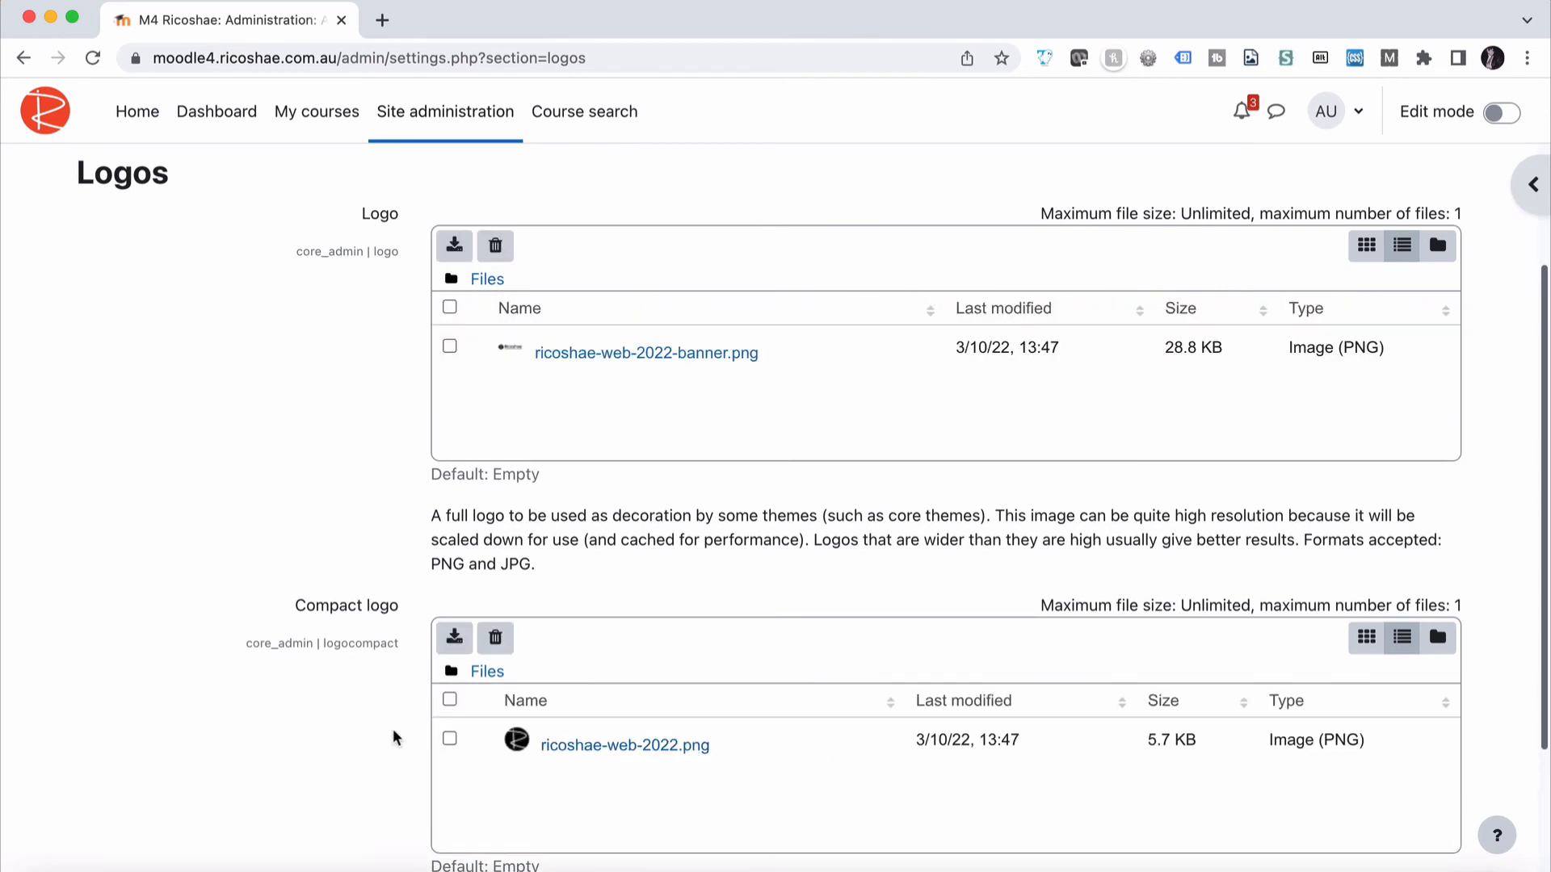
{"action": "left_click", "coordinate": [495, 774]}
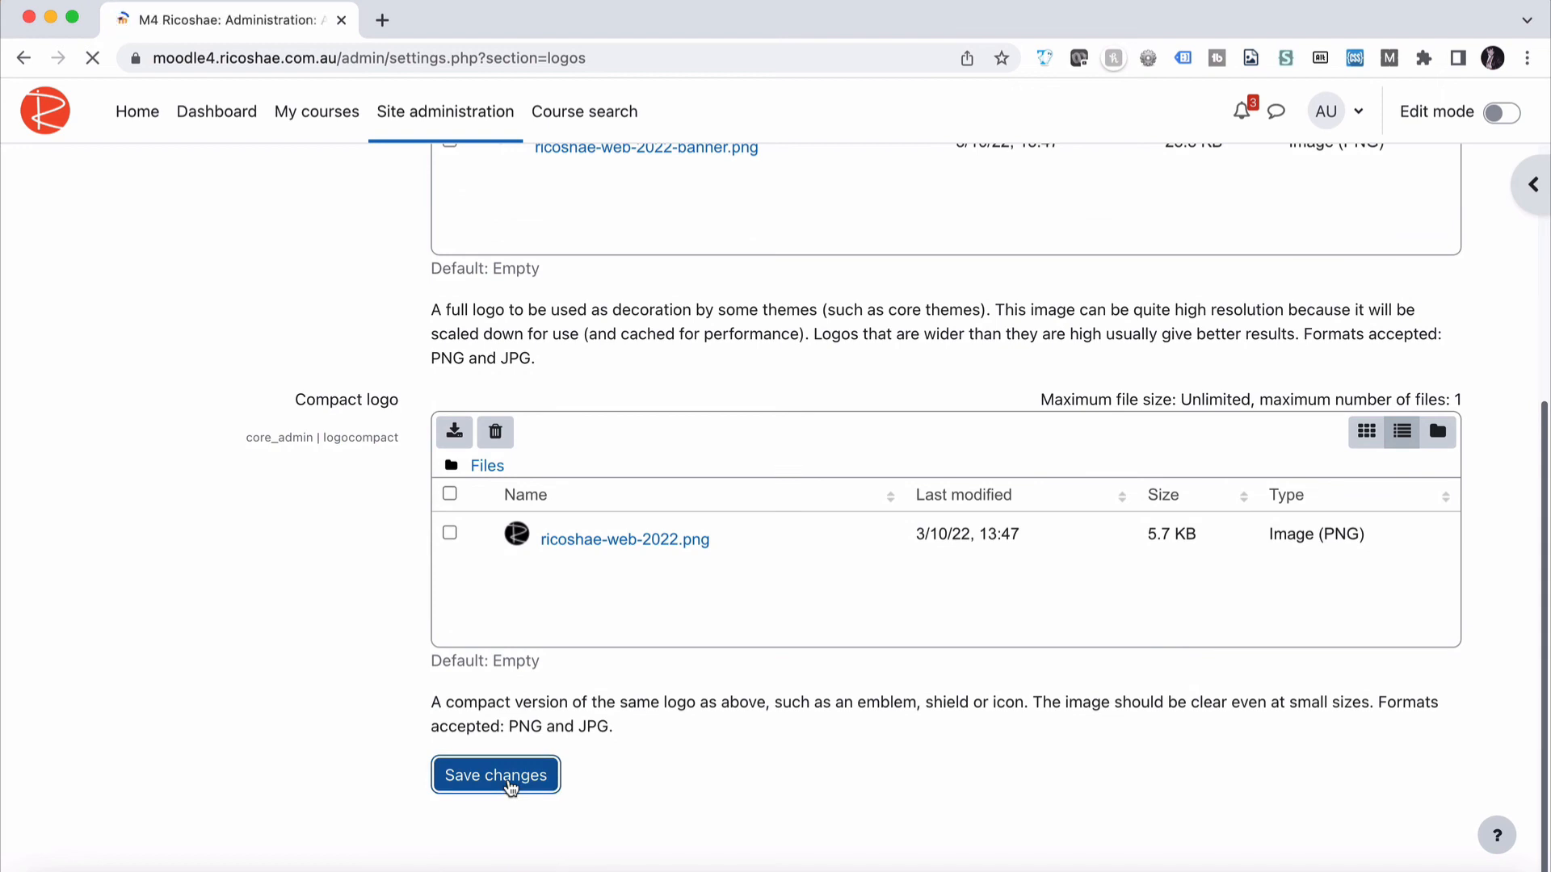
{"action": "left_click", "coordinate": [494, 775]}
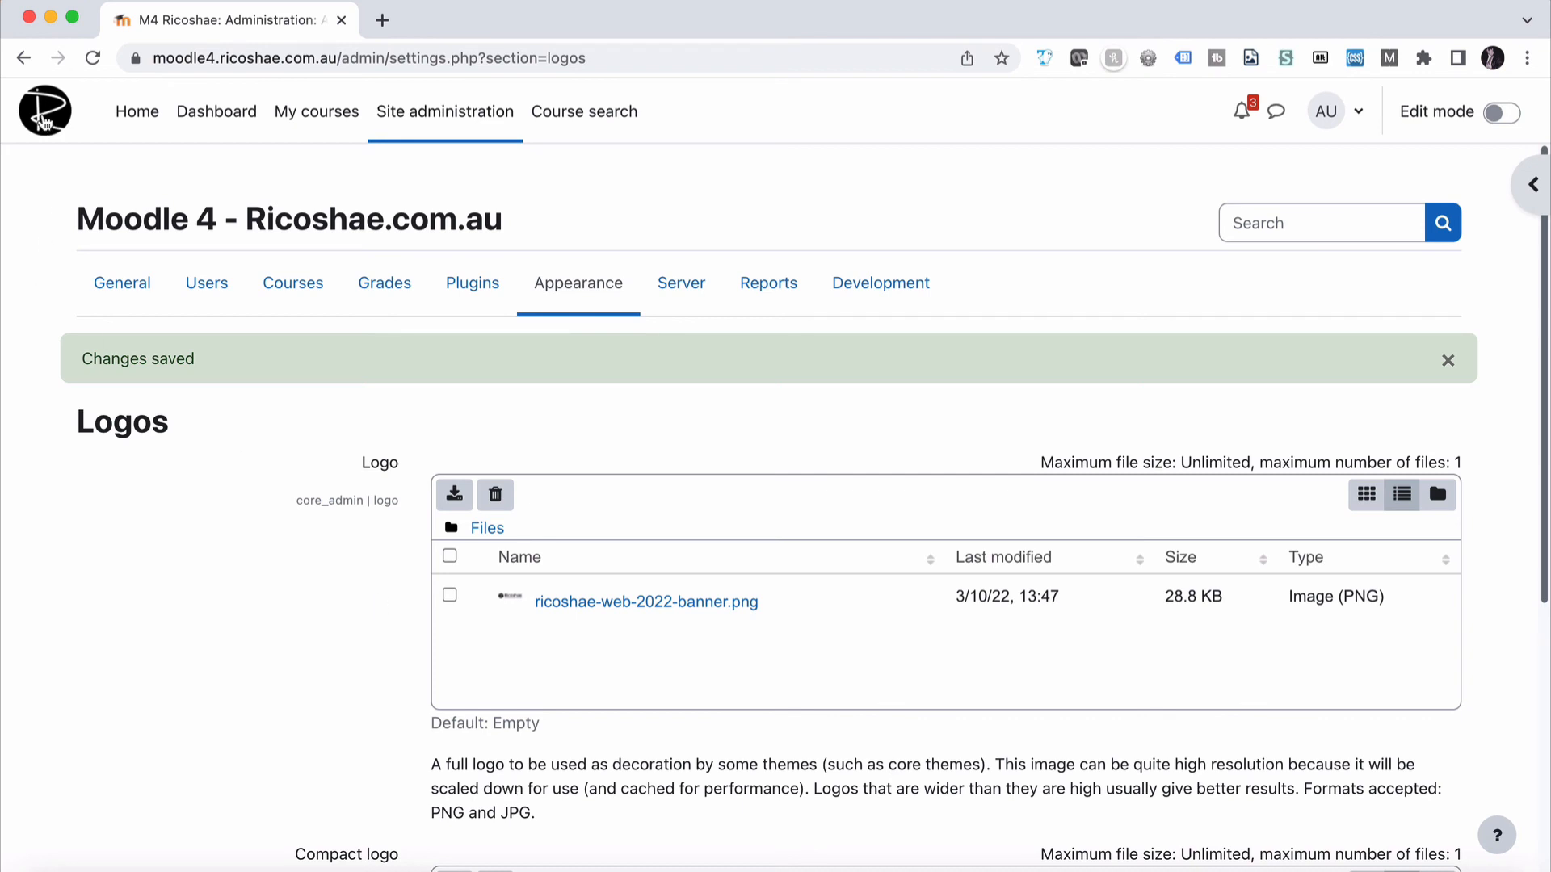
{"action": "mouse_move", "coordinate": [1364, 115]}
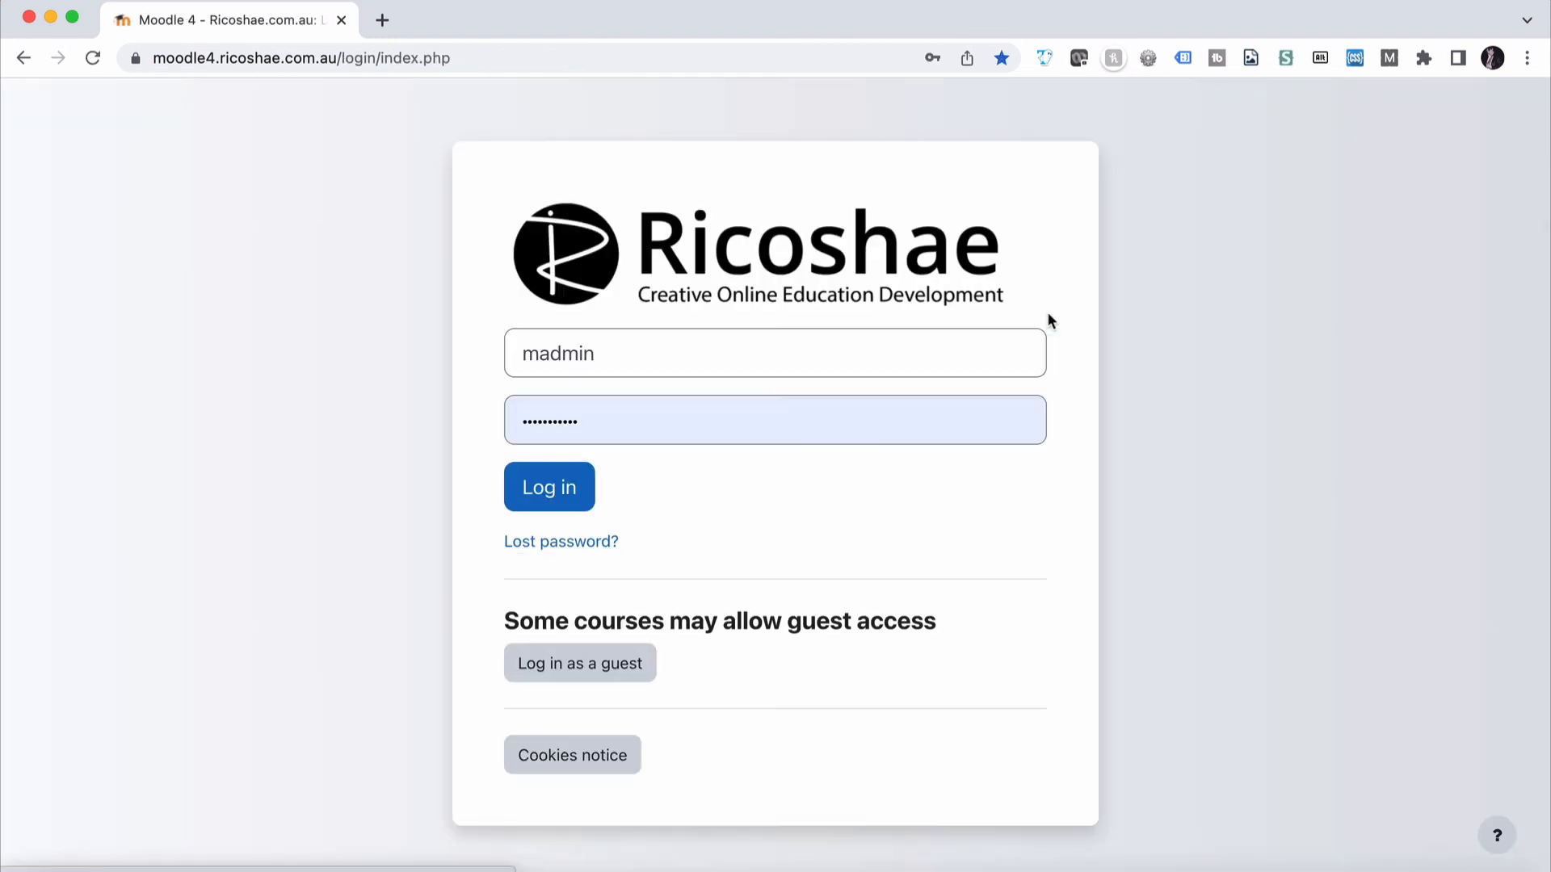
{"action": "mouse_move", "coordinate": [706, 286]}
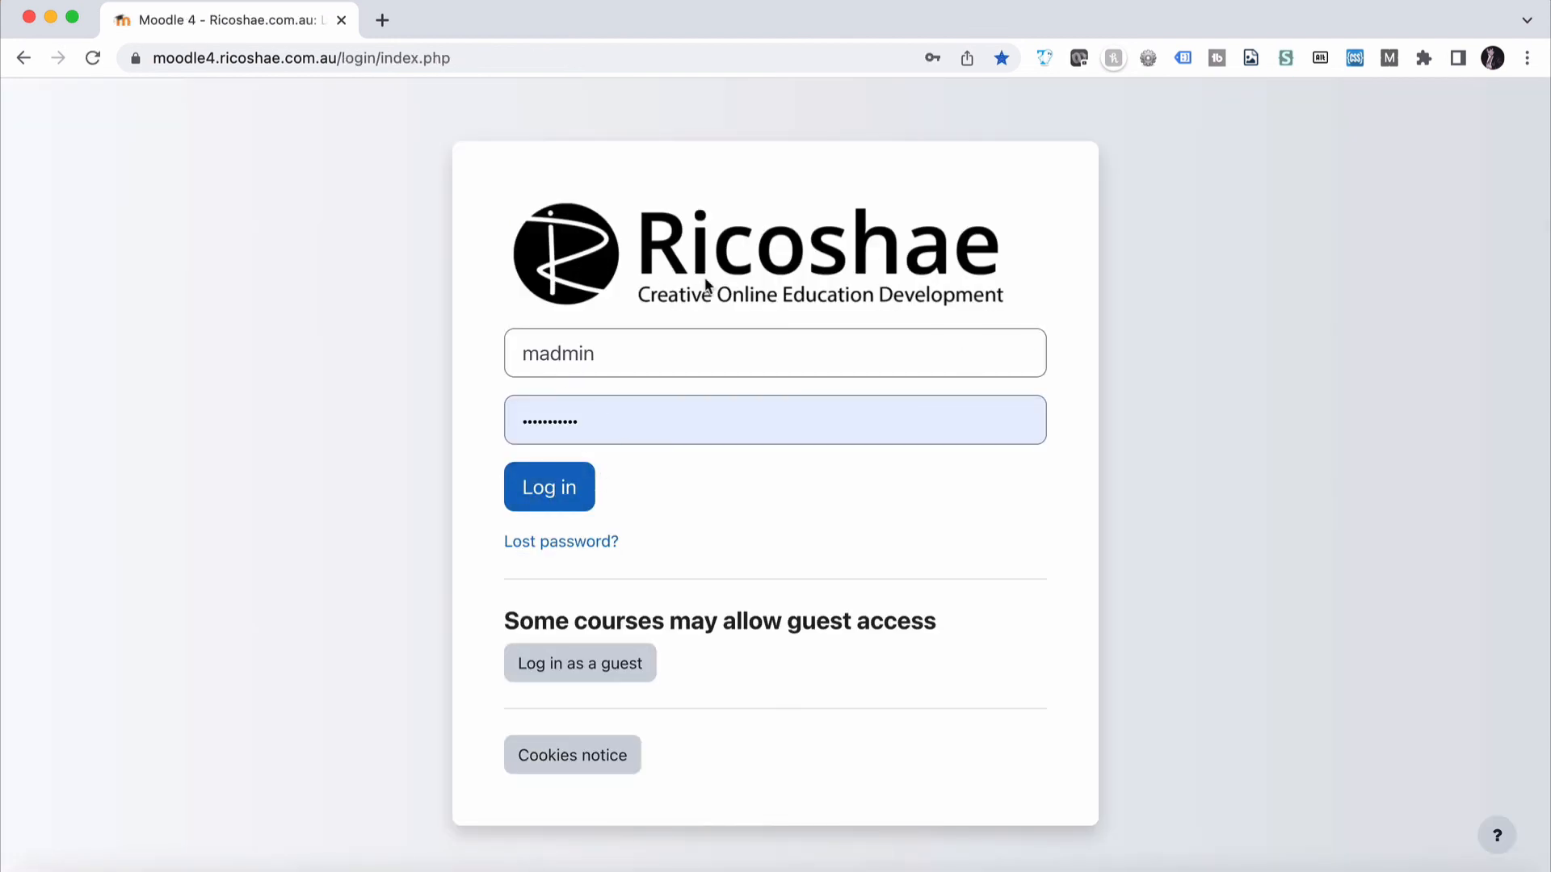
{"action": "mouse_move", "coordinate": [882, 283]}
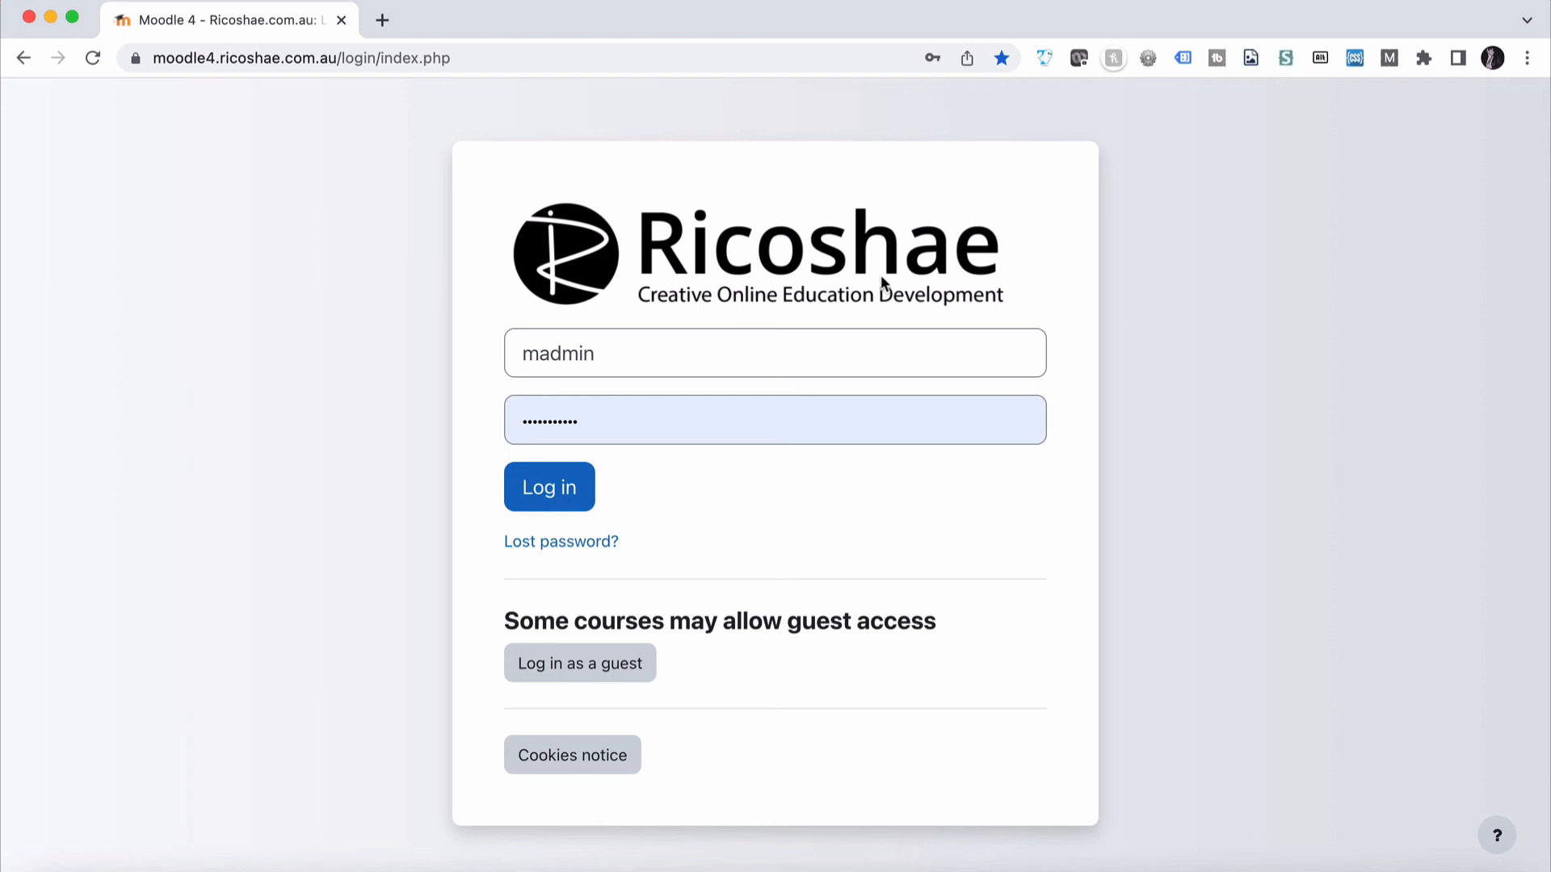
Log in from the black-banner login page and see the black compact dashboard logo
{"action": "left_click", "coordinate": [547, 486]}
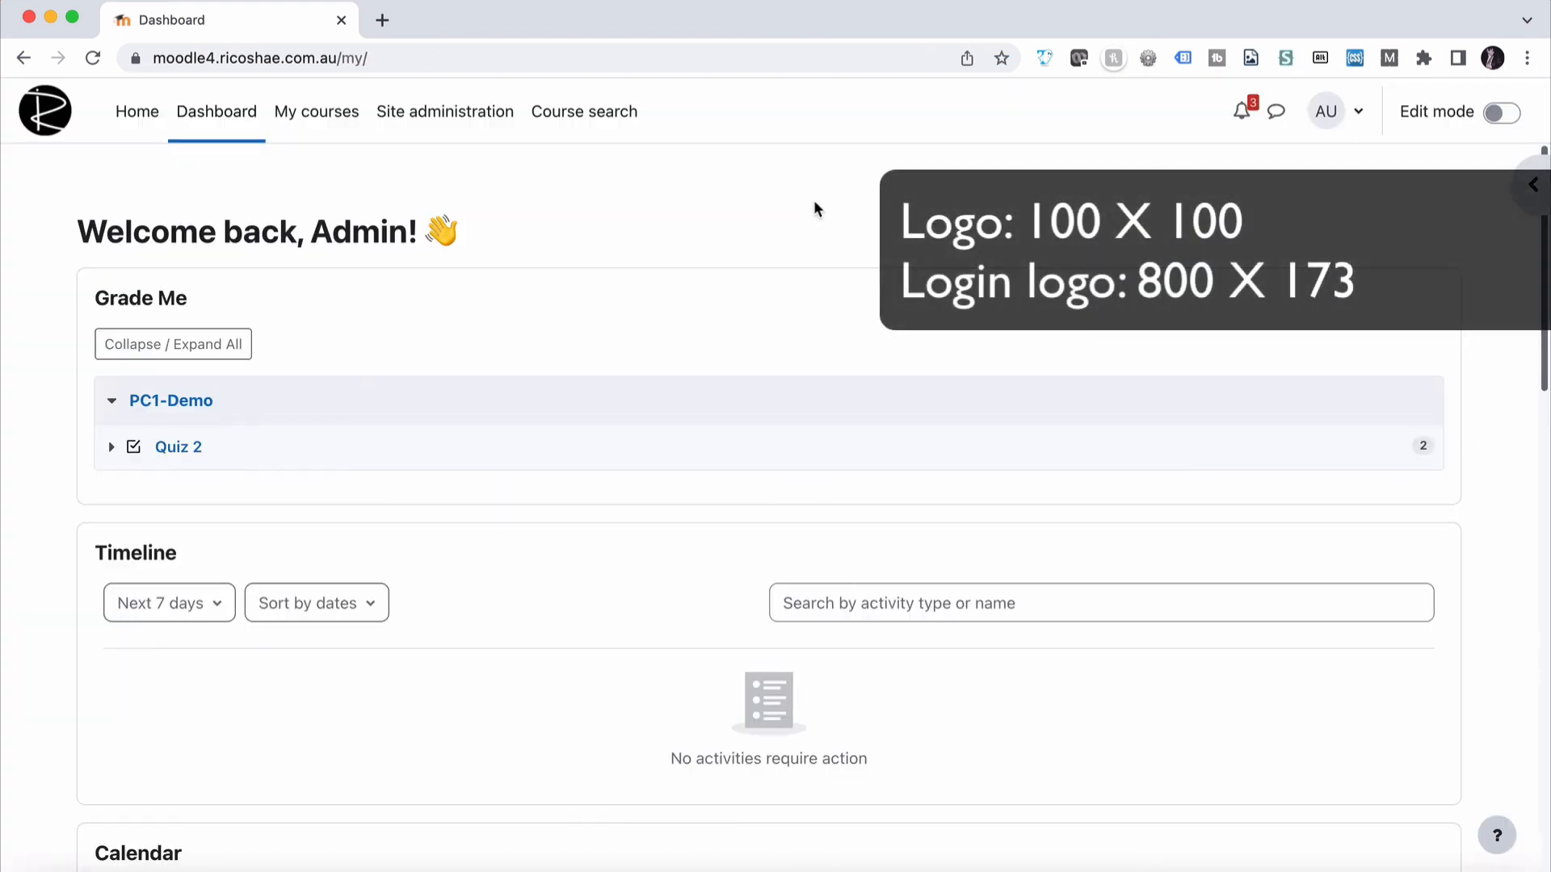
{"action": "mouse_move", "coordinate": [657, 240]}
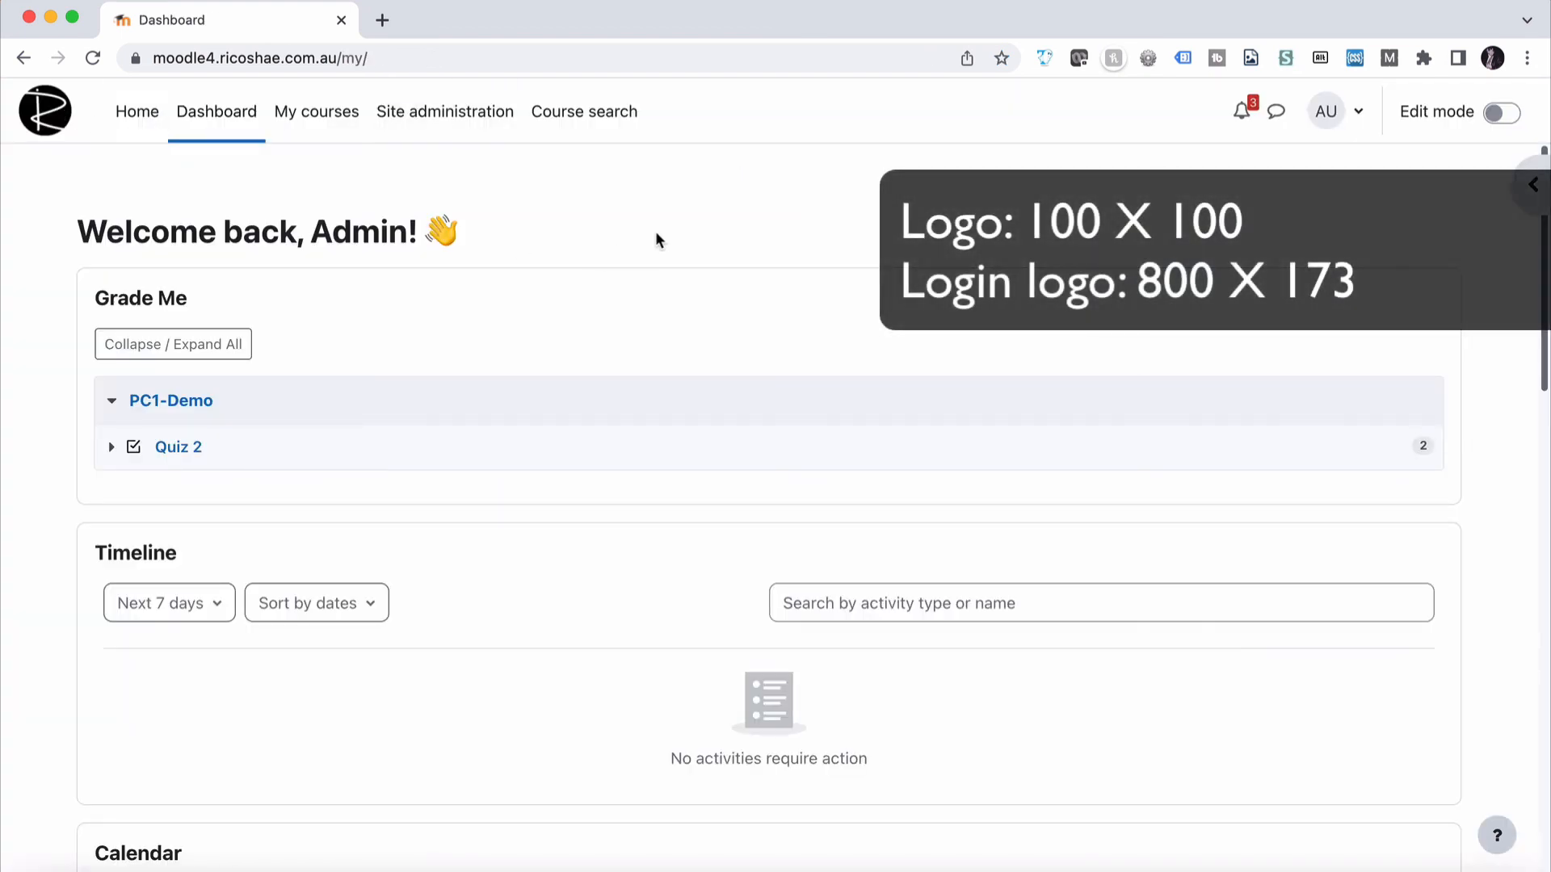
{"action": "mouse_move", "coordinate": [567, 498]}
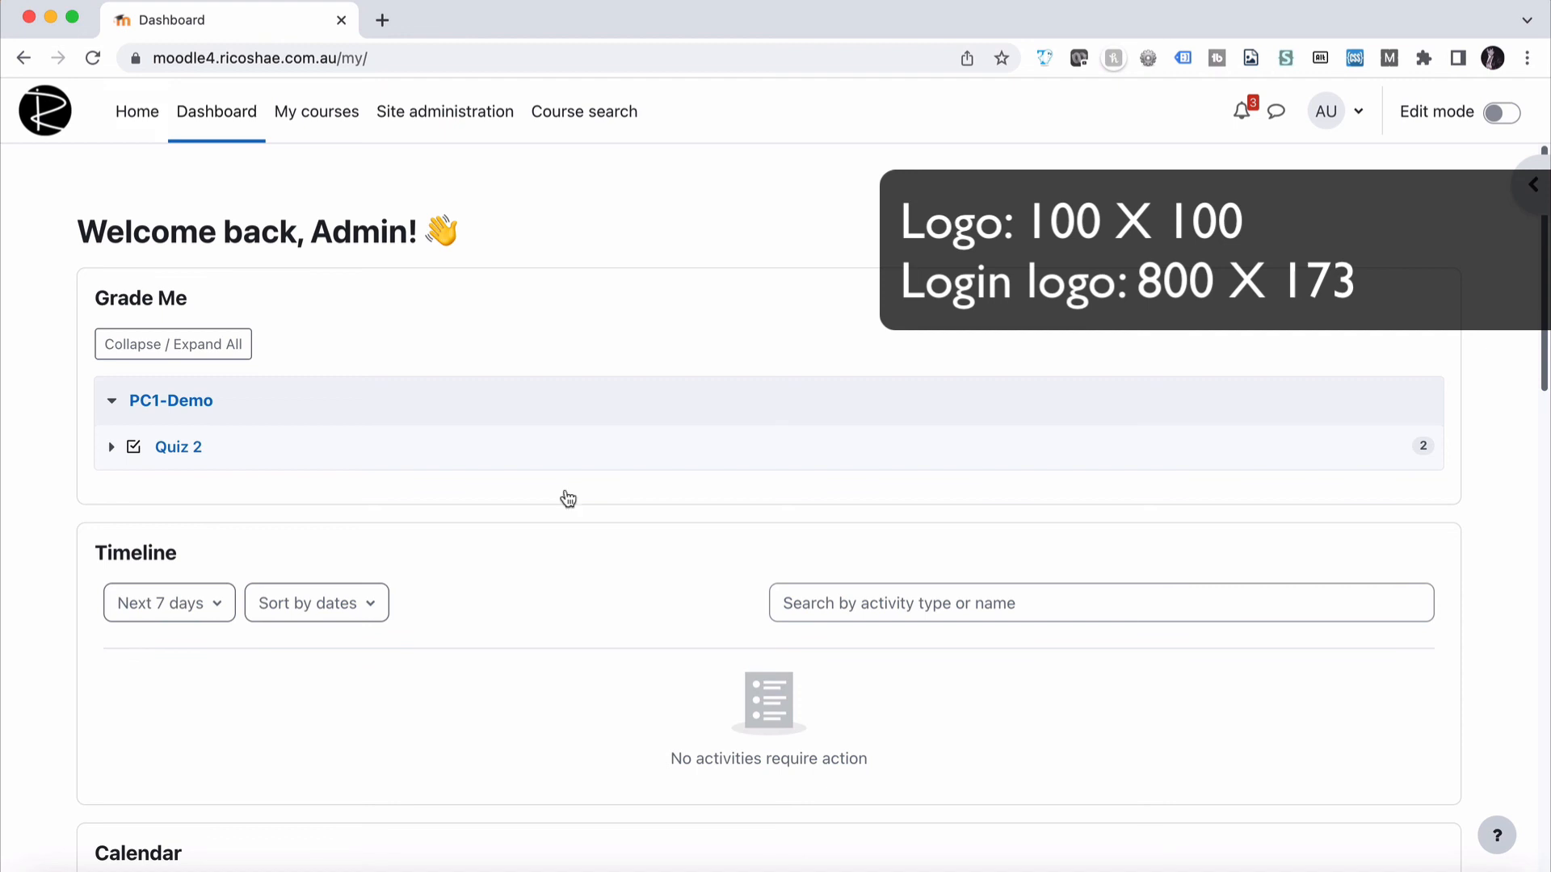